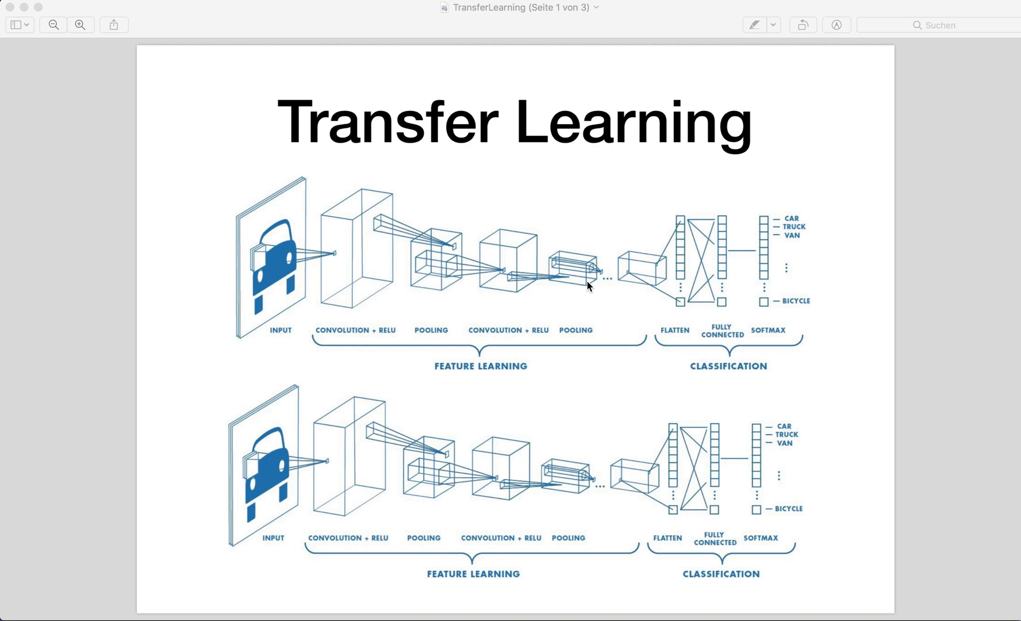
mouse_move(630, 274)
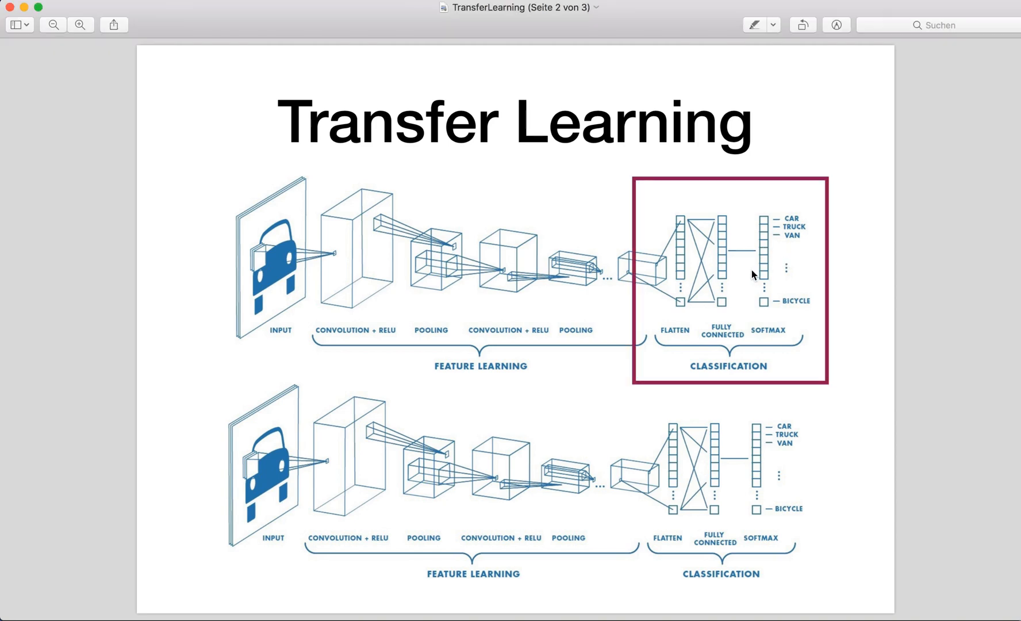
mouse_move(739, 248)
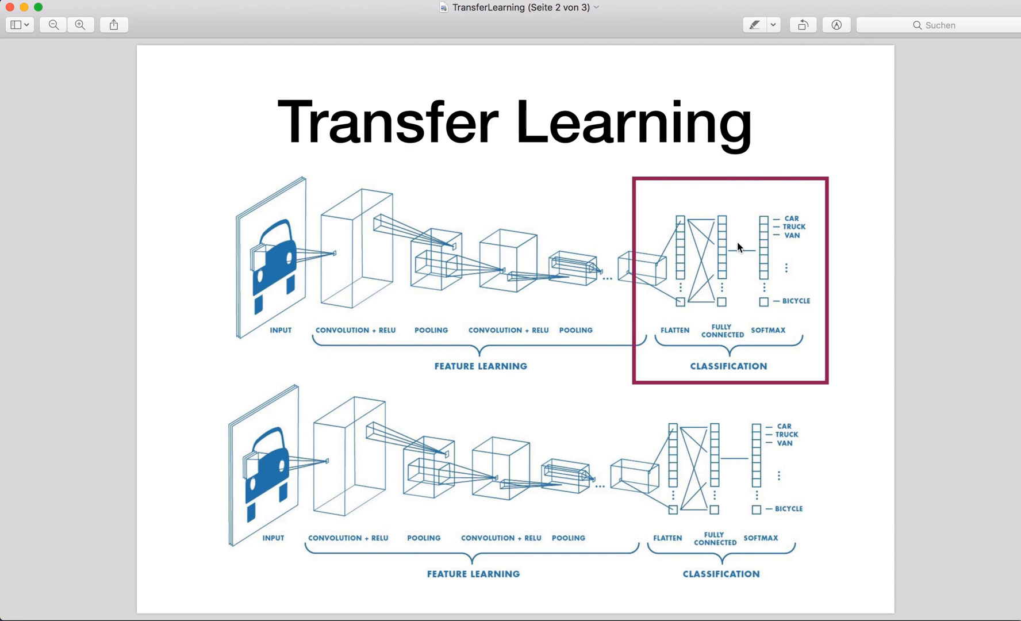
mouse_move(706, 271)
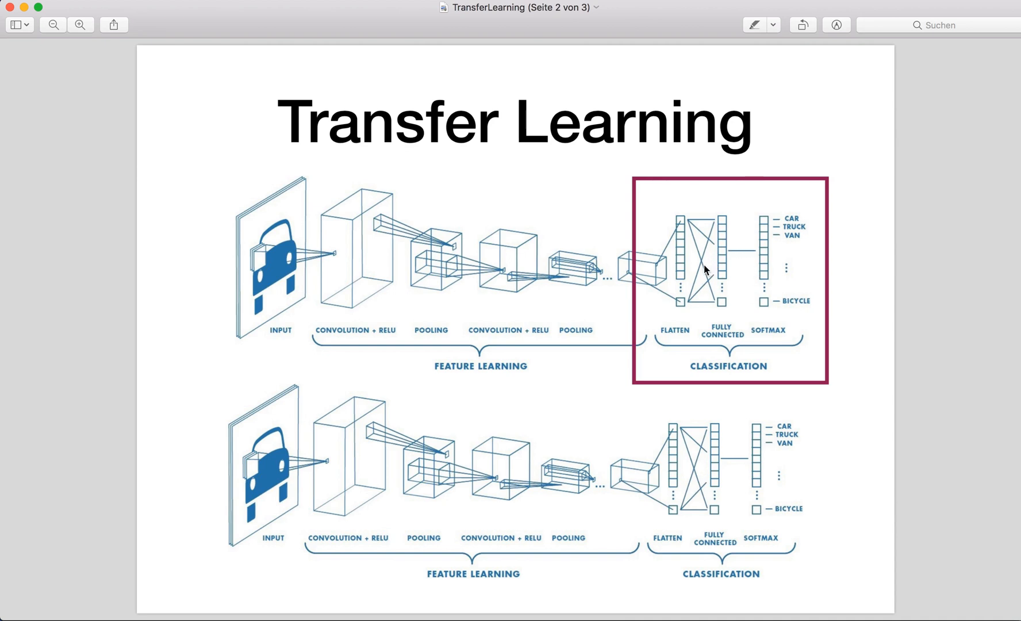
mouse_move(697, 263)
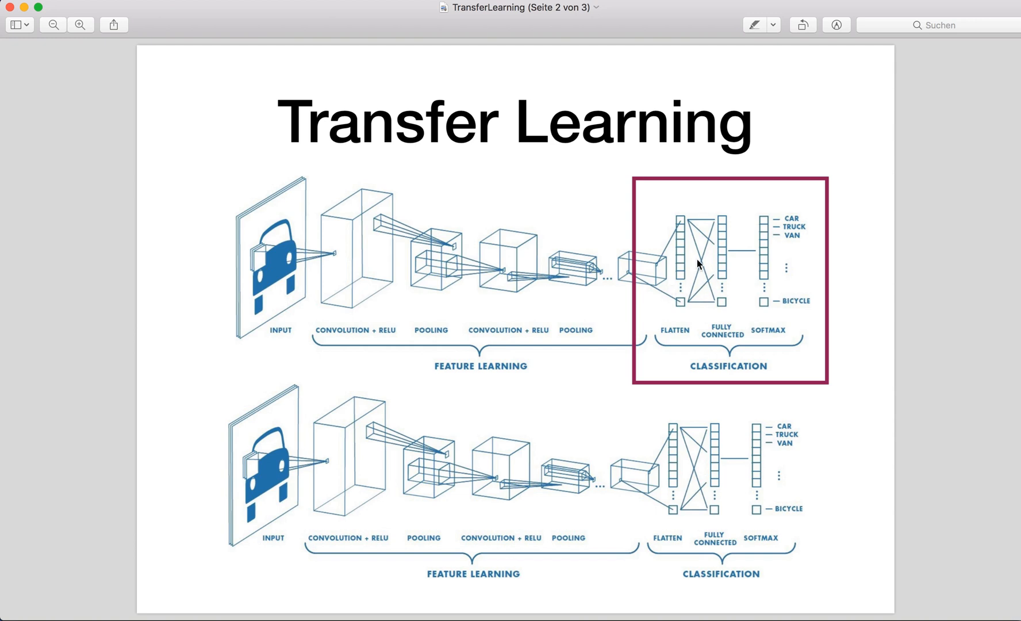
Advance the Transfer Learning slides to the page with the new classification layer
key("right")
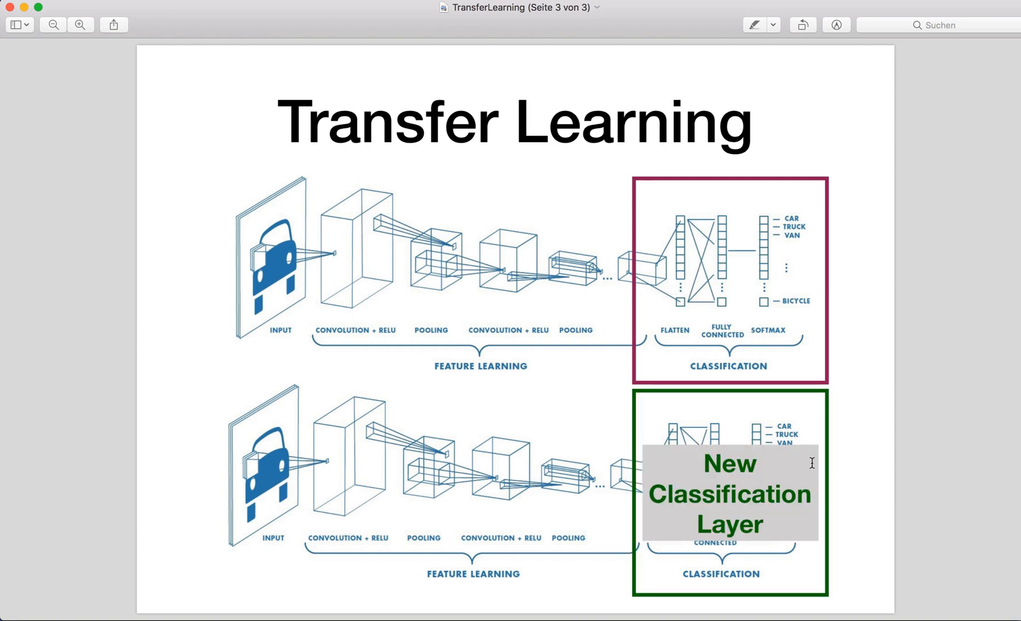
mouse_move(725, 500)
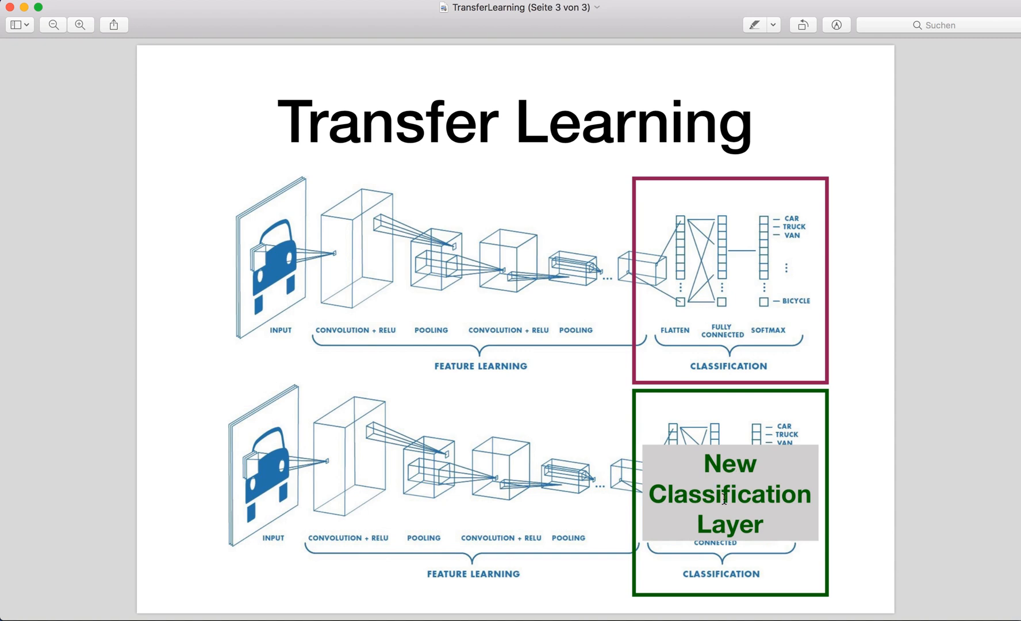
mouse_move(731, 457)
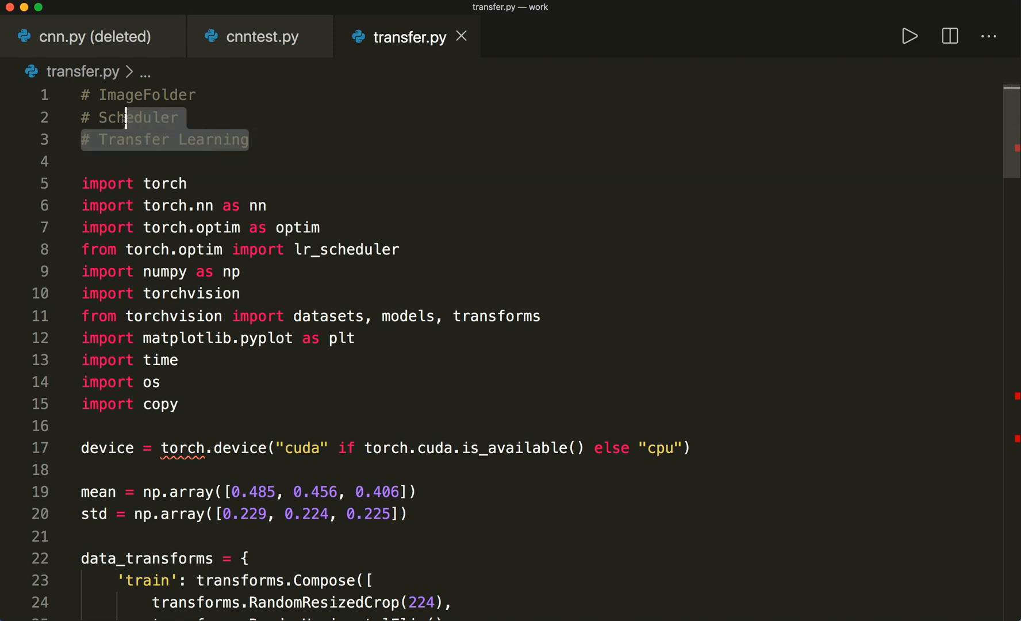
left_click(122, 94)
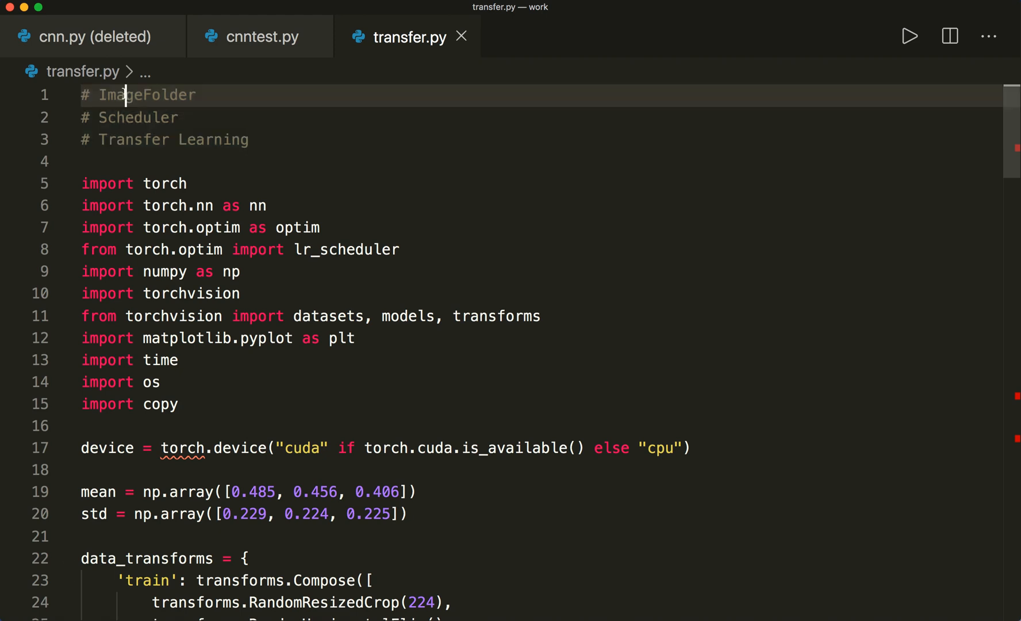
double_click(145, 94)
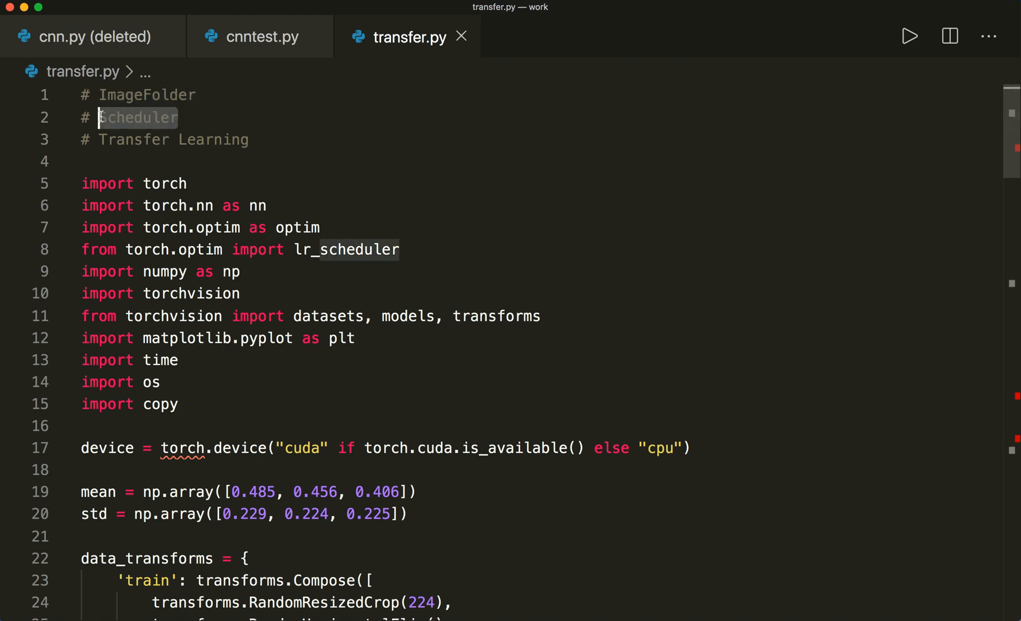
left_click(253, 139)
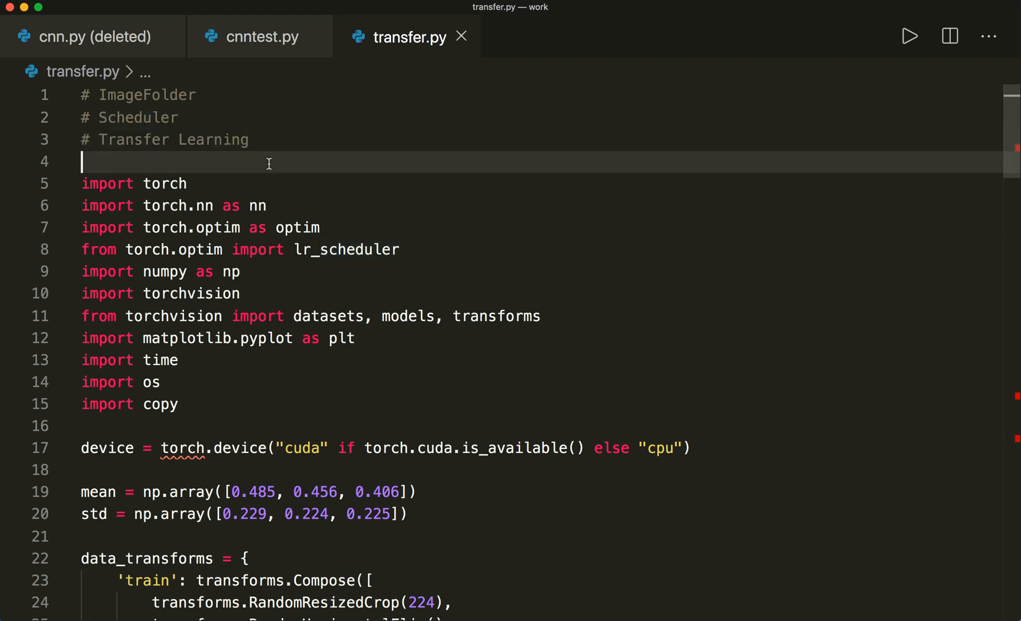
scroll("down", 3)
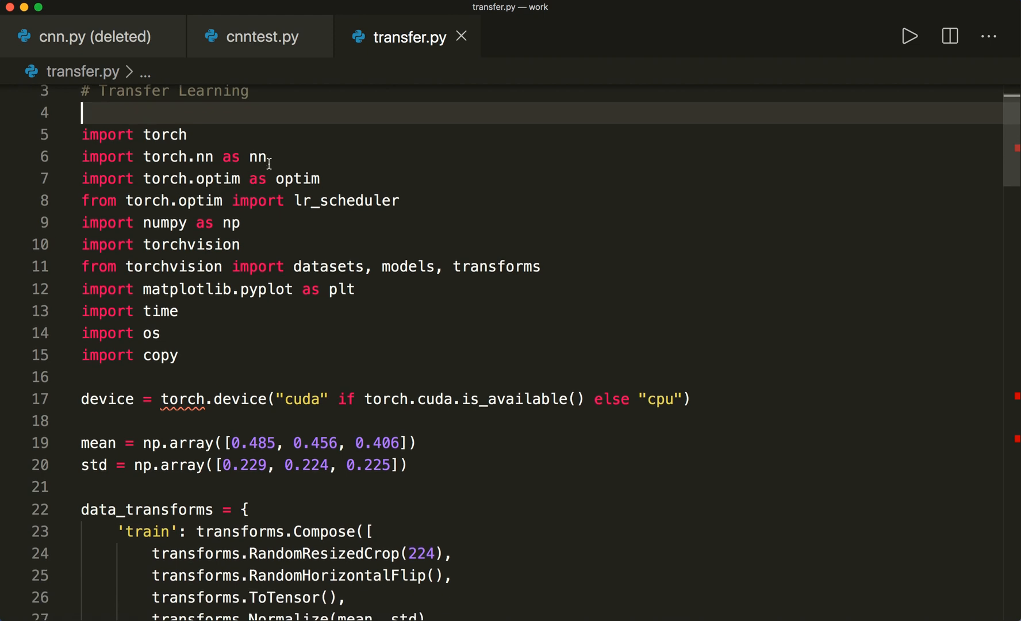
scroll("down", 3)
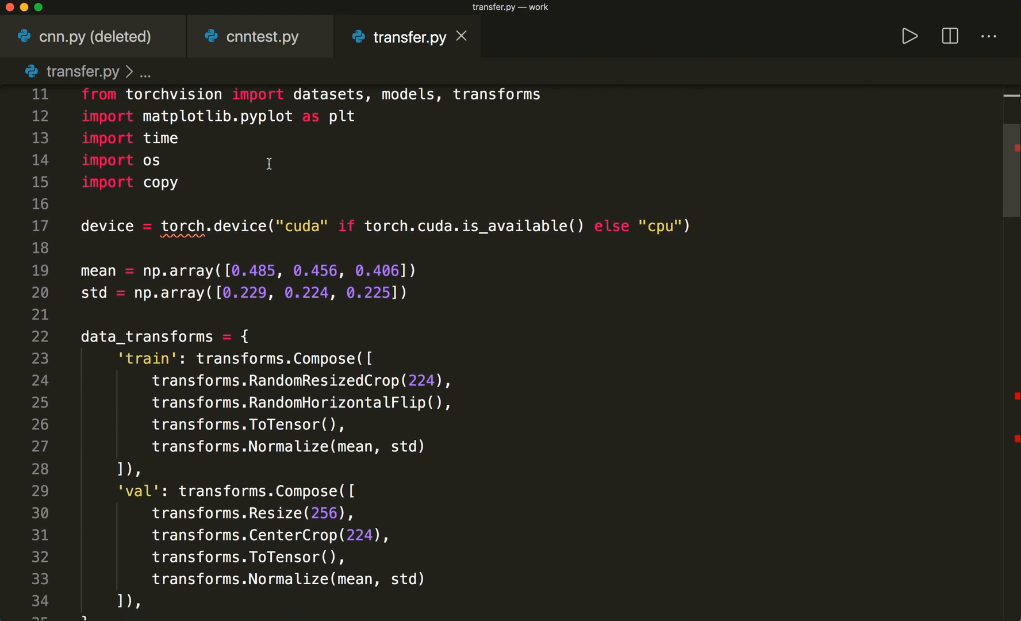
scroll("down", 3)
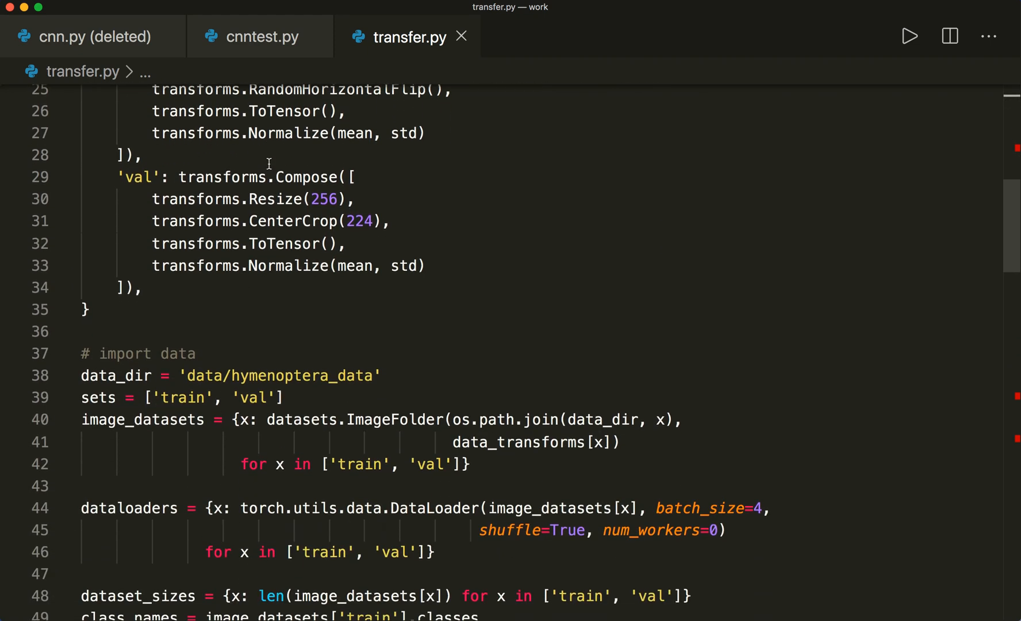
scroll("down", 3)
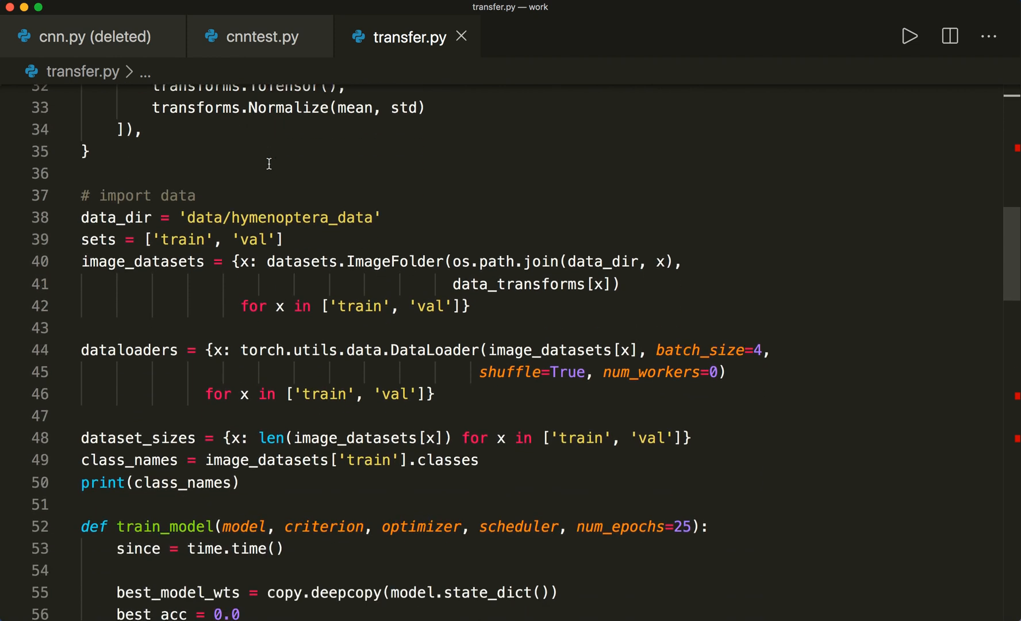
mouse_move(307, 245)
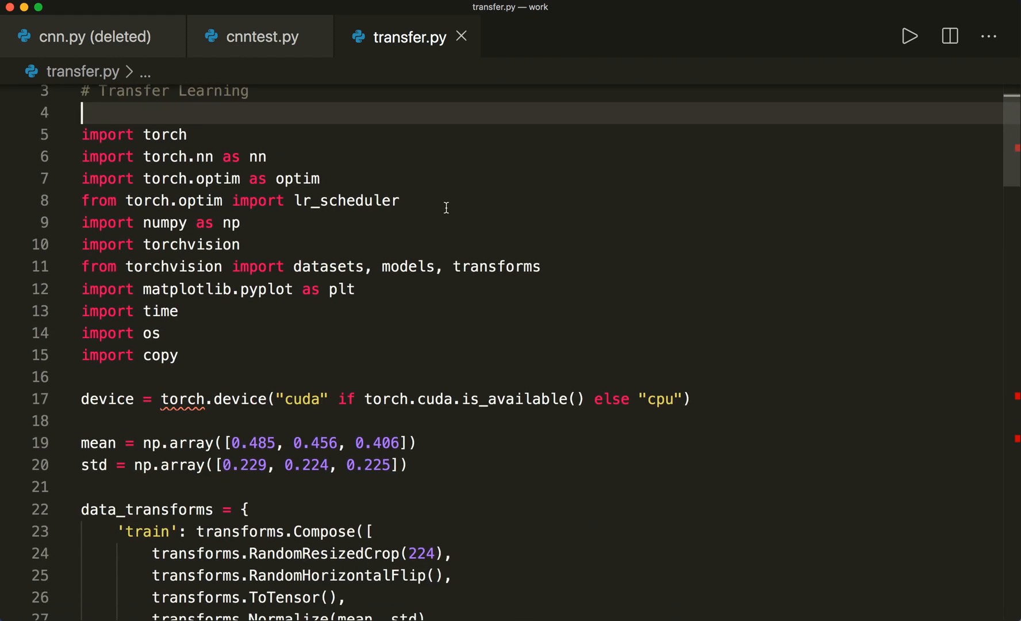
scroll("down", 3)
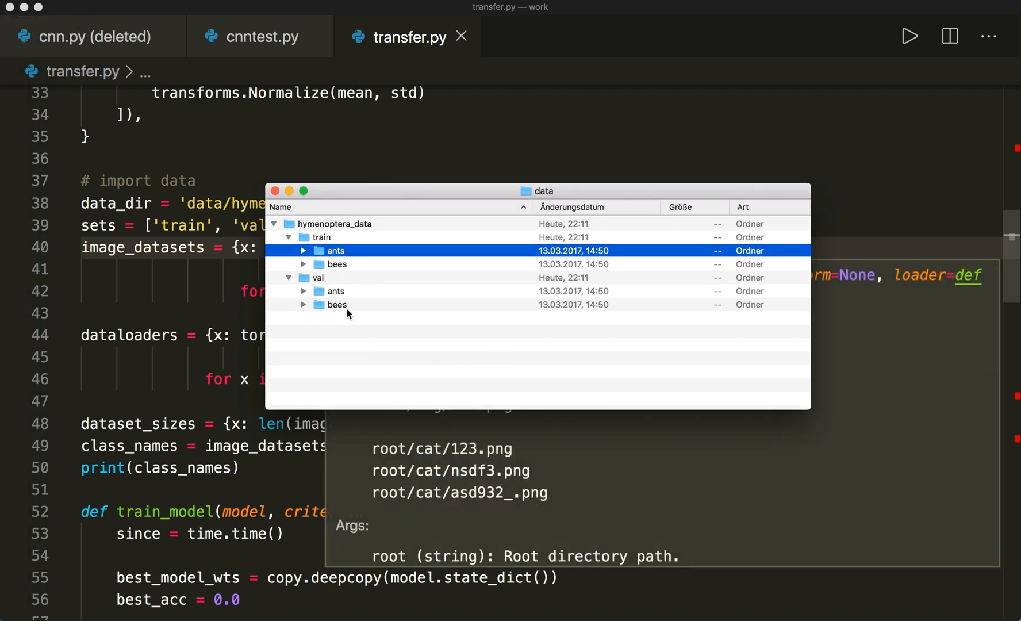
left_click(337, 304)
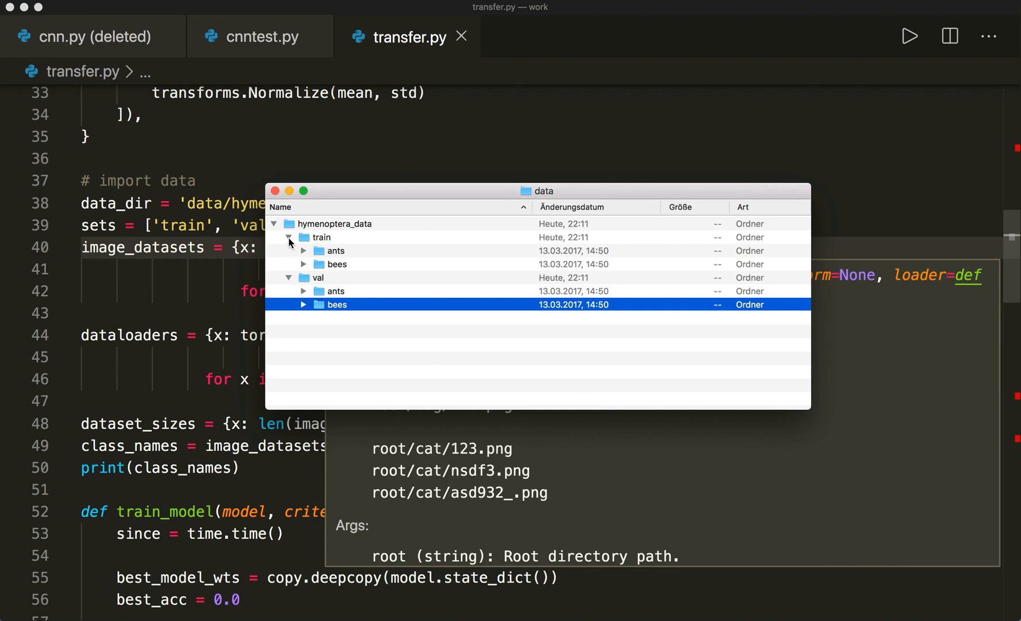
left_click(289, 237)
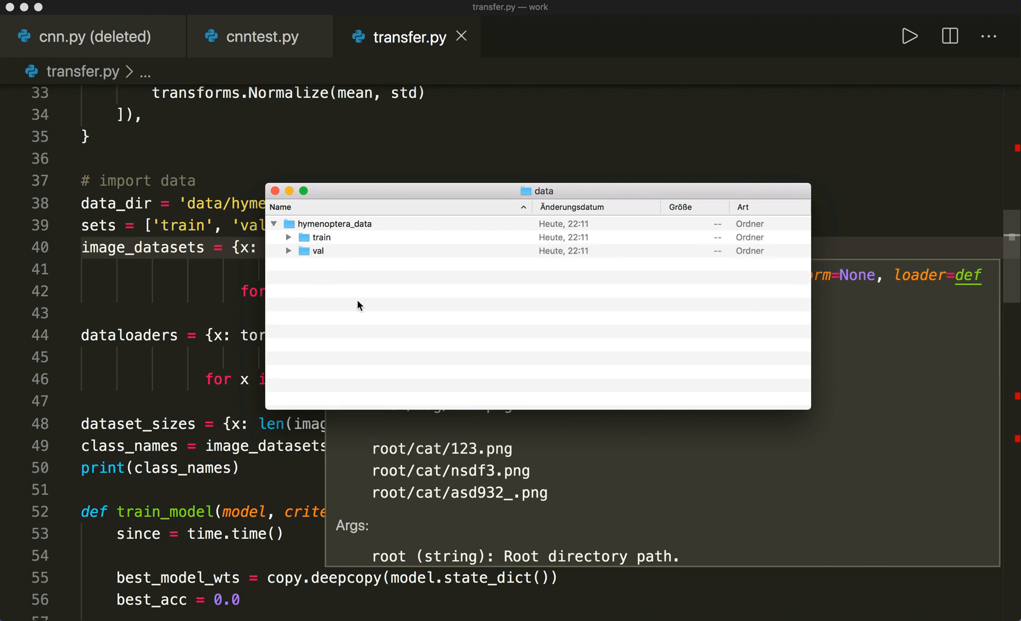
left_click(317, 250)
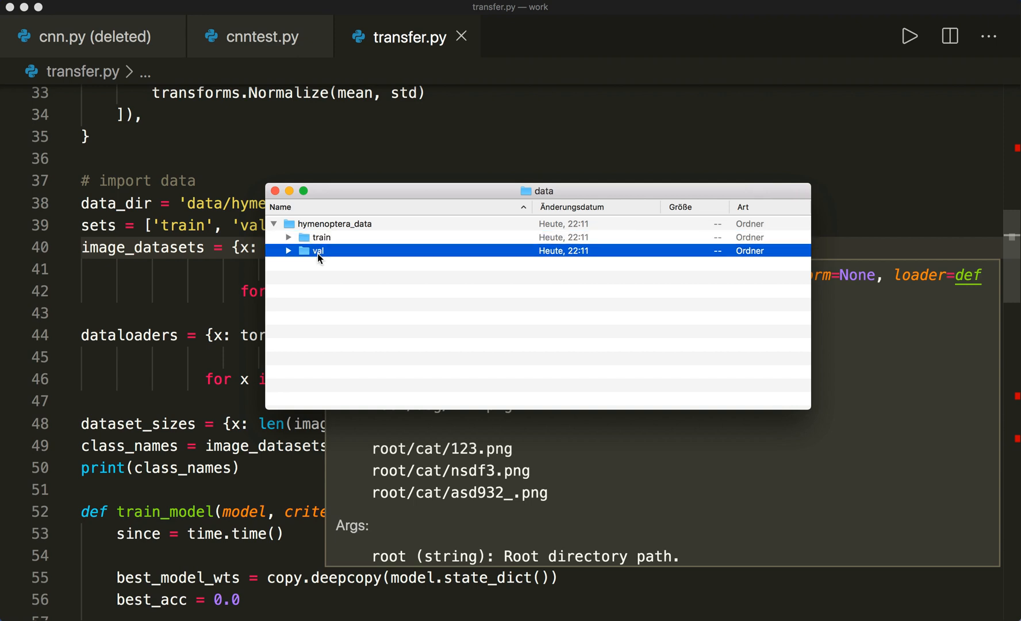
left_click(288, 236)
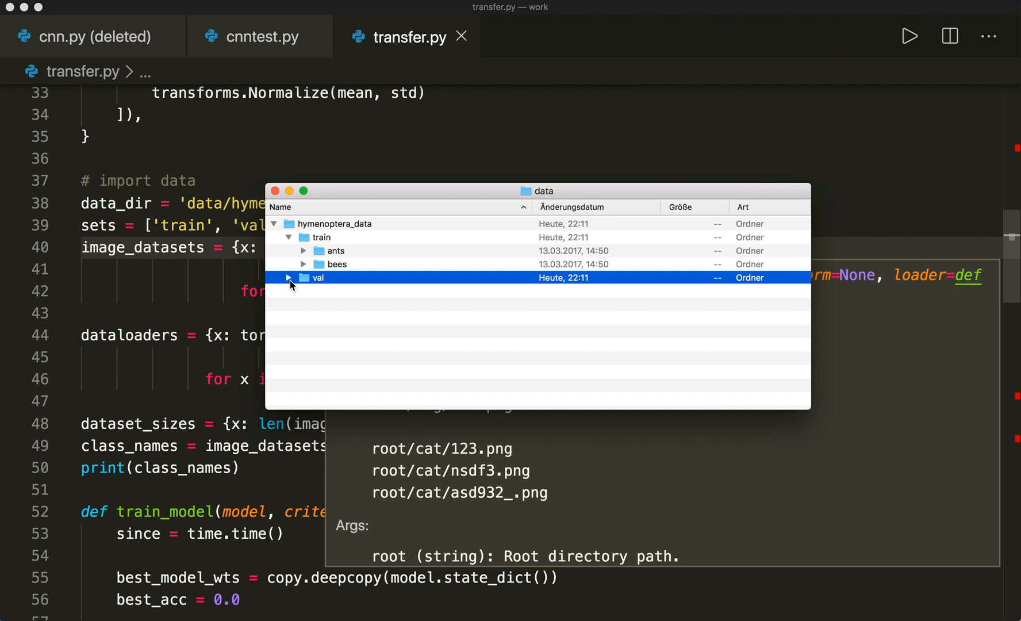
left_click(336, 251)
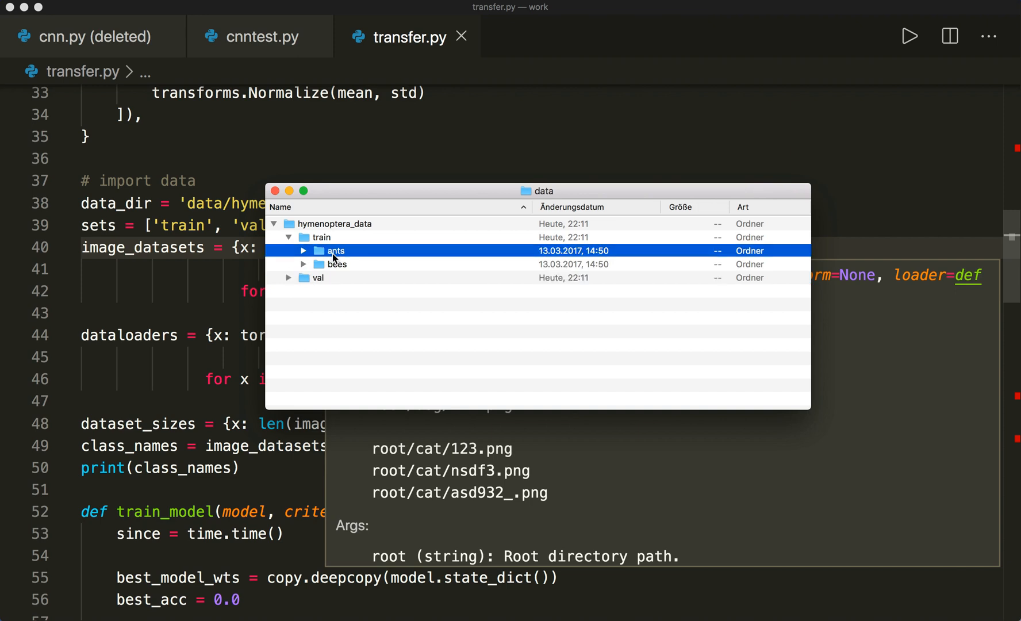
left_click(337, 263)
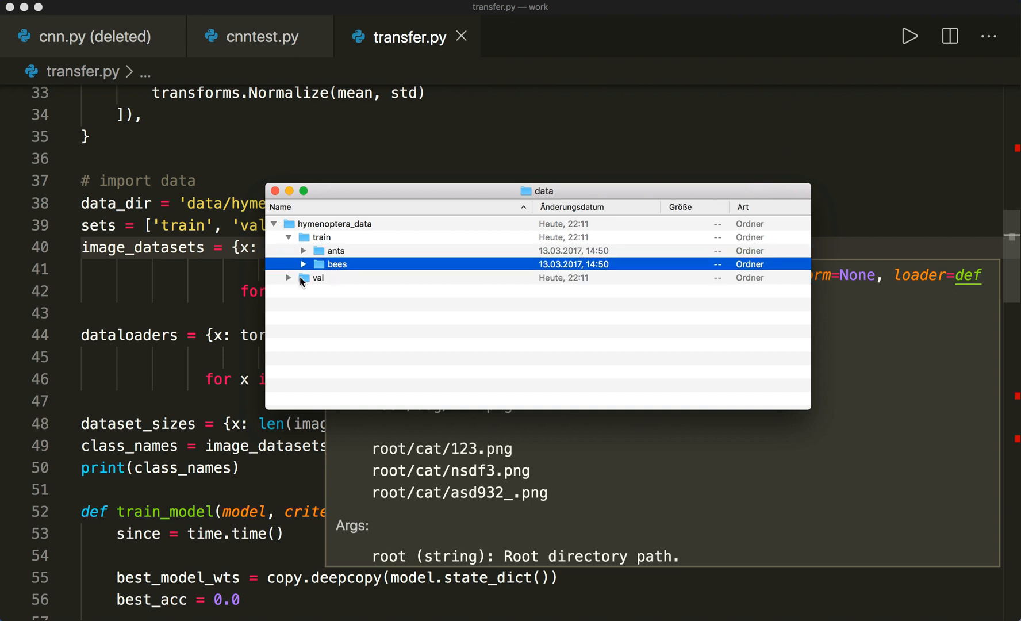
left_click(302, 277)
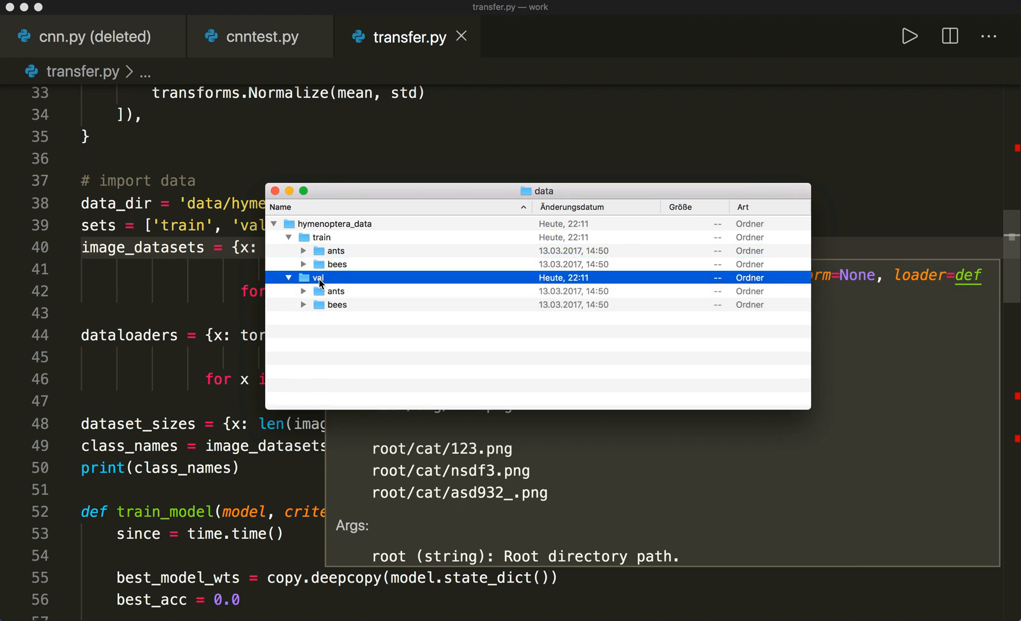
left_click(337, 305)
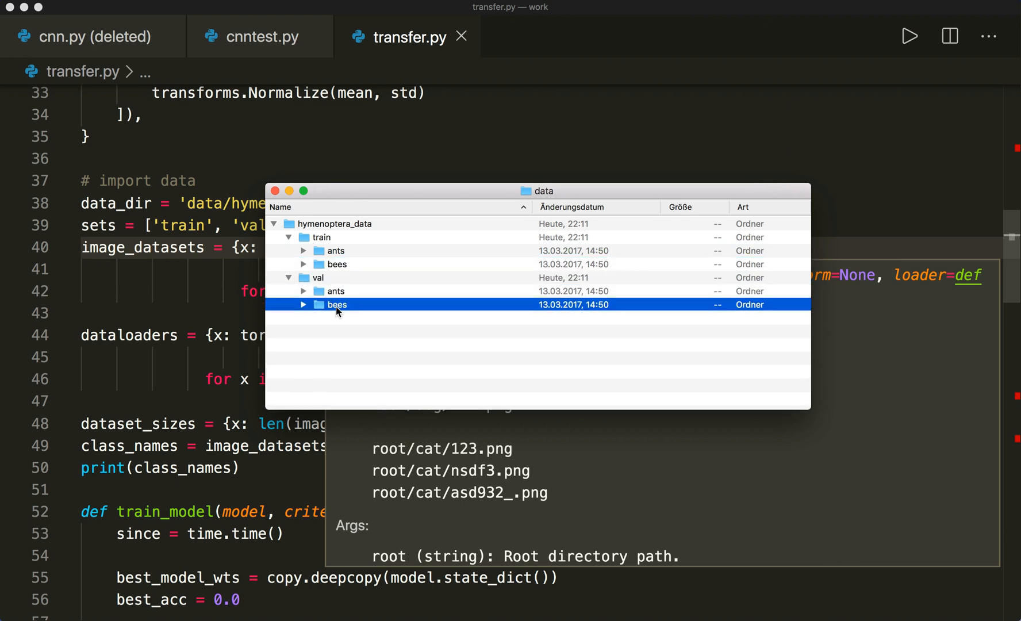
mouse_move(303, 251)
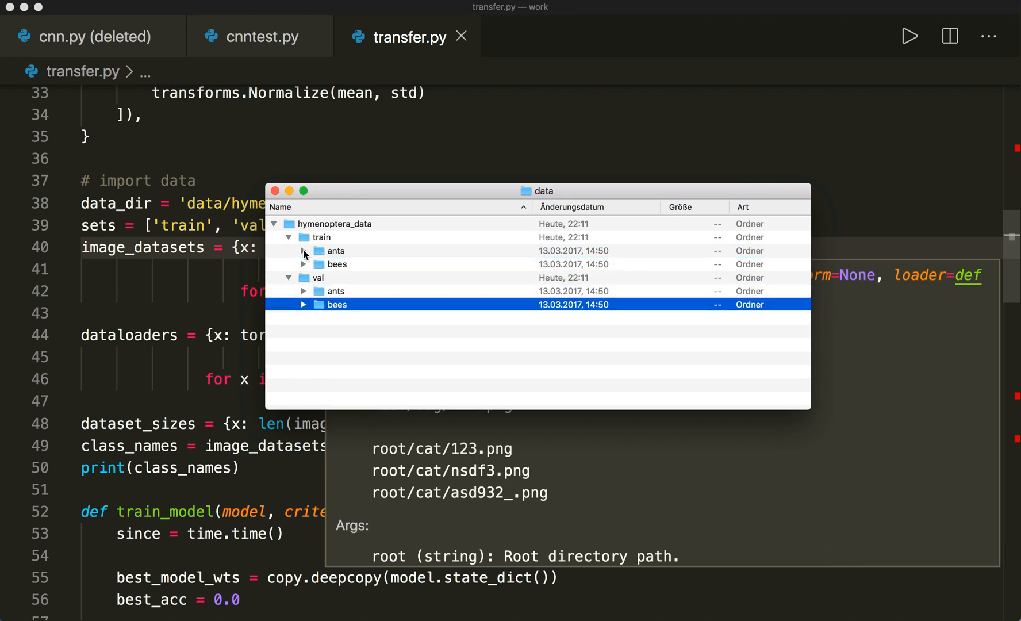
left_click(303, 251)
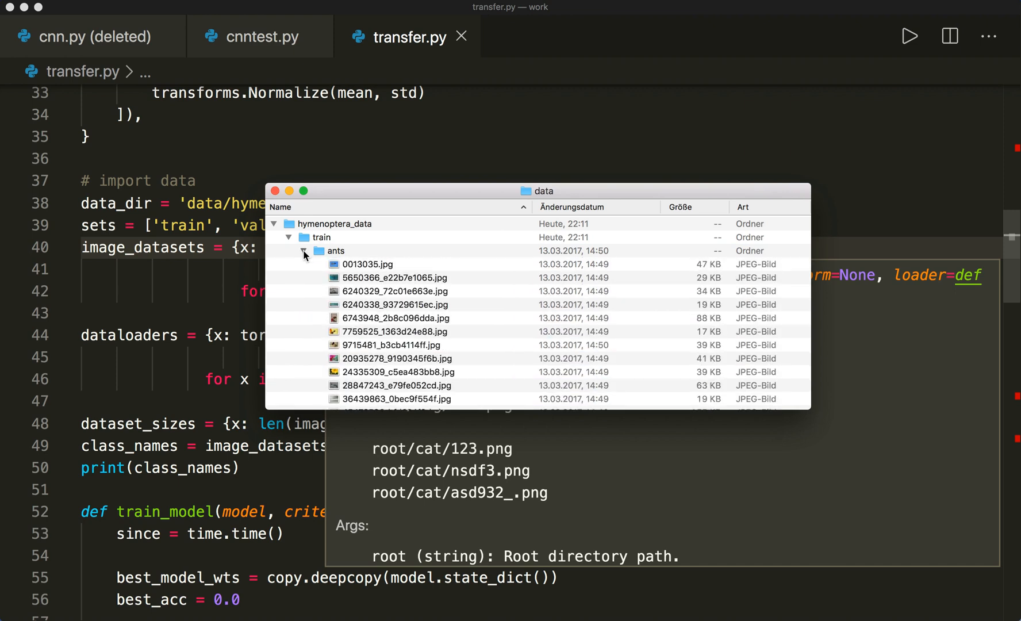
left_click(394, 277)
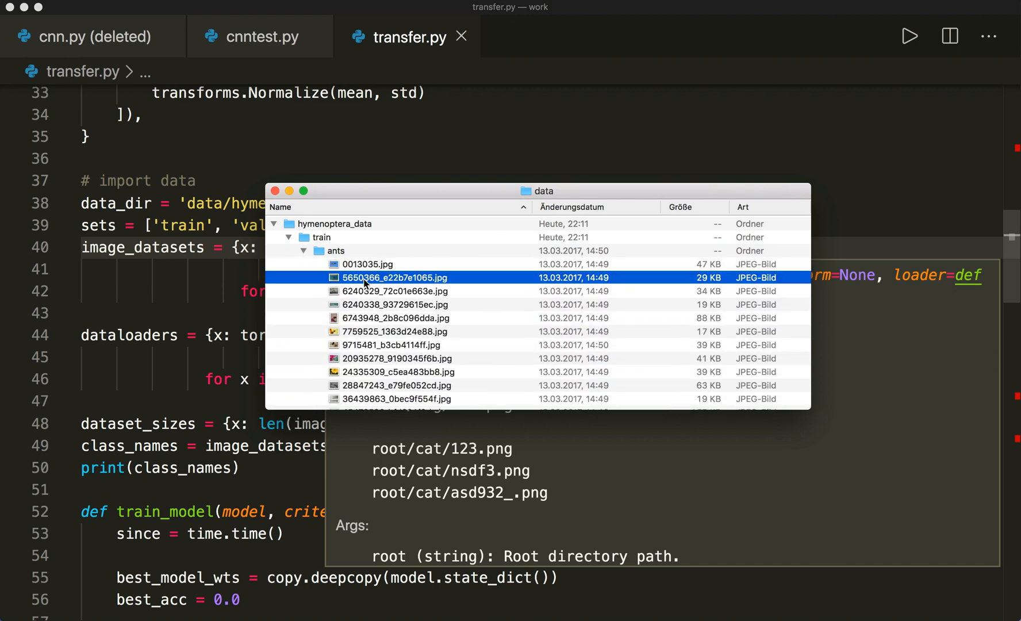
double_click(395, 277)
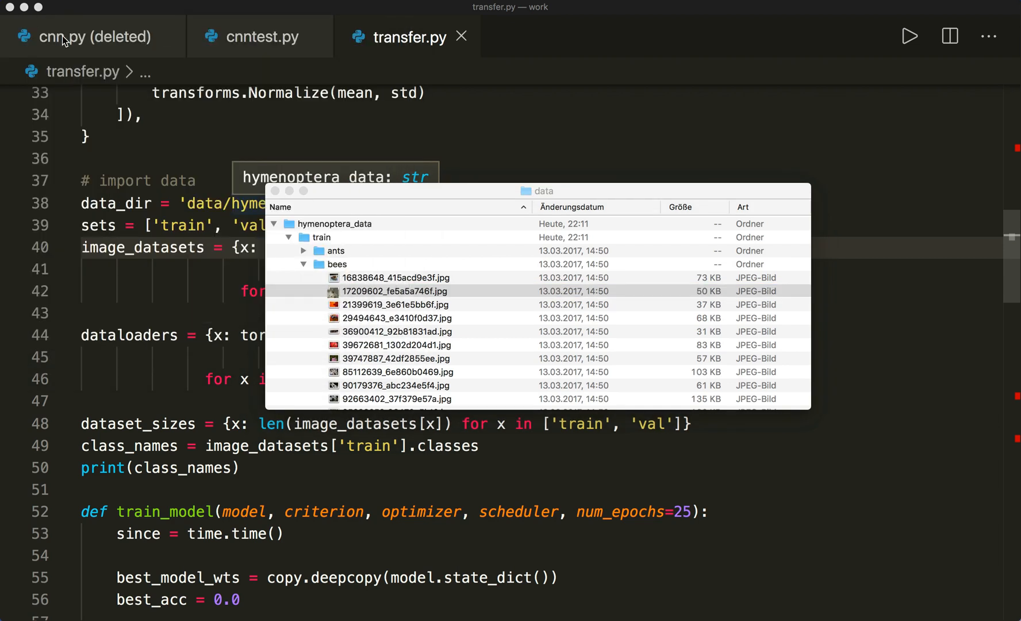
left_click(303, 264)
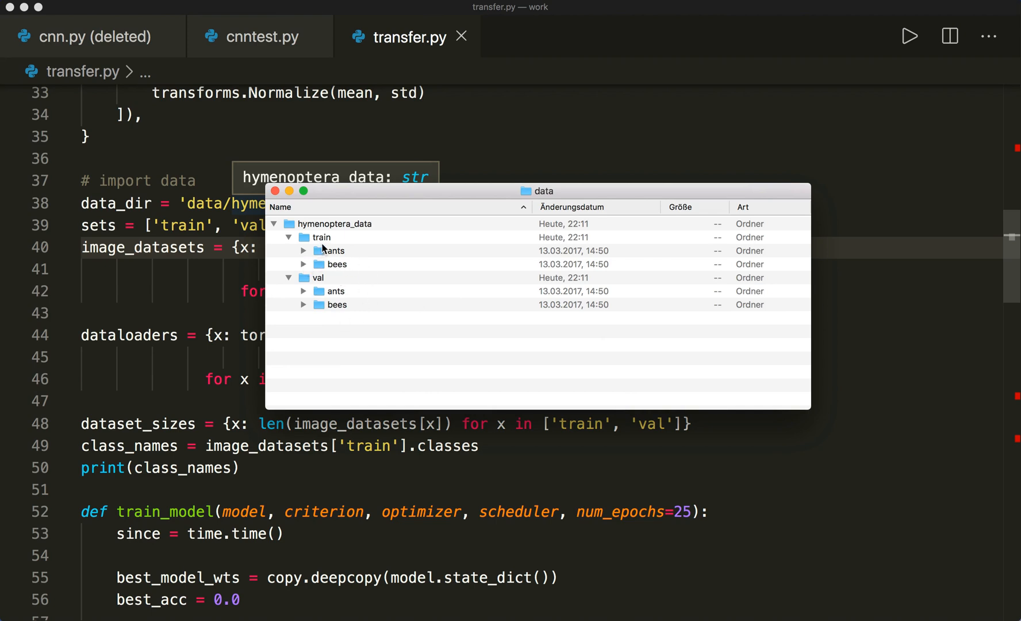
left_click(289, 237)
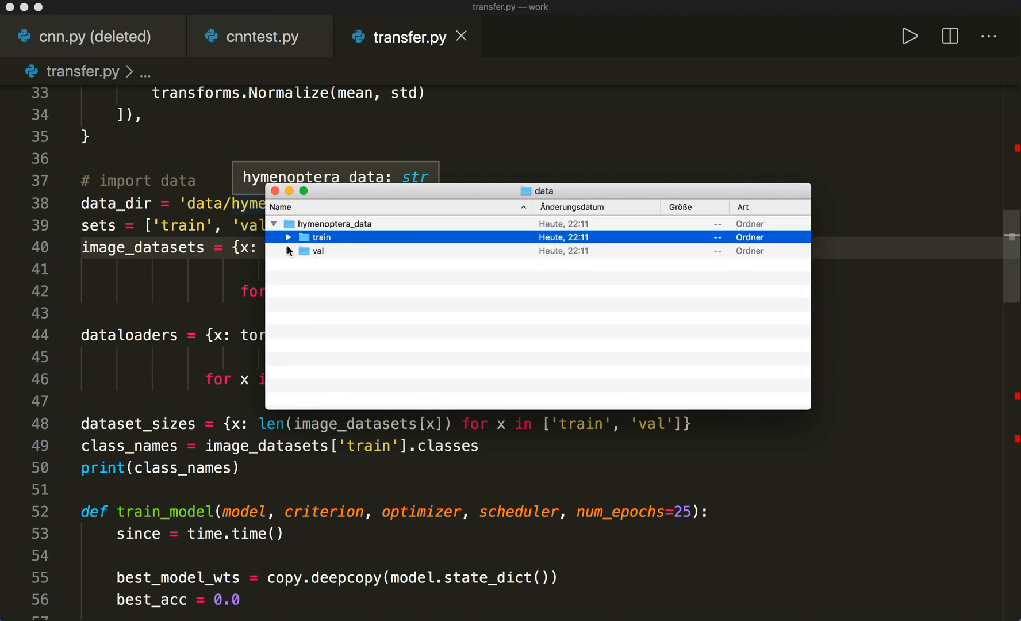
left_click(275, 190)
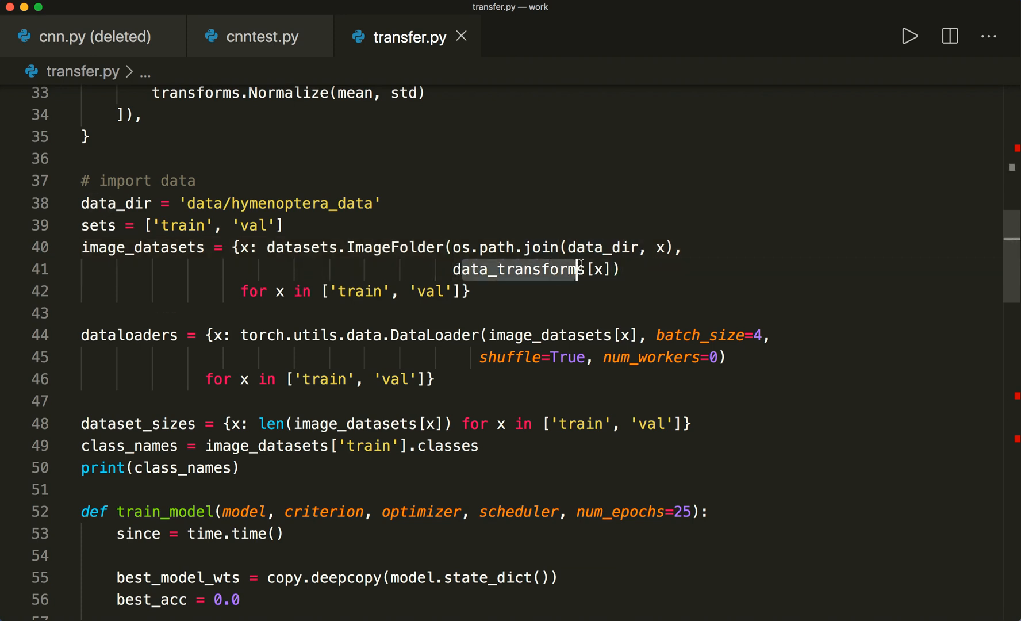
scroll("down", 3)
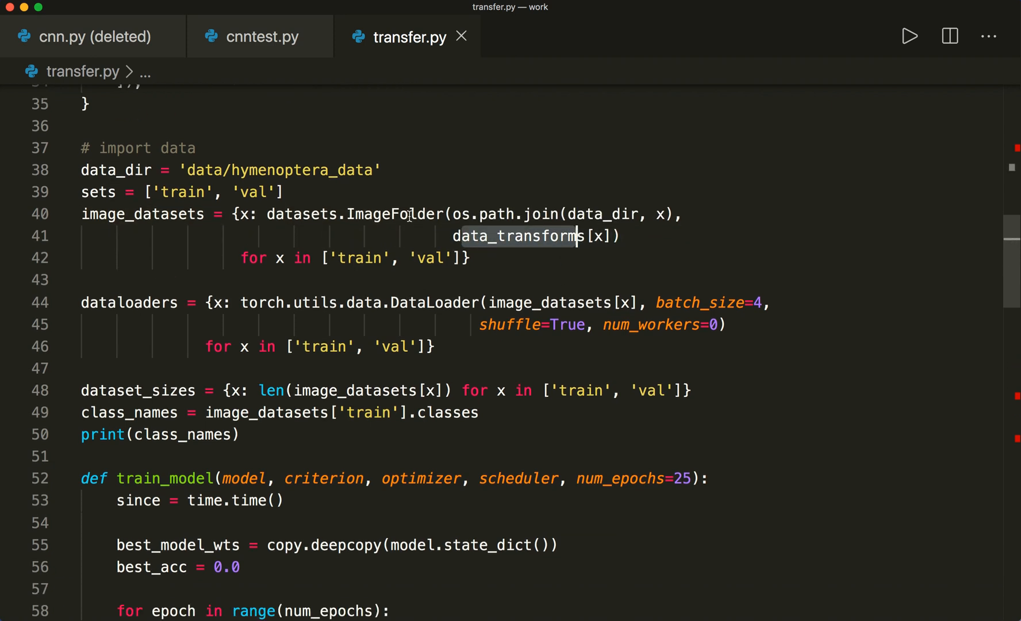
scroll("down", 3)
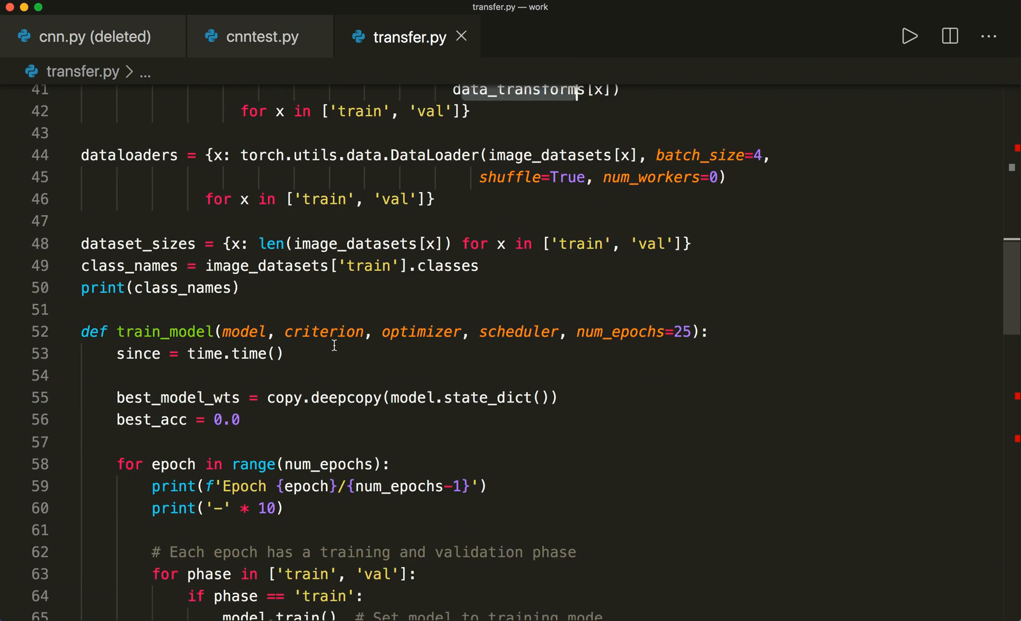
mouse_move(430, 265)
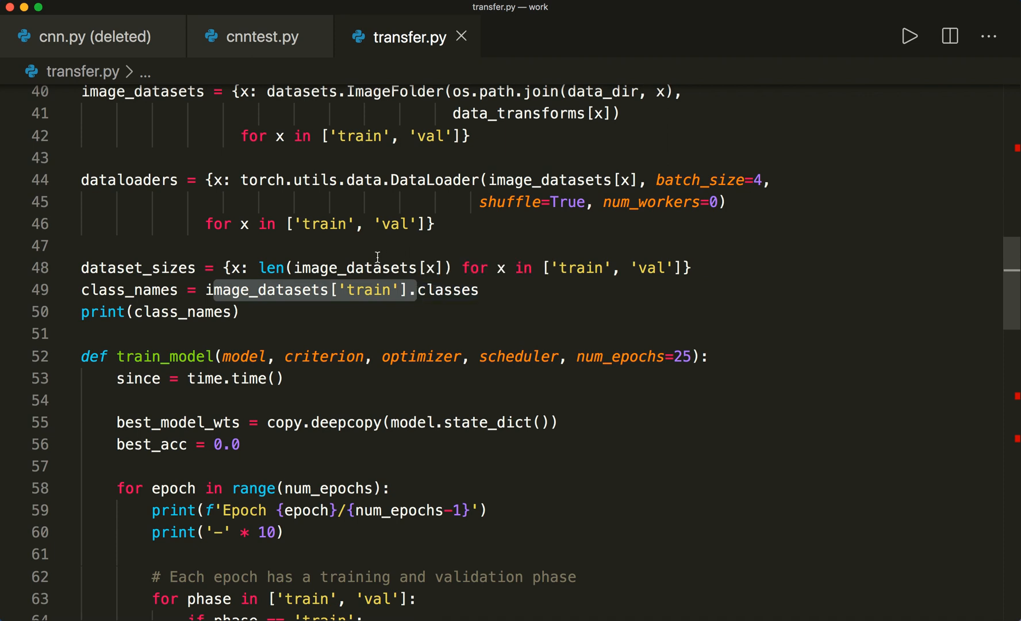
scroll("down", 3)
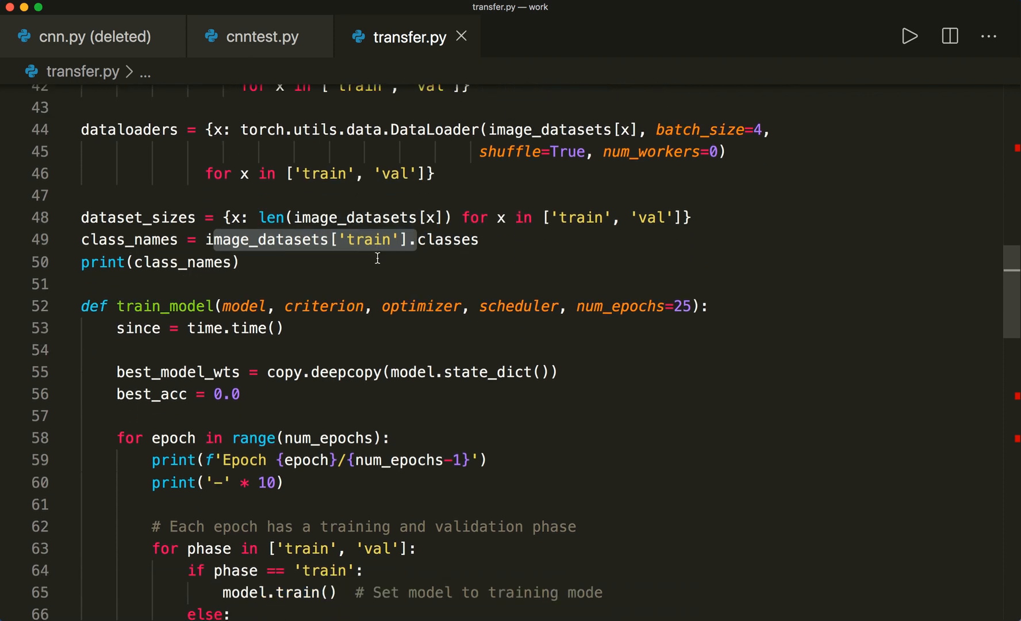
scroll("down", 3)
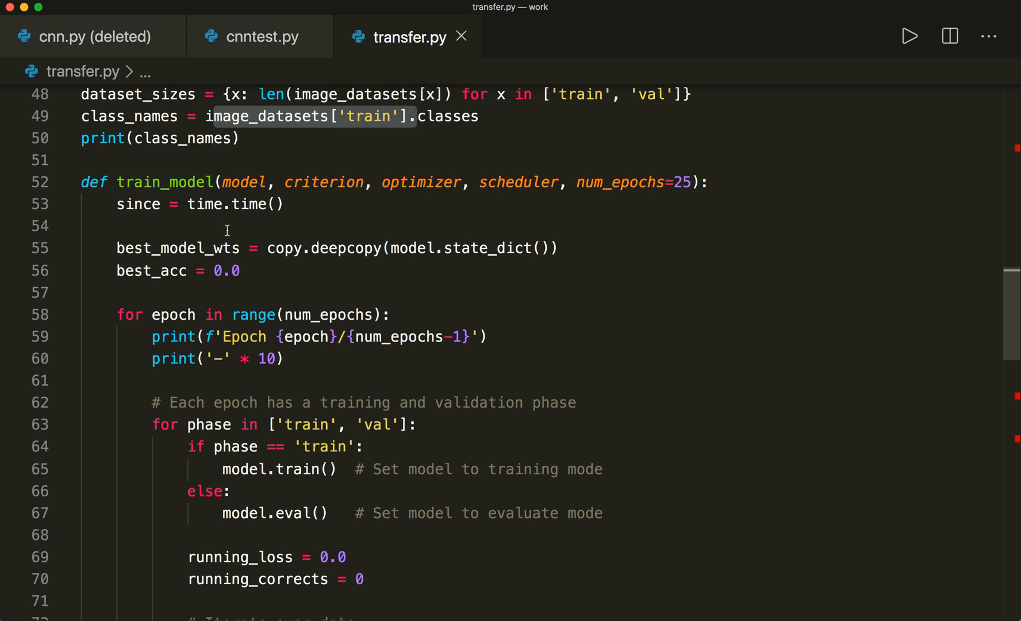
scroll("down", 3)
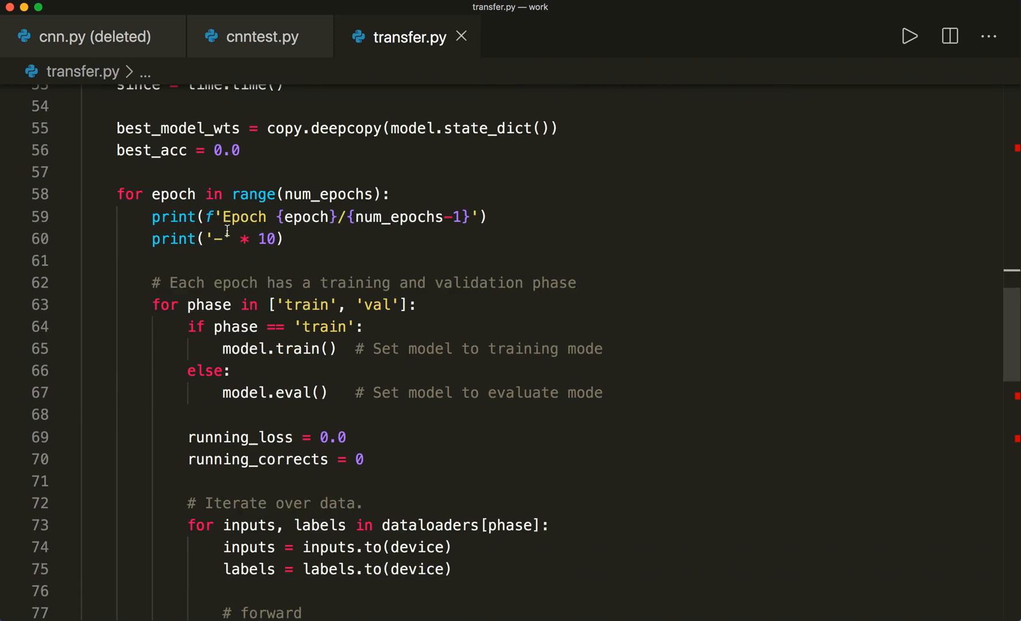
scroll("down", 3)
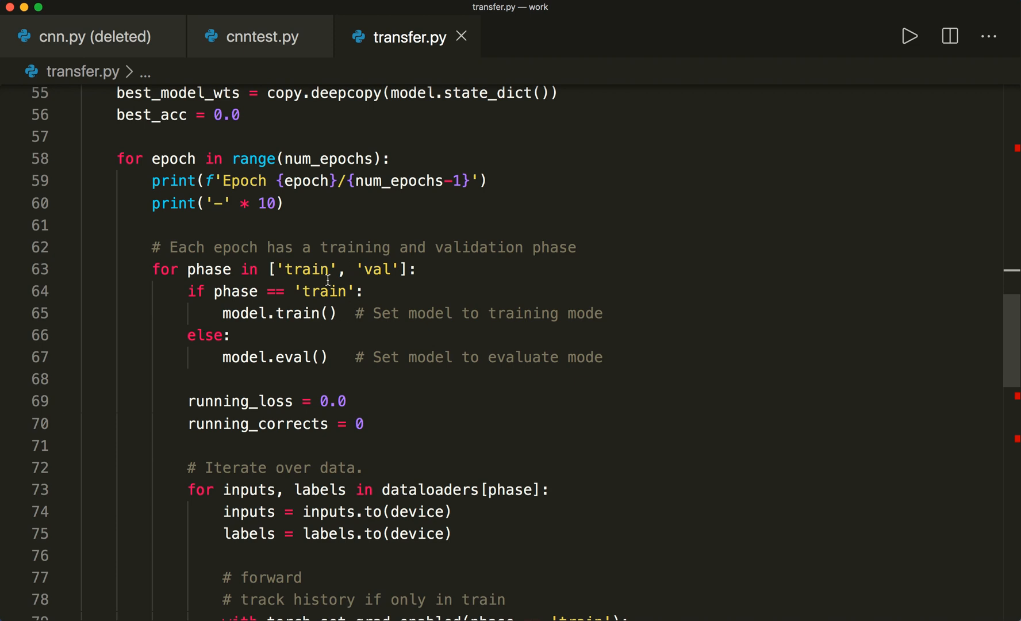
mouse_move(340, 323)
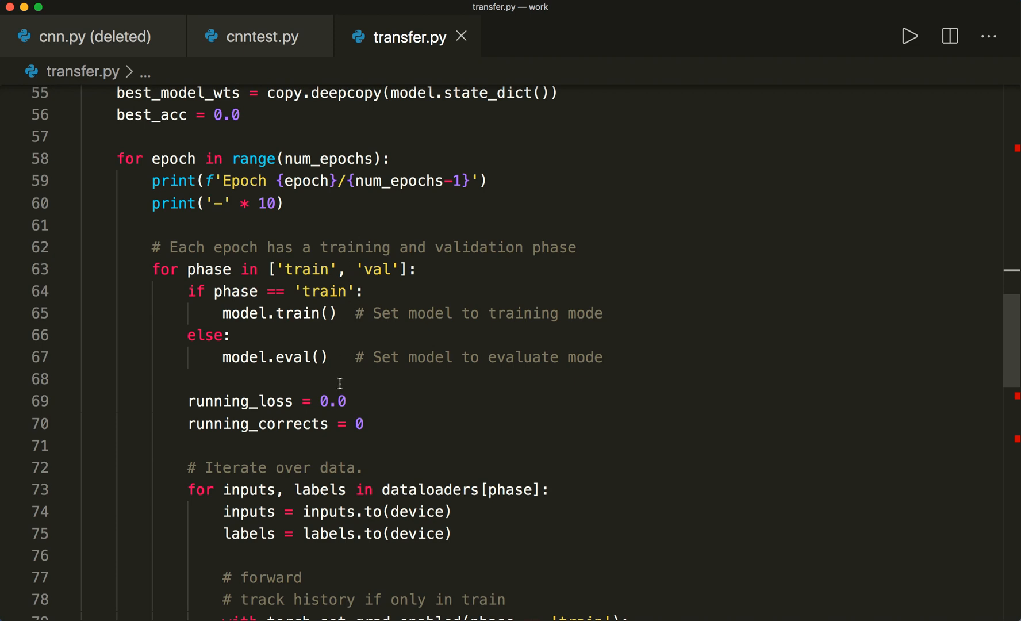
scroll("up", 3)
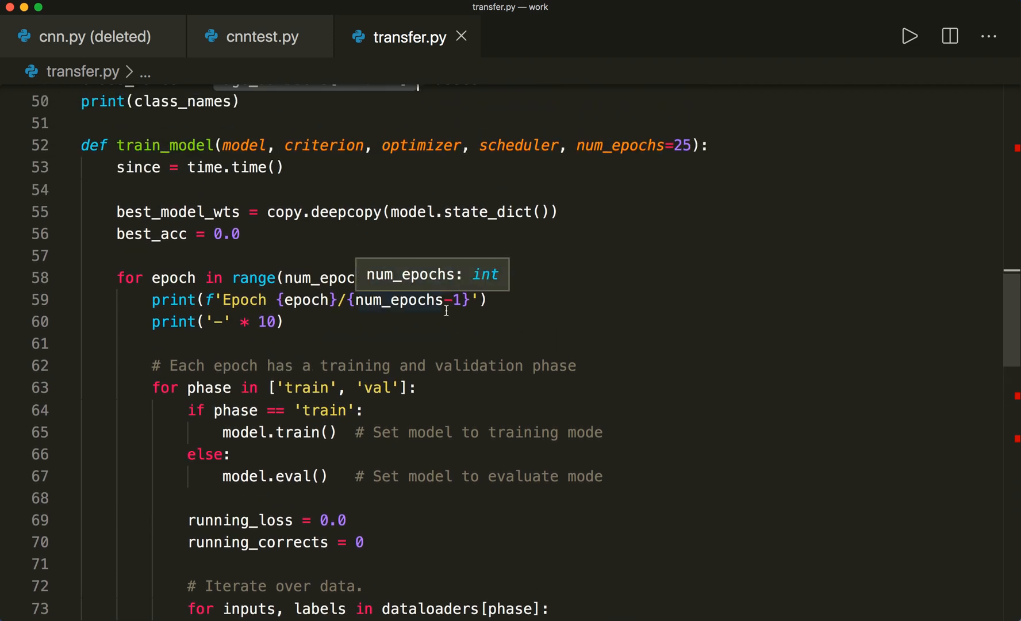
scroll("down", 3)
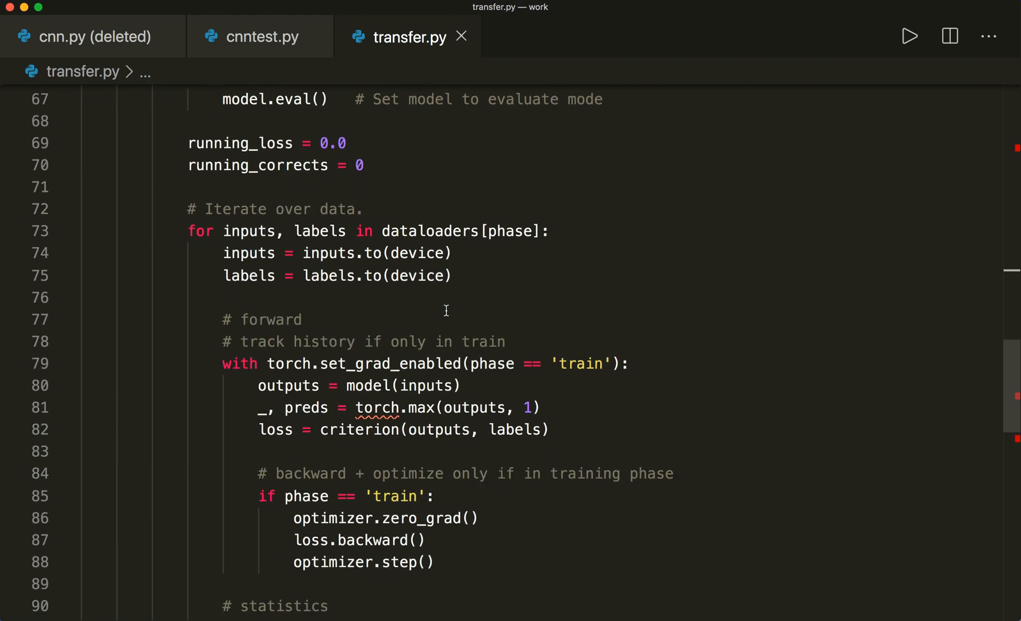
scroll("down", 3)
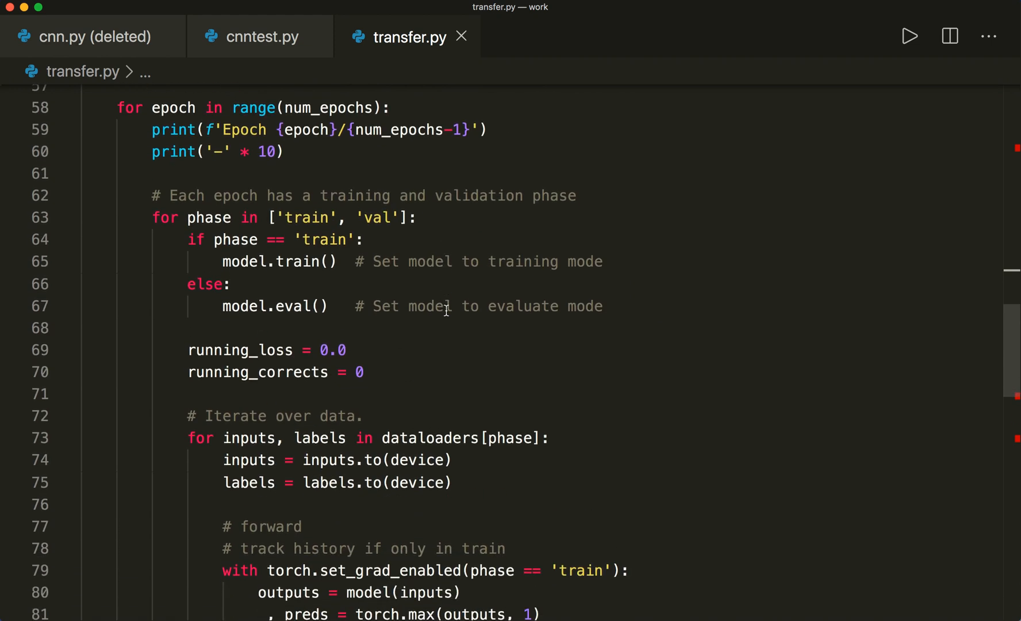
scroll("down", 3)
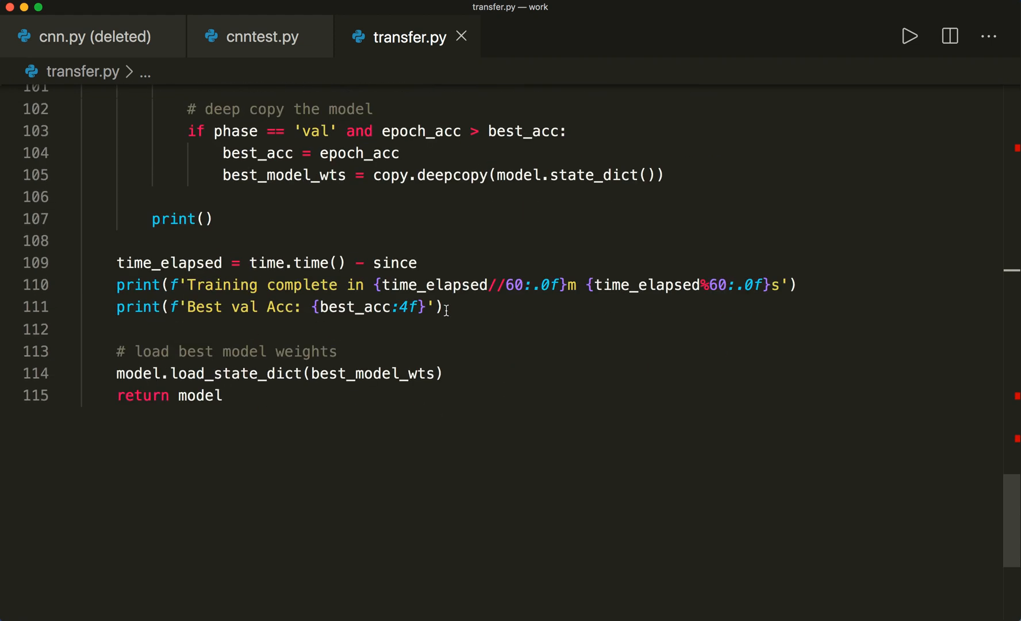
scroll("down", 3)
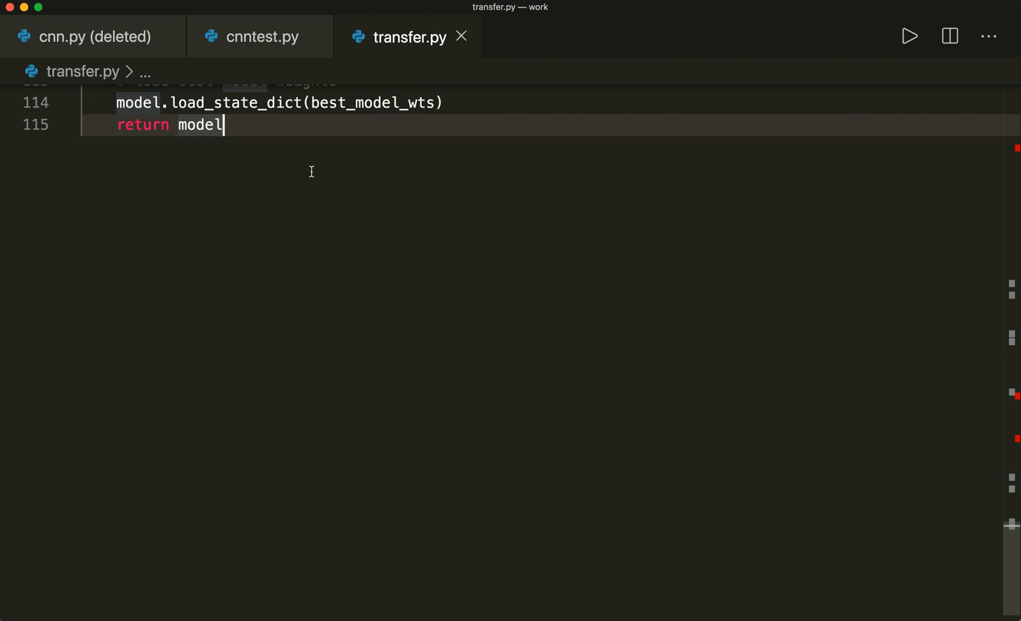
mouse_move(124, 58)
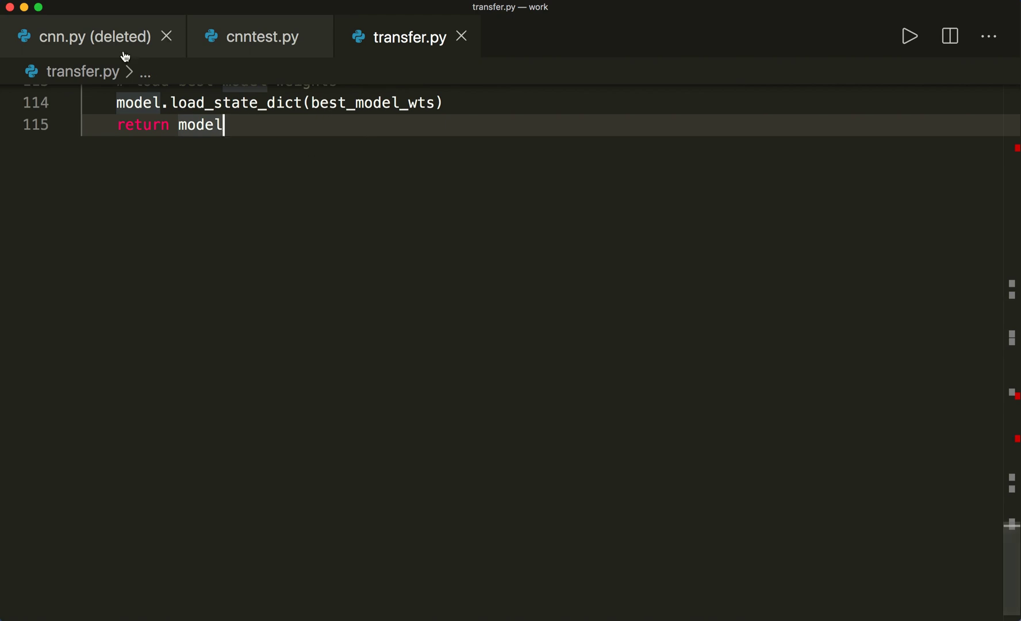
Add model = models.resnet18(pretrained=True) below the training function
key("Enter")
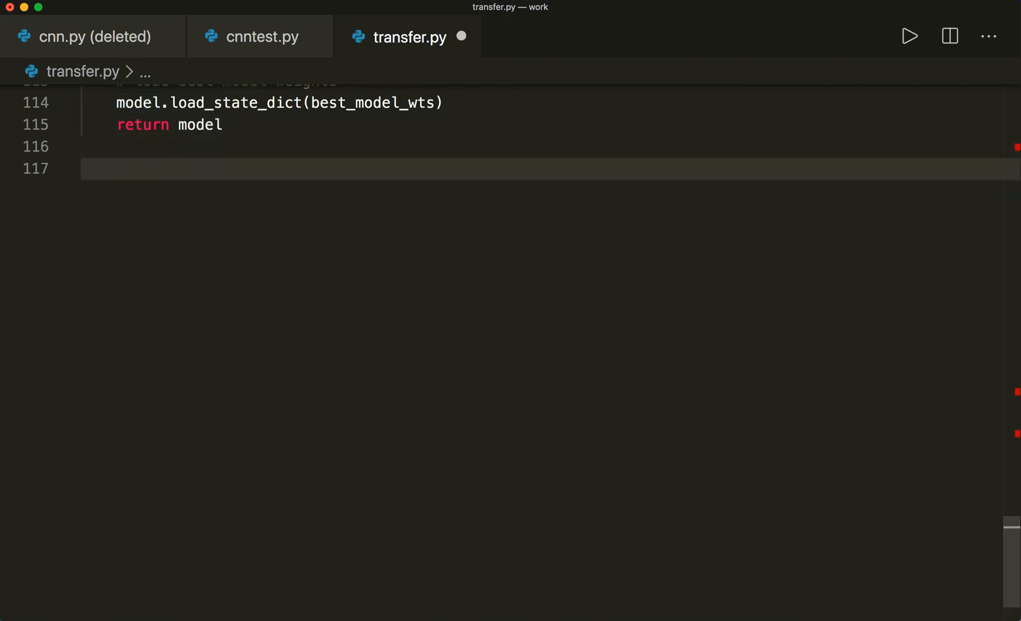
scroll("down", 3)
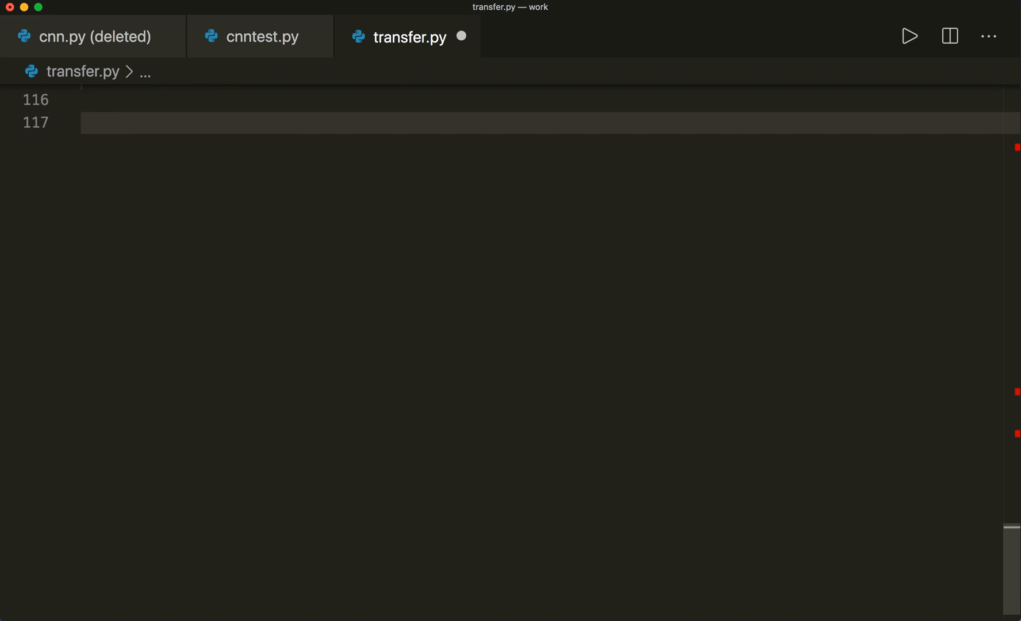
type("mo")
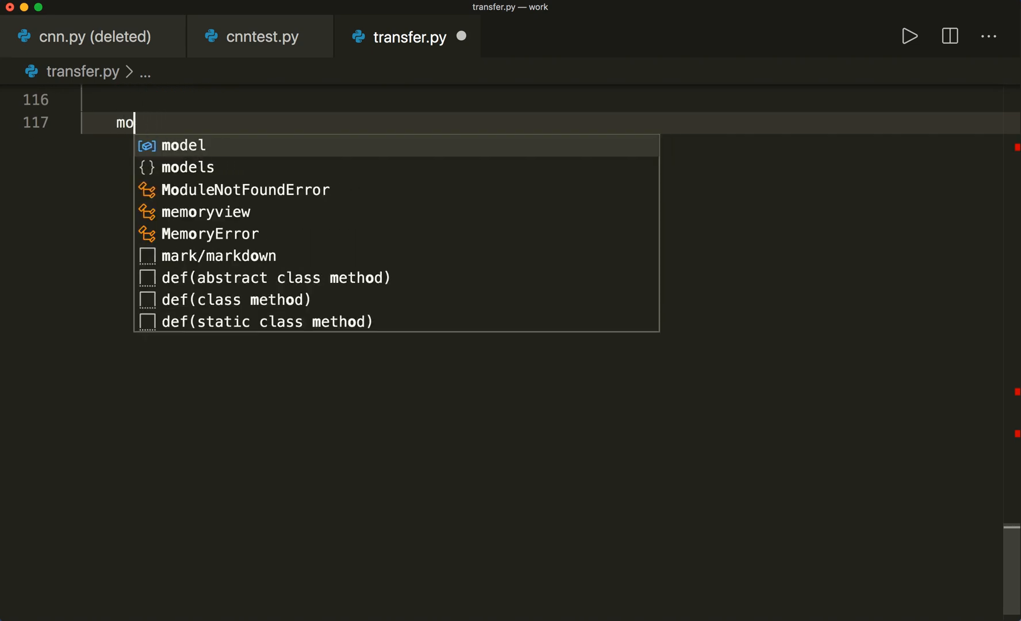
type("del =")
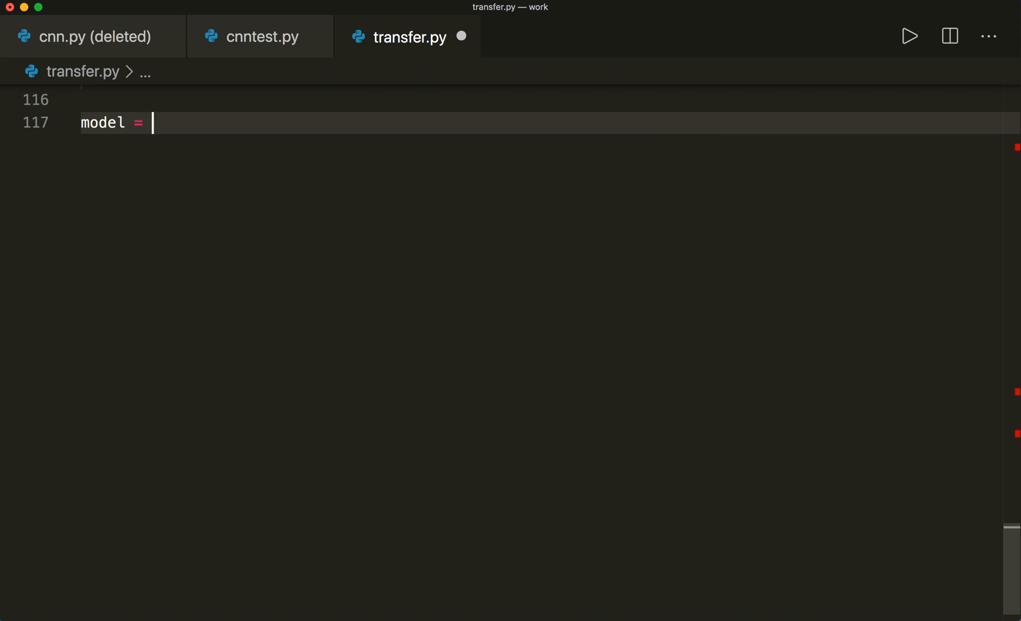
type("mode")
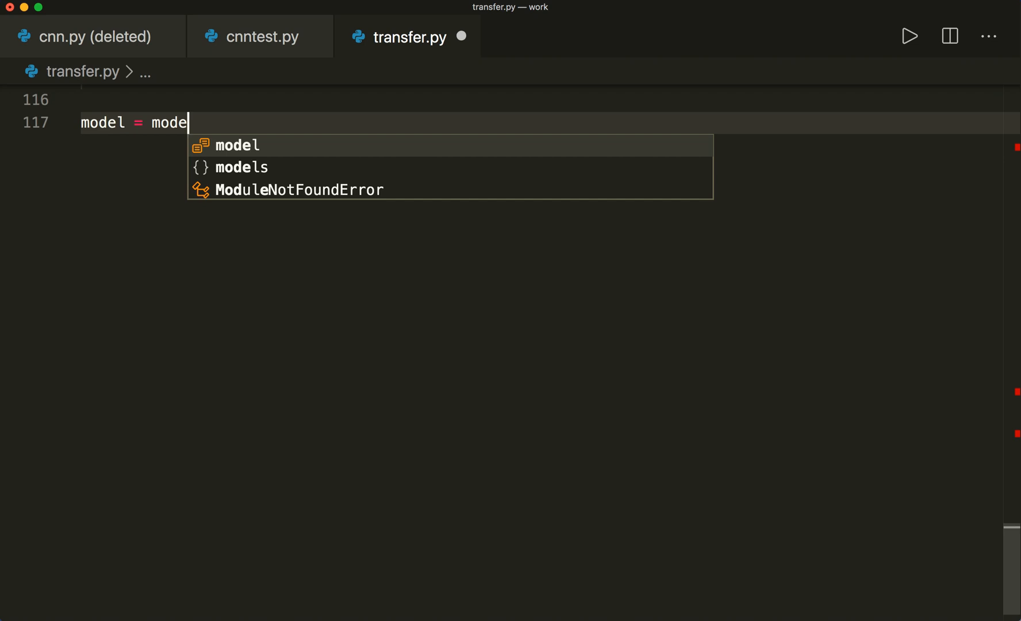
type("l")
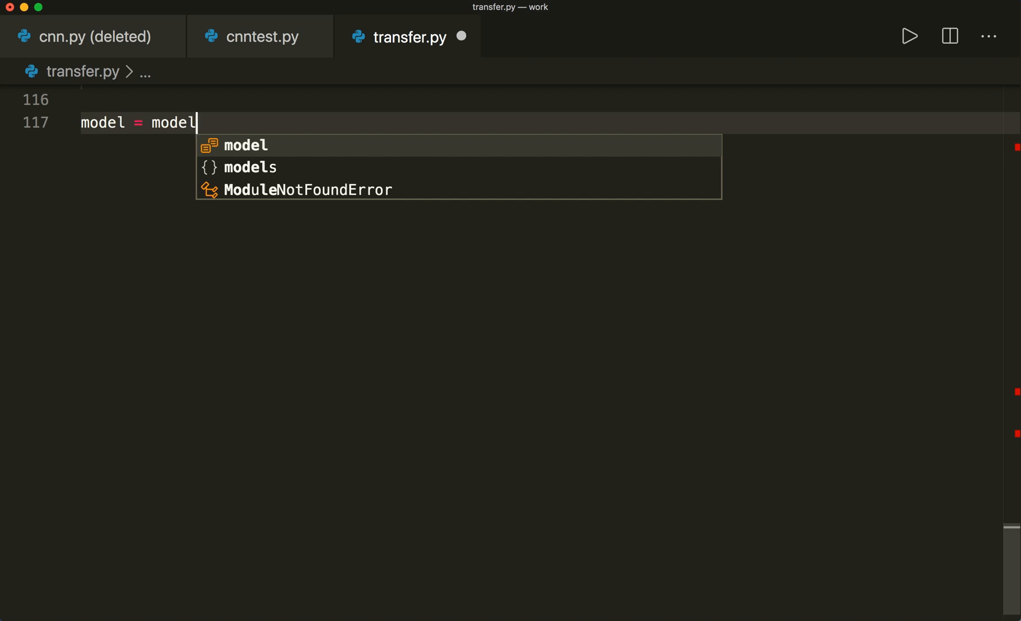
type("s.resnet18")
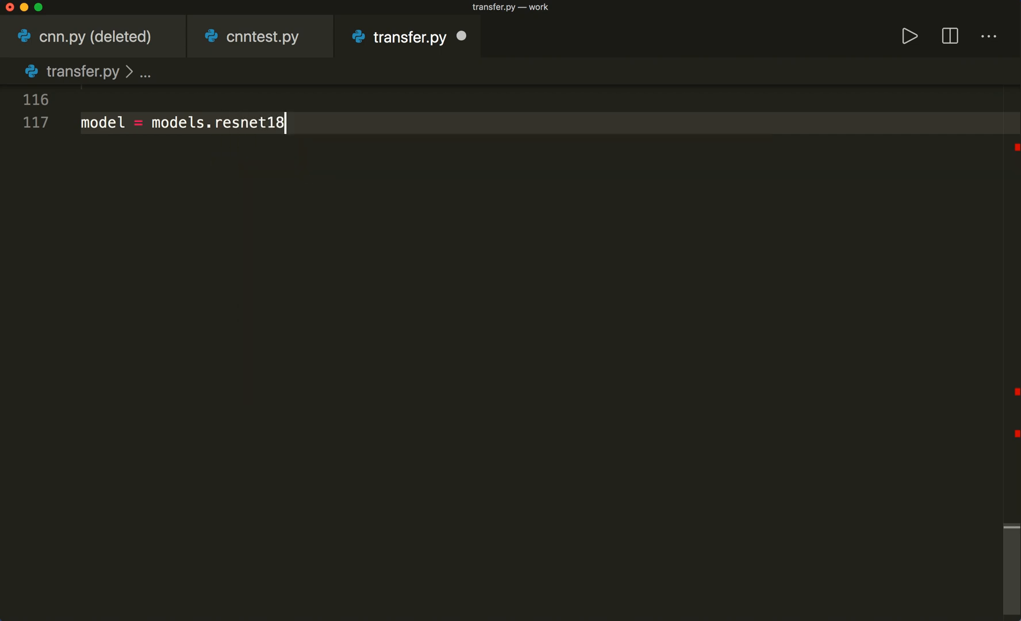
type("()")
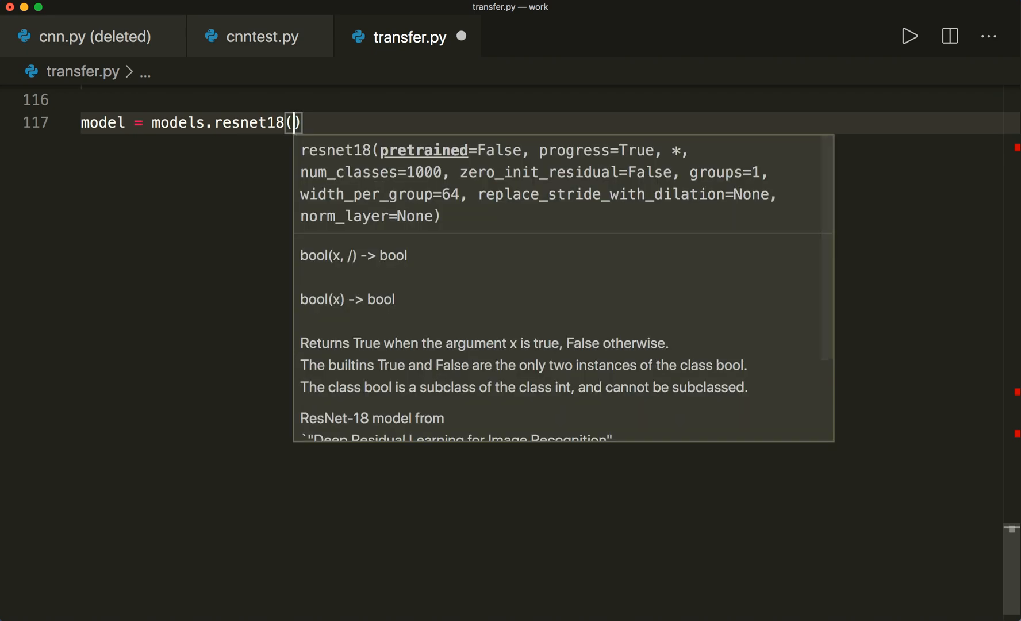
type("pretrained=")
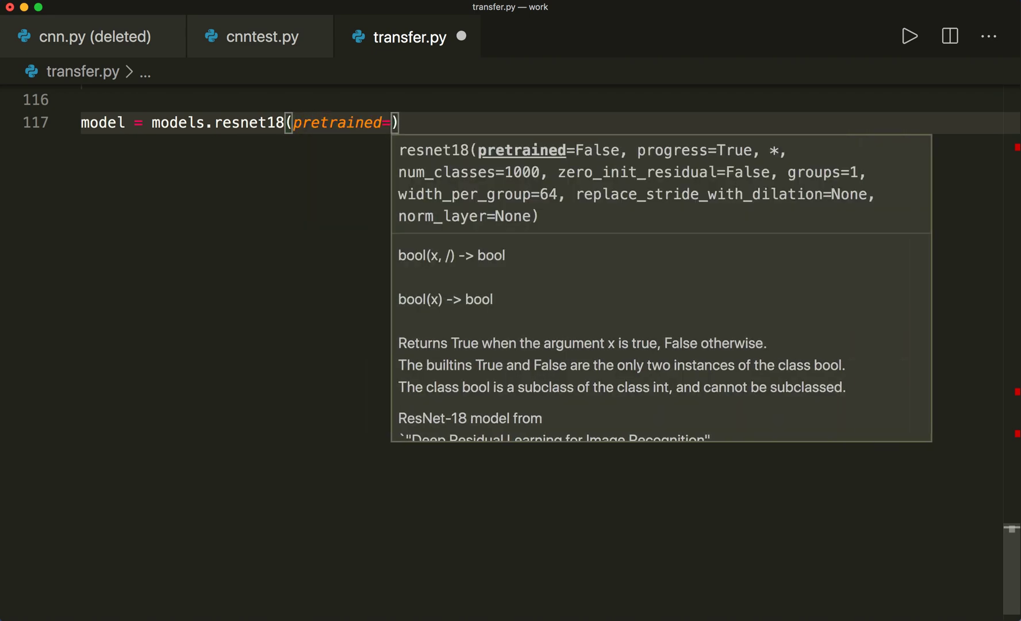
type("True")
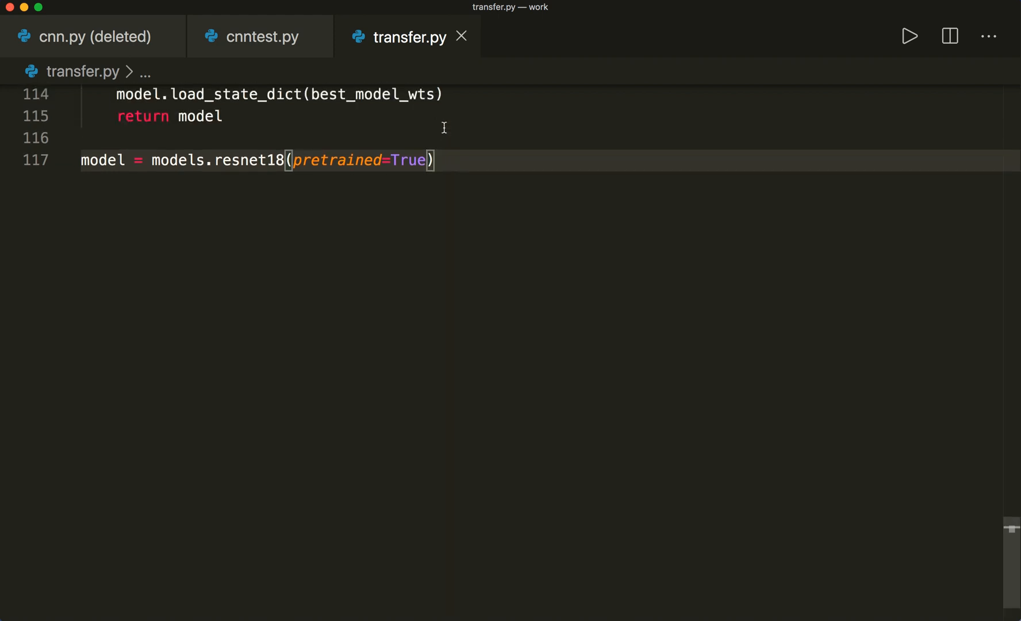
scroll("down", 3)
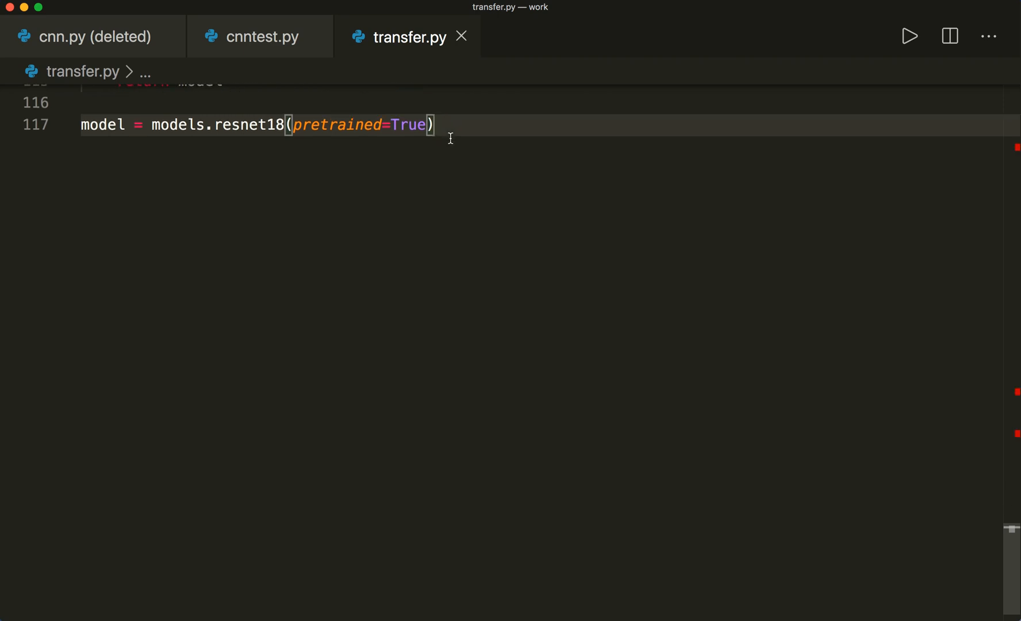
key("Enter")
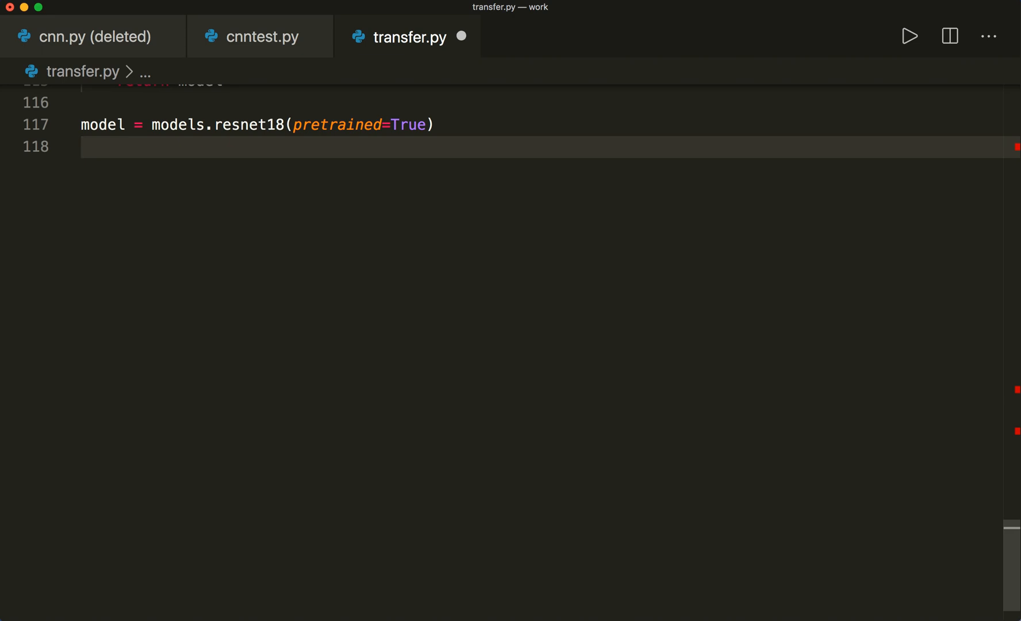
Add num_ftrs = model.fc.in_features to read the final layer's input size
type("num")
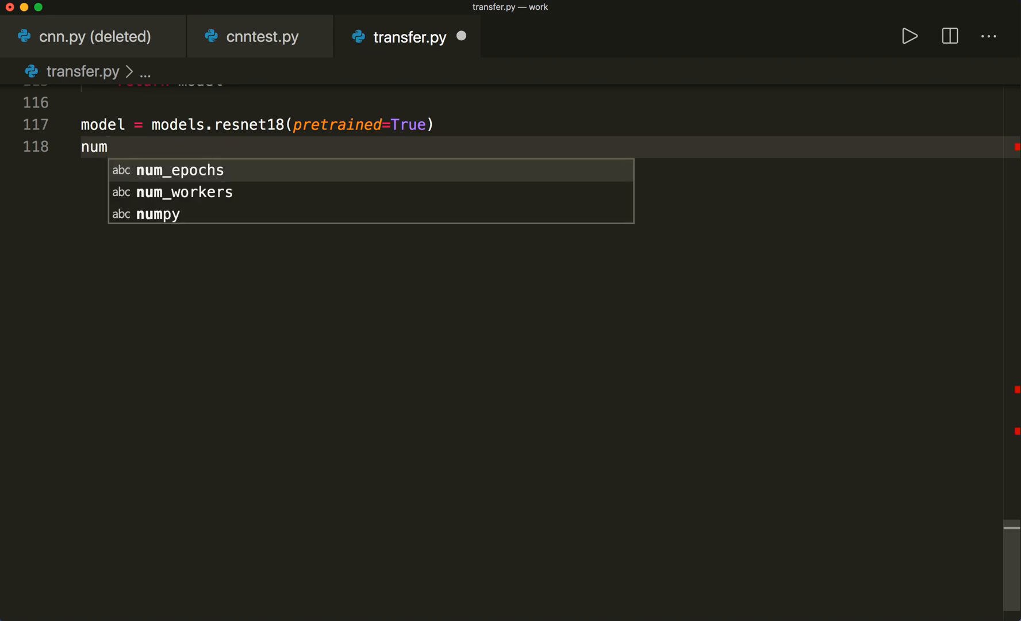
type("_ftrs =")
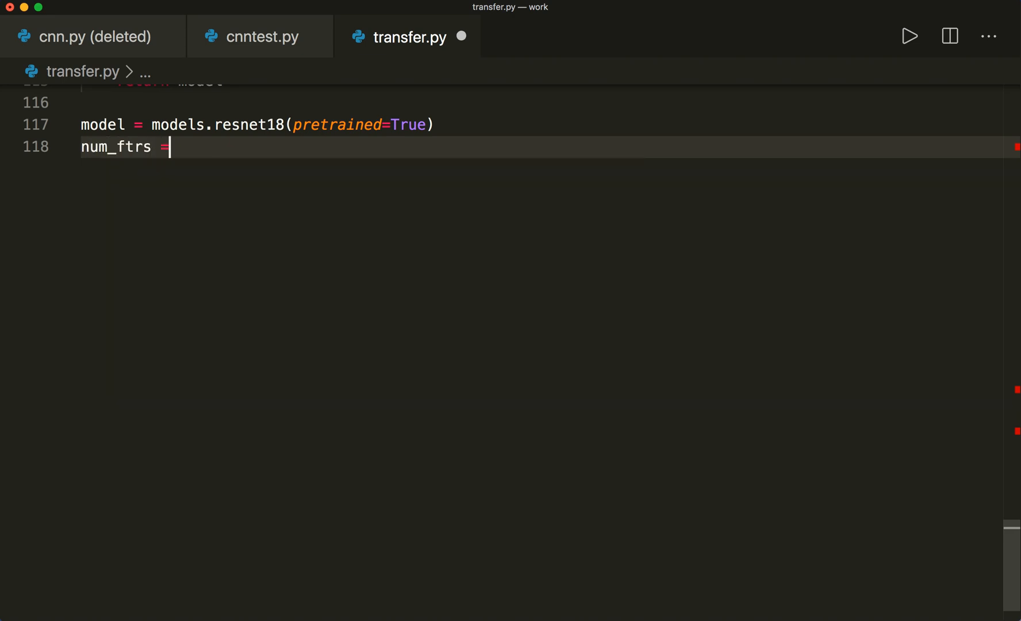
type("mode")
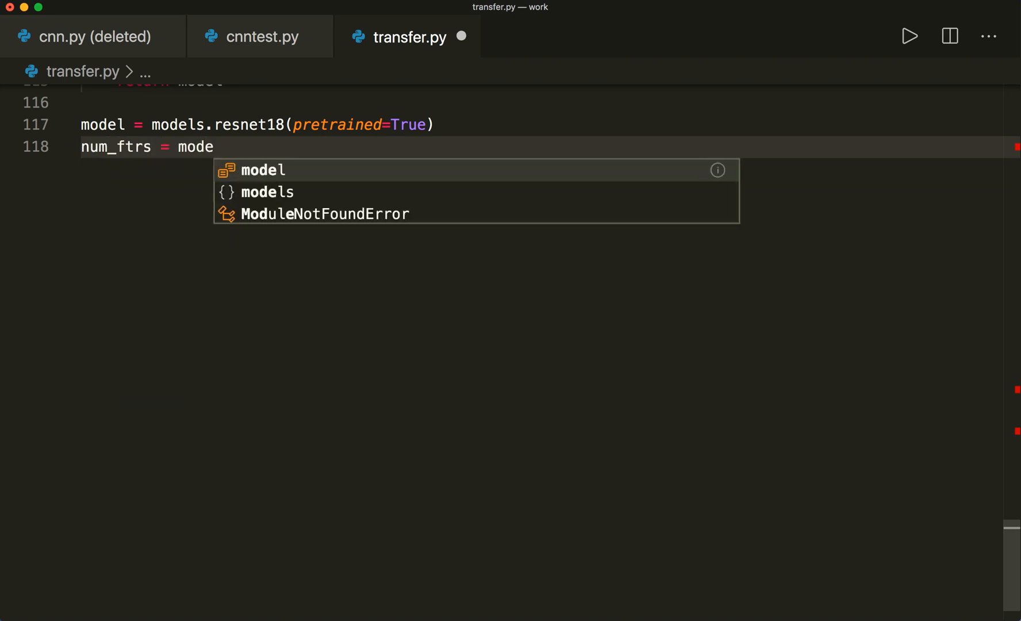
type("l")
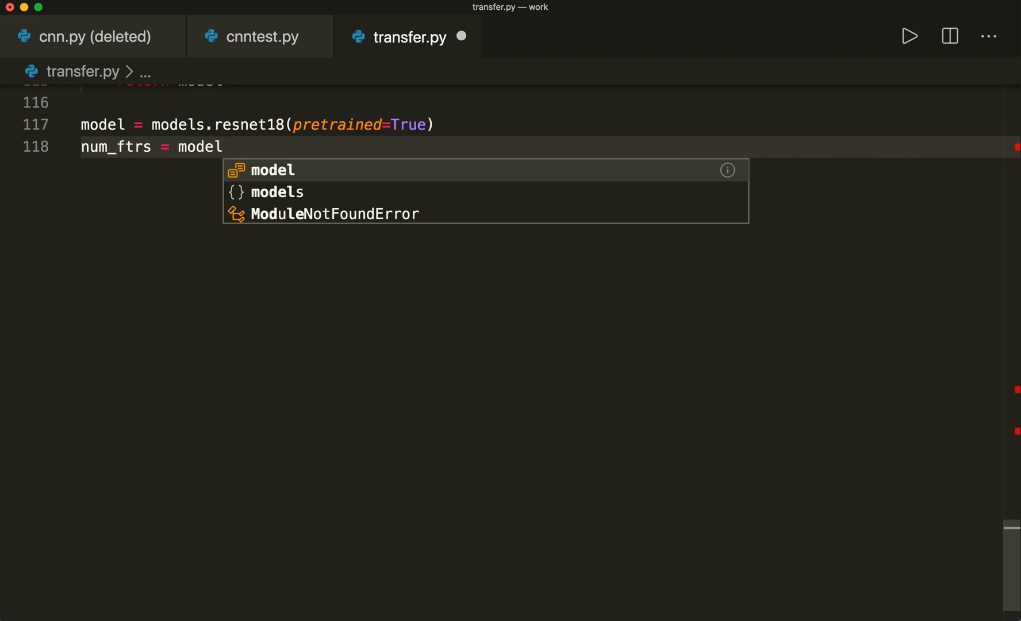
type(".fc")
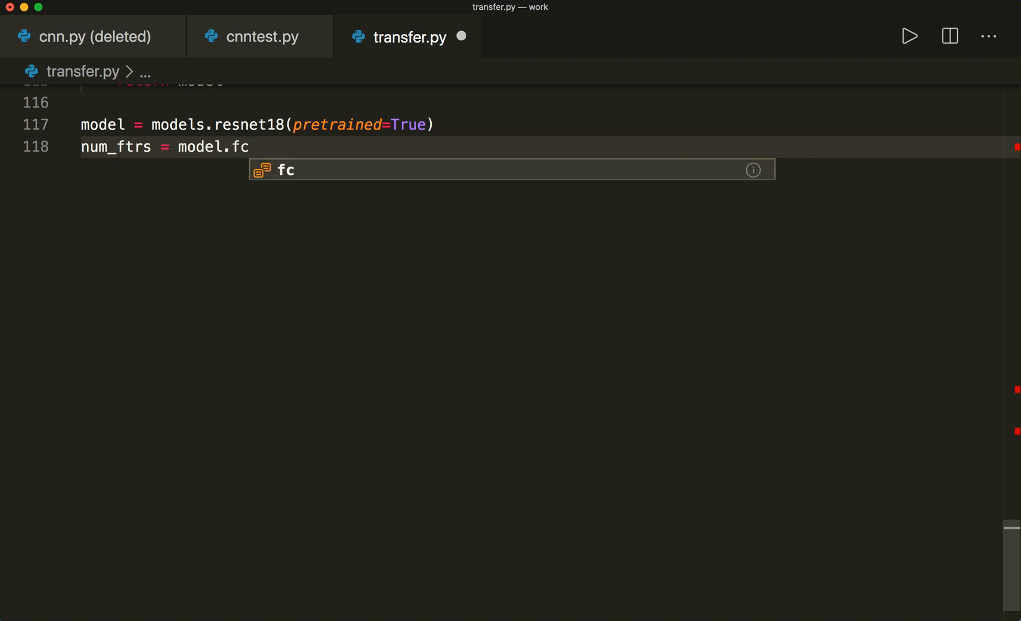
type(".in_features")
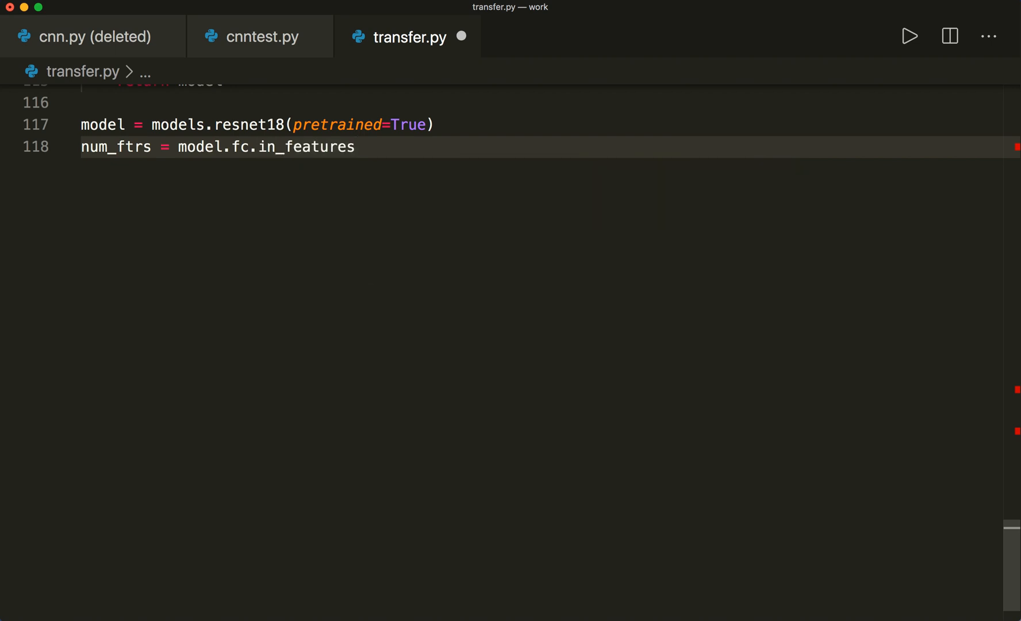
key("Enter")
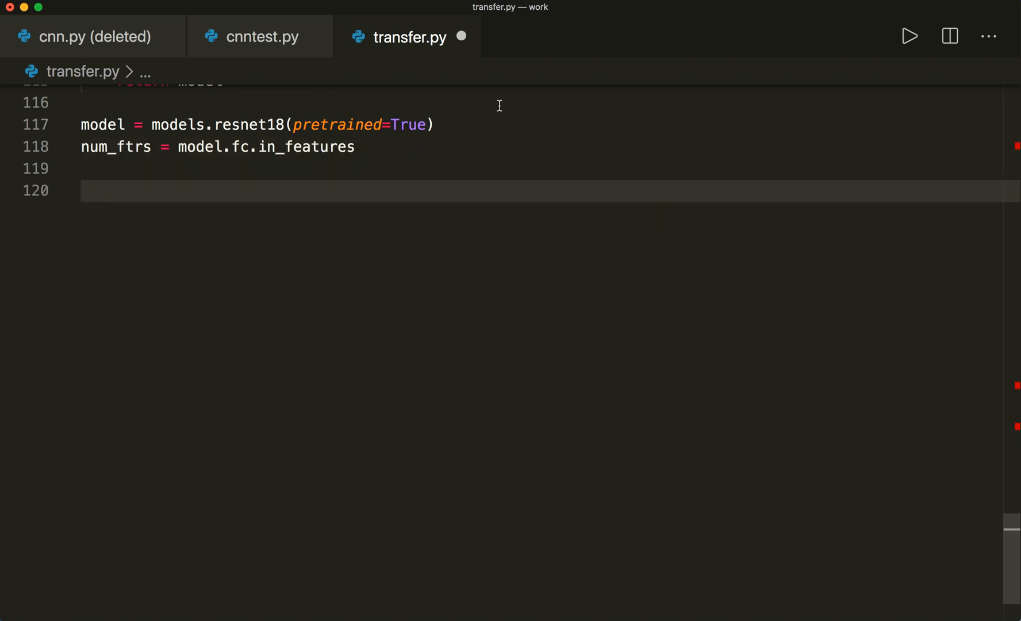
left_click(124, 147)
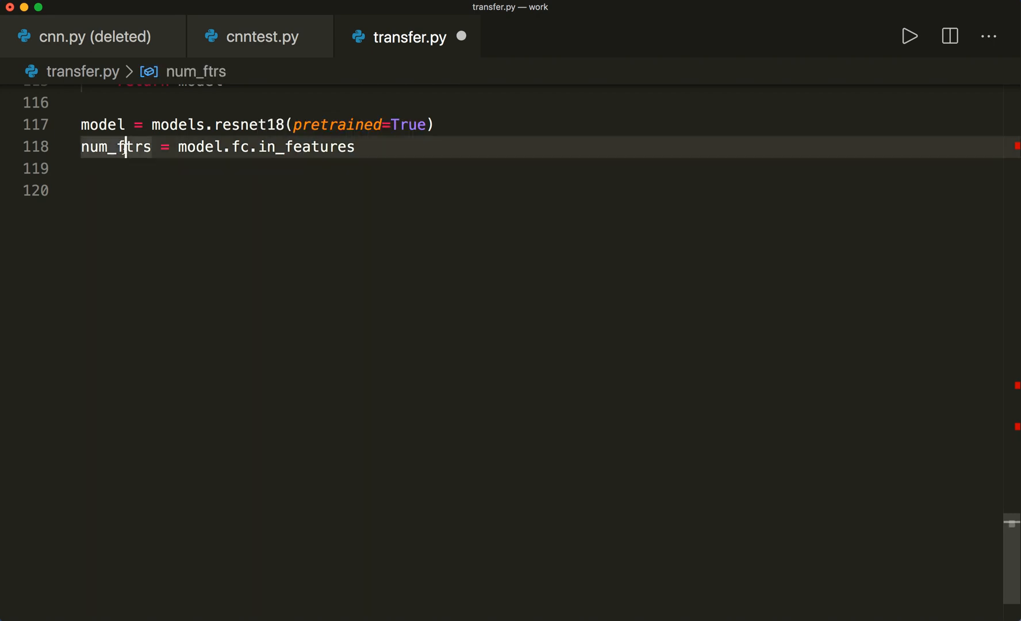
left_click(119, 184)
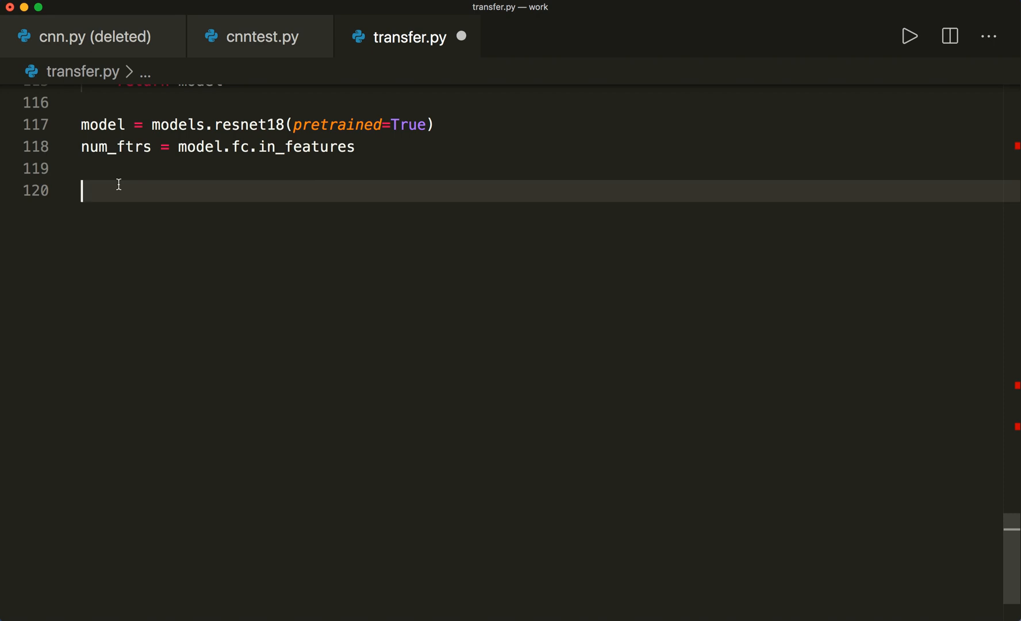
Replace model.fc with nn.Linear(num_ftrs, 2) and move the model to the device
type("mode")
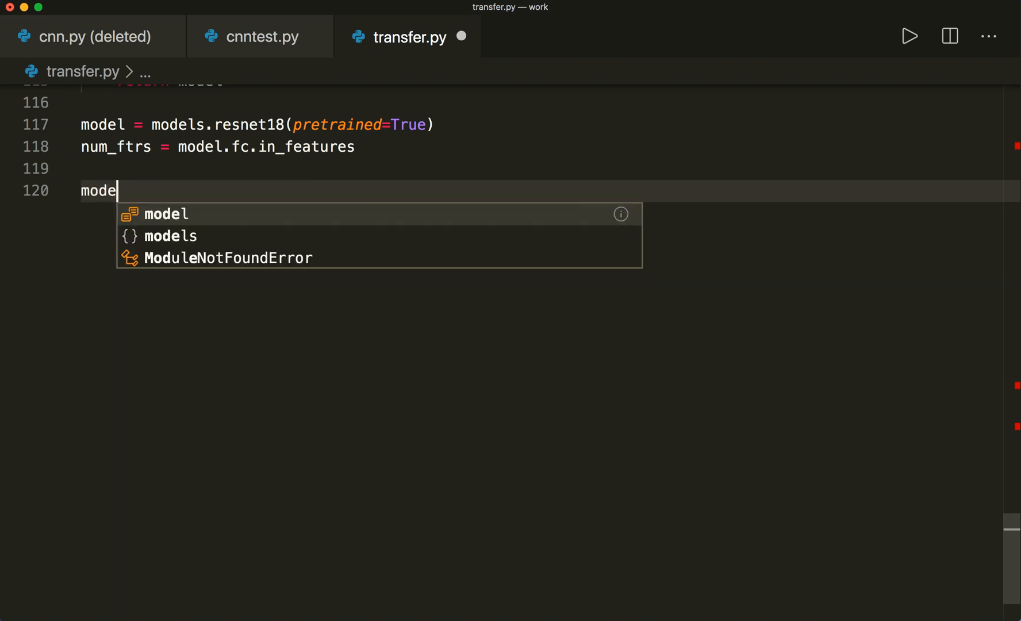
type("l")
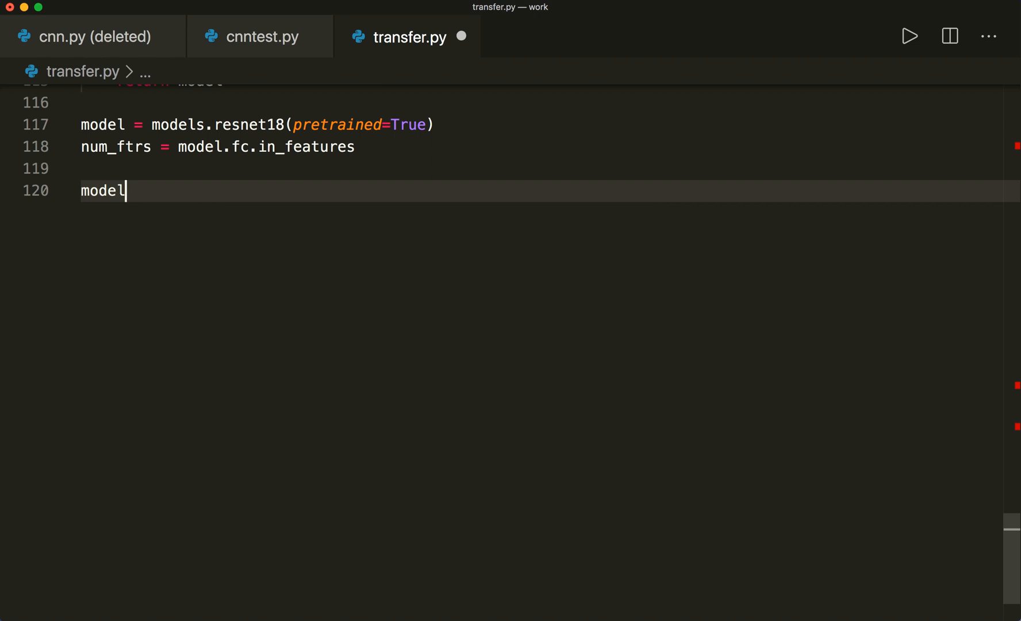
type(".fc =")
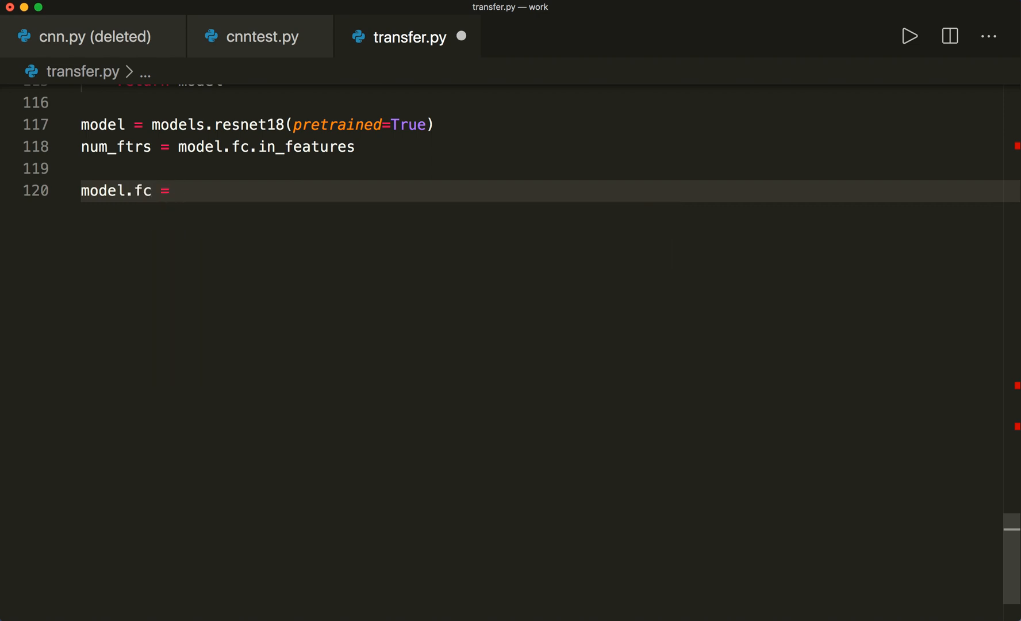
type("nn")
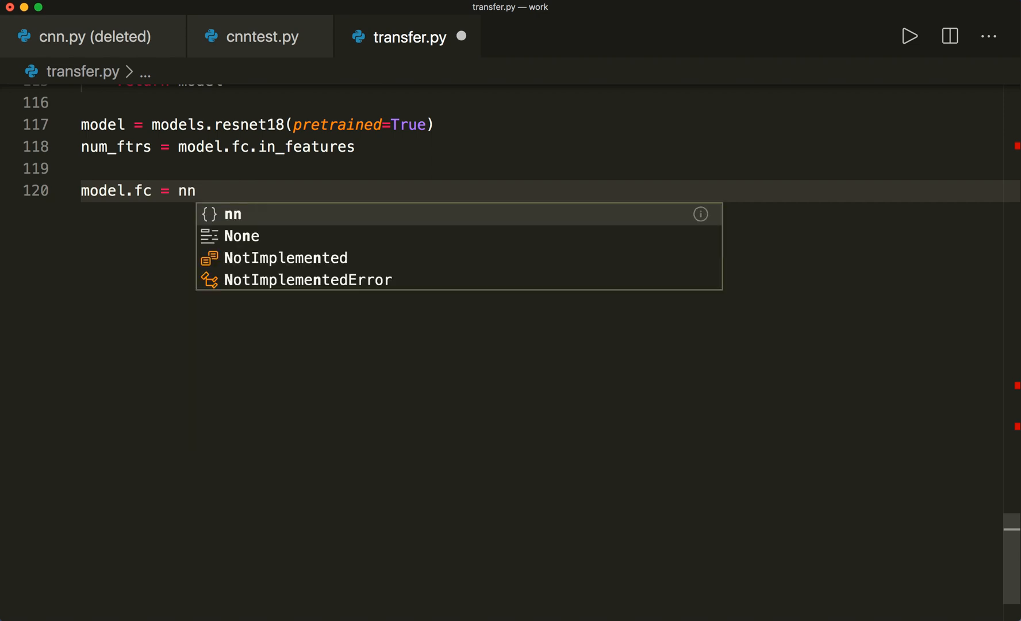
type(".Li")
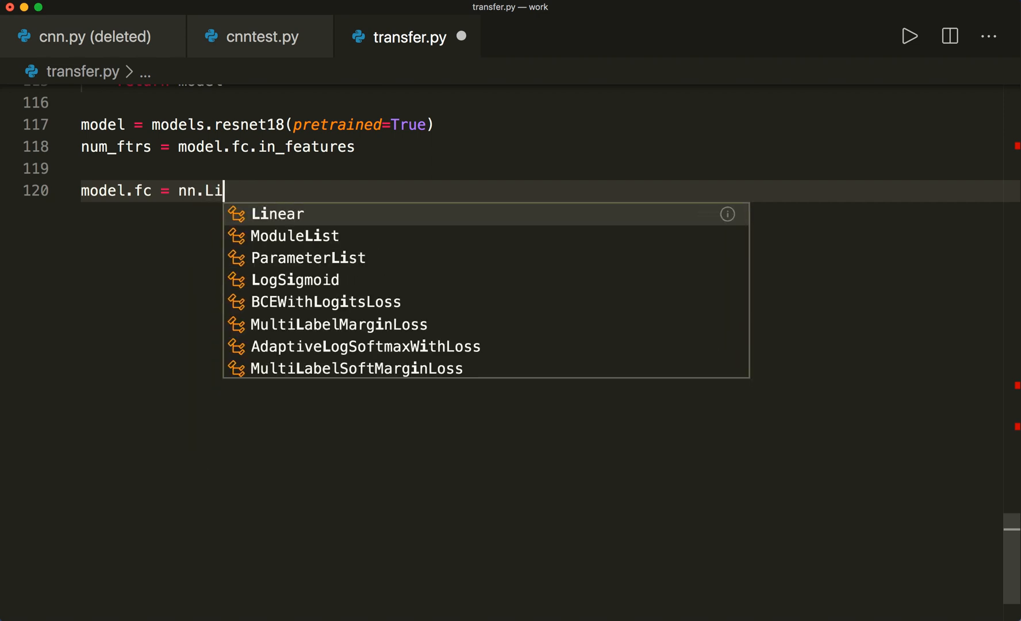
left_click(277, 214)
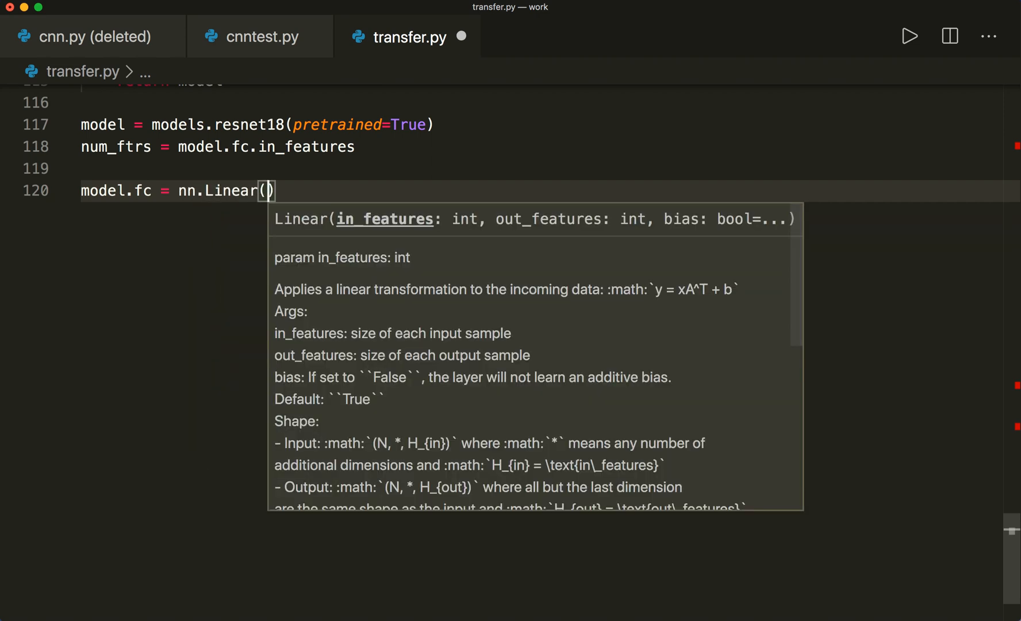
type("num_ftrs,")
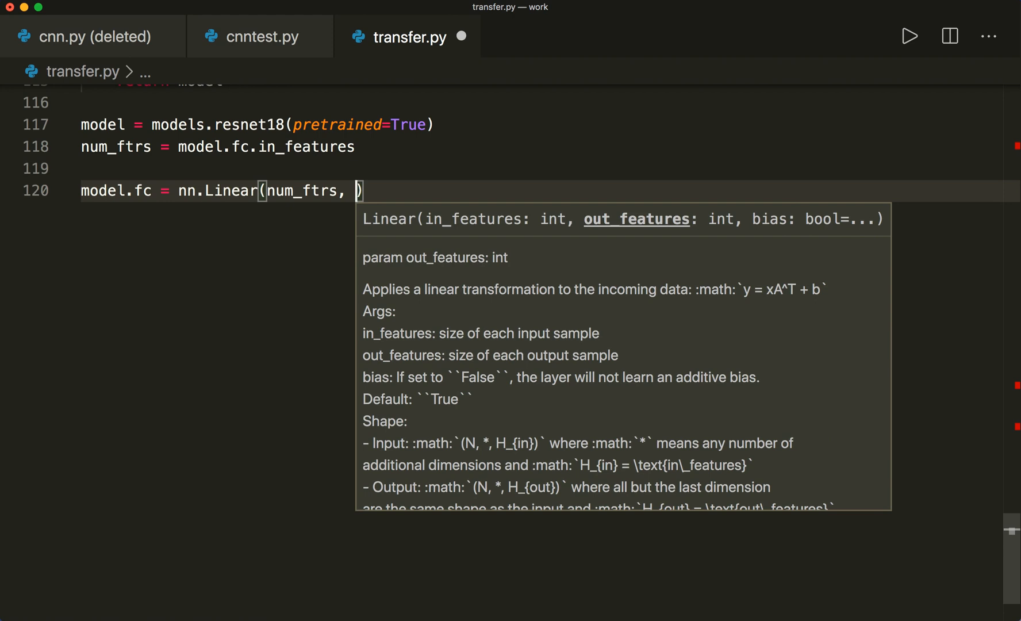
type("2")
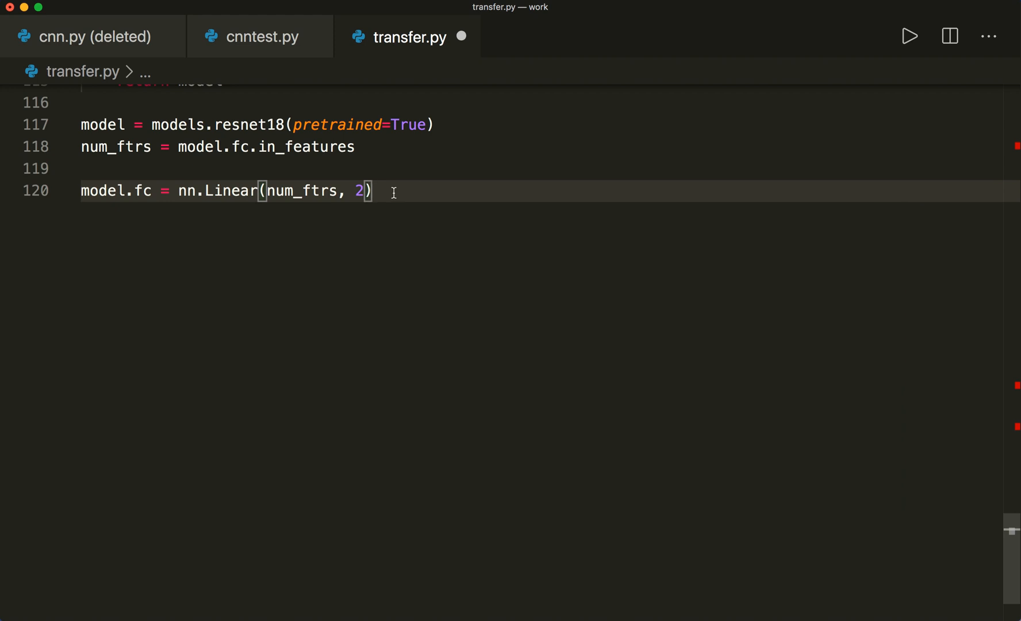
key("Enter")
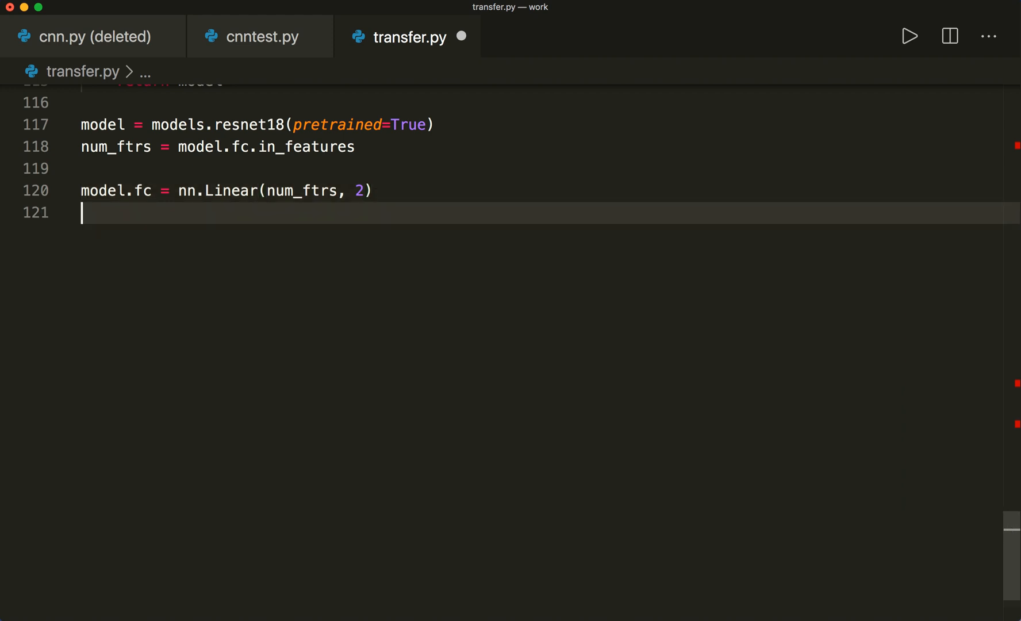
type("model.to")
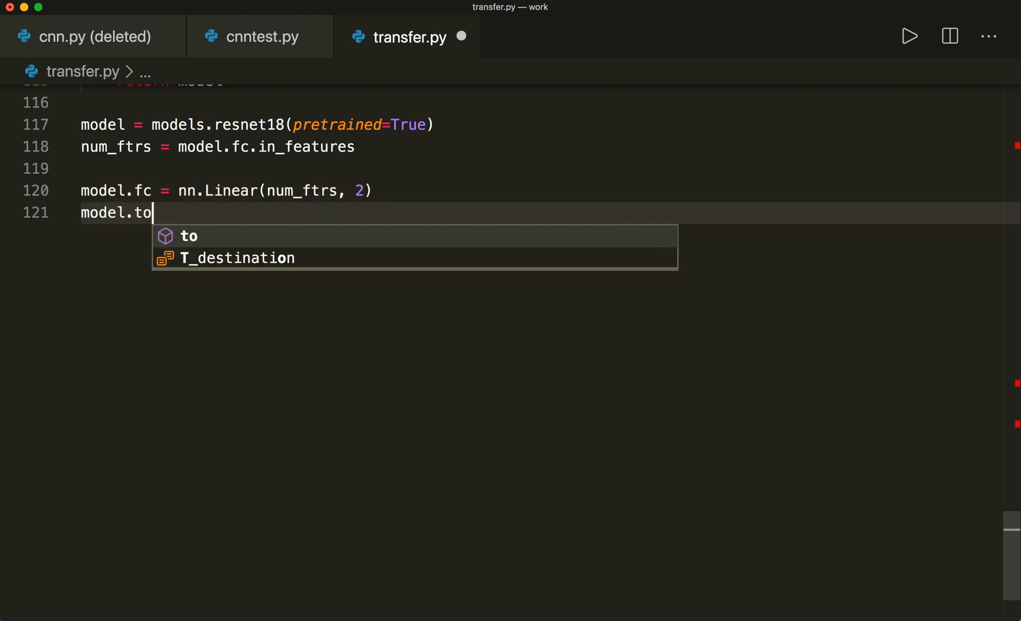
type("(de")
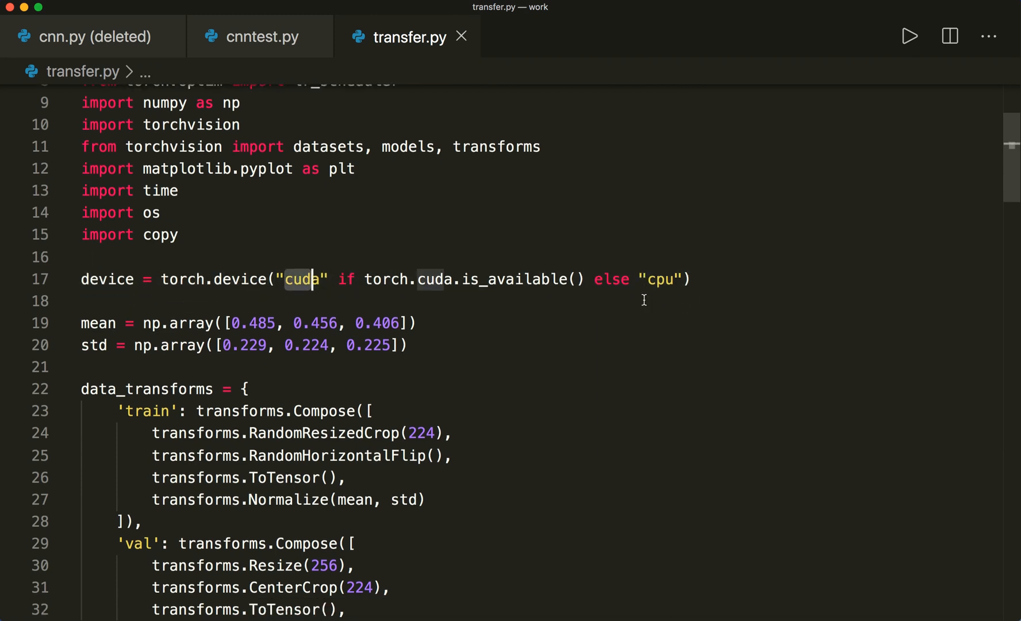
Start a new line after model.to(device)
scroll("down", 3)
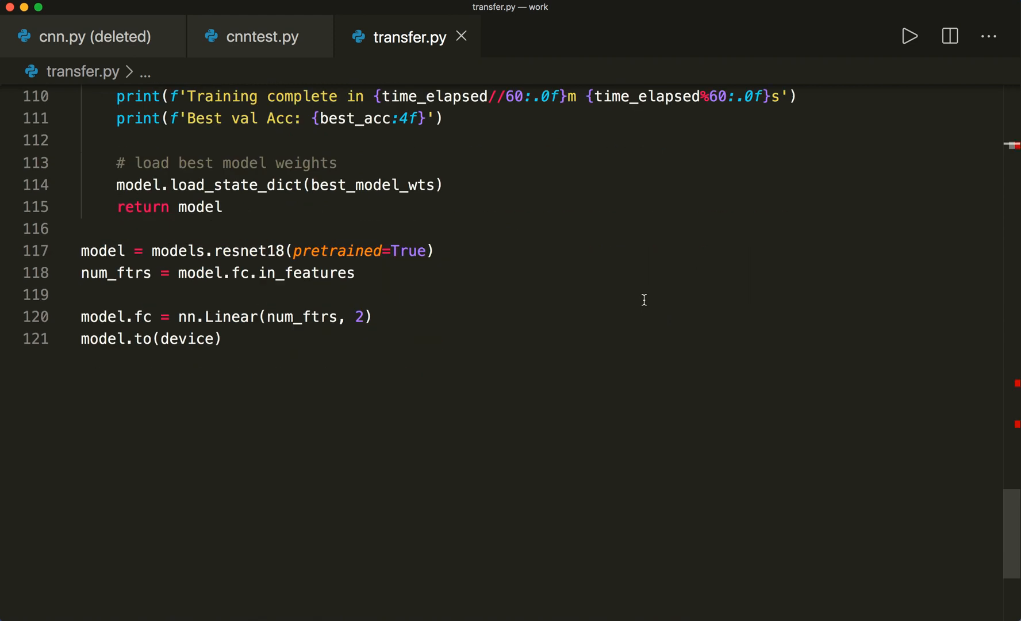
key("Enter")
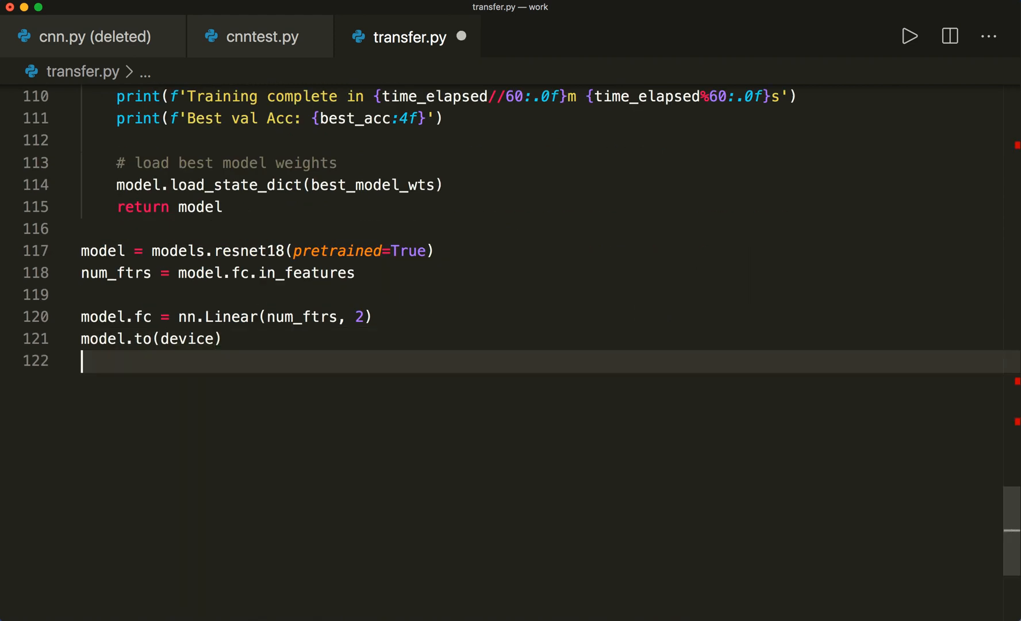
Define criterion = nn.CrossEntropyLoss()
key("Enter")
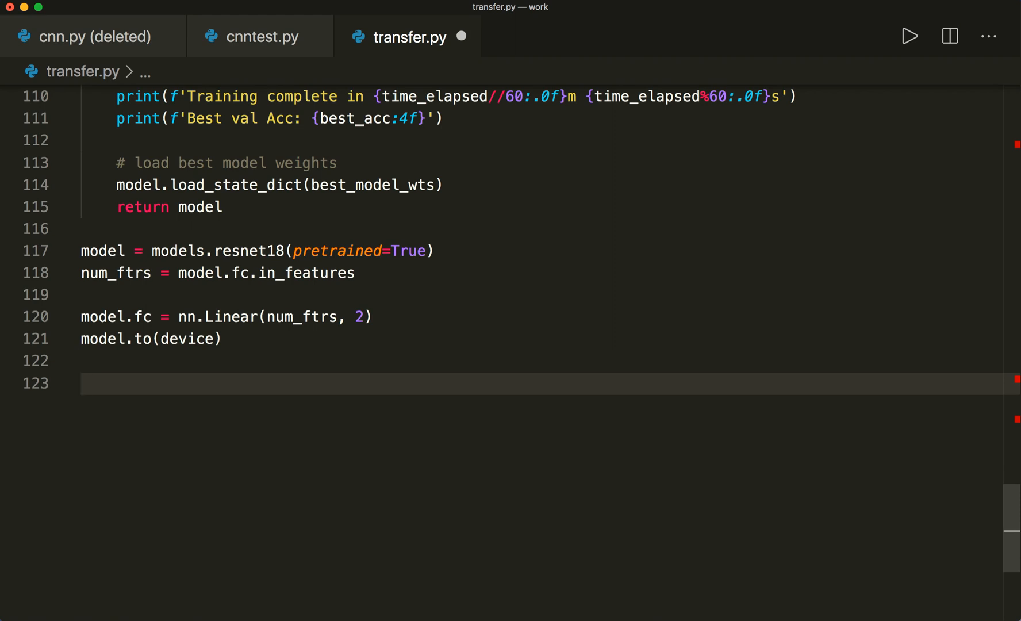
type("criterion =")
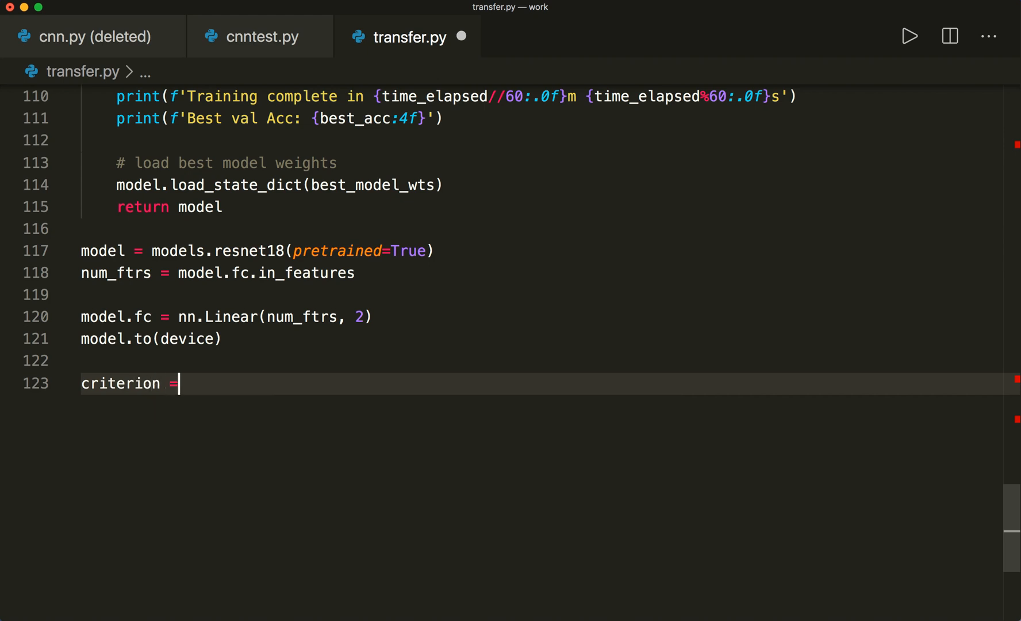
type("nn.")
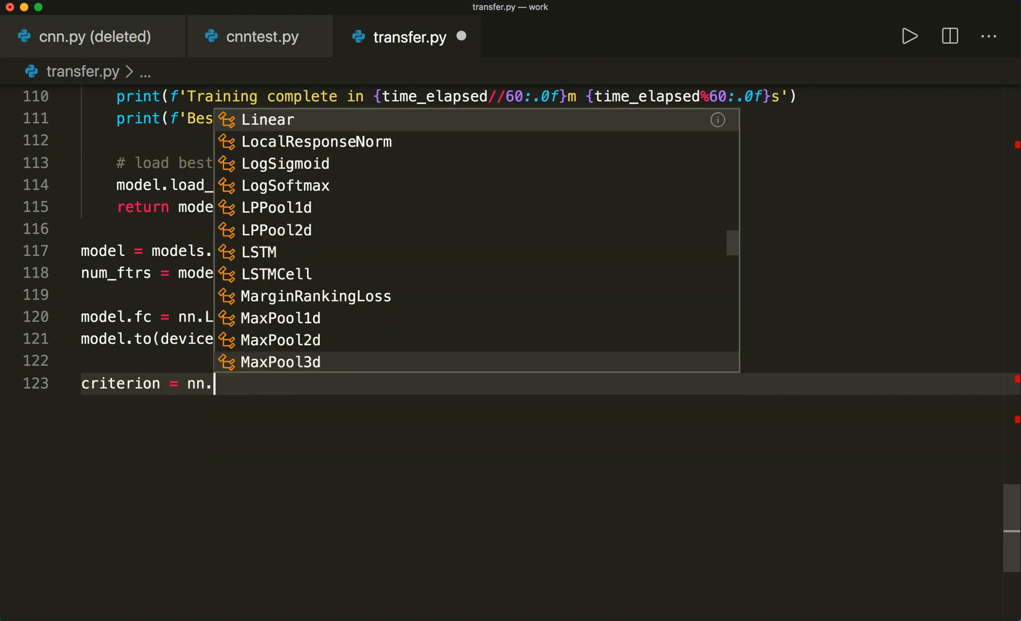
type("Cro")
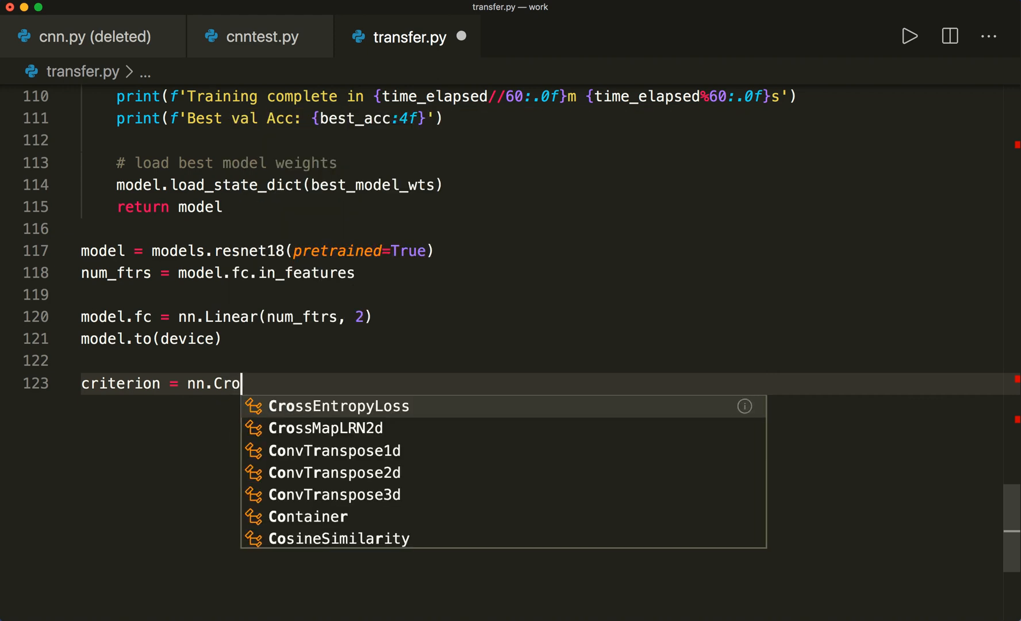
key("Tab")
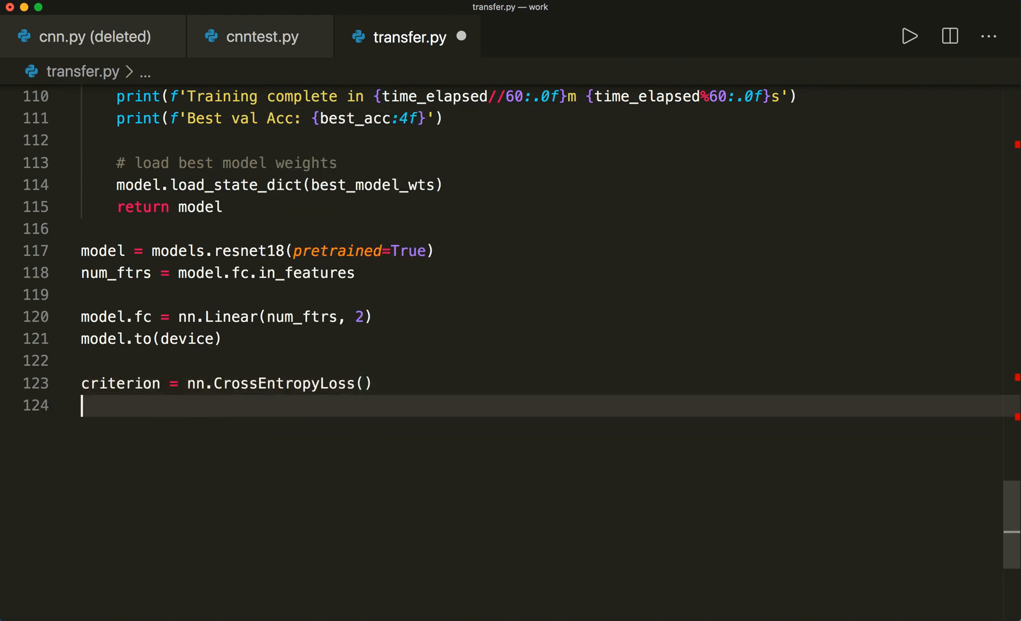
Begin optimizer = optim.SGD(model.parameters(), lr=0 over the model's parameters
type("optimizer")
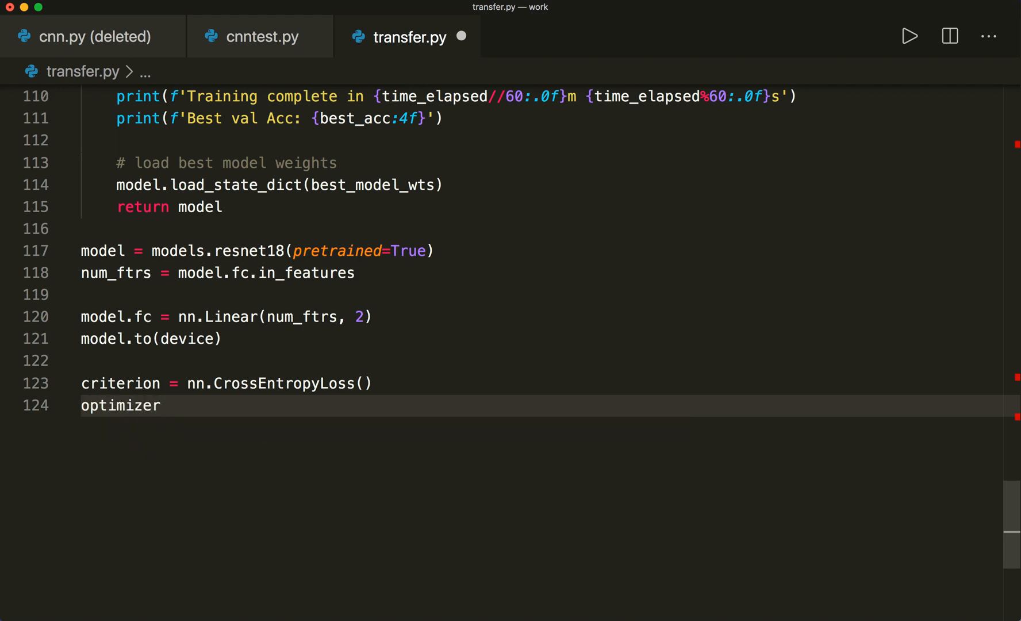
type("=")
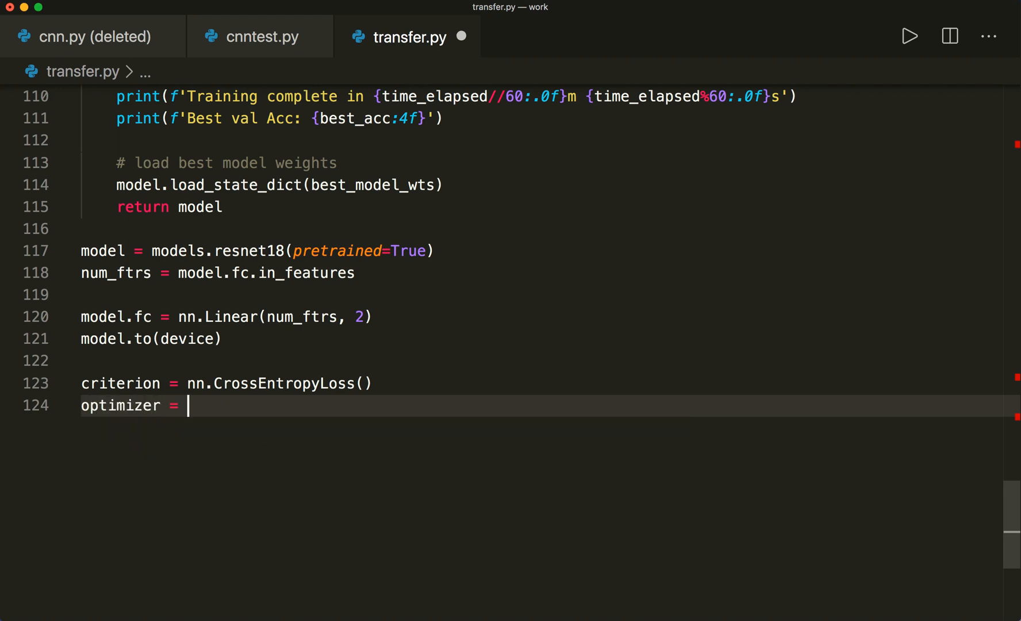
type("optim")
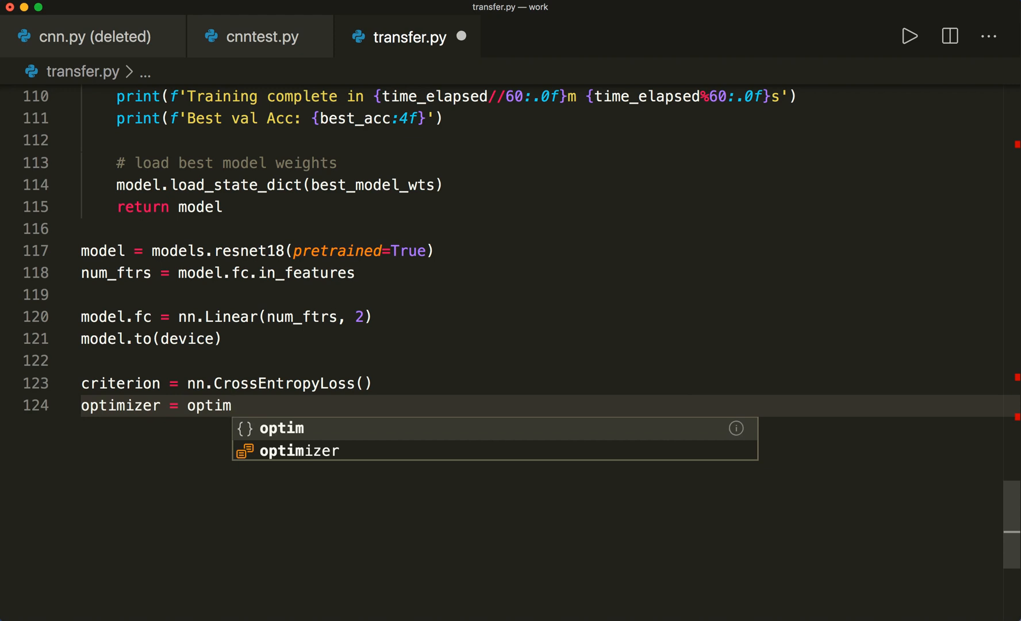
type(".SGD(")
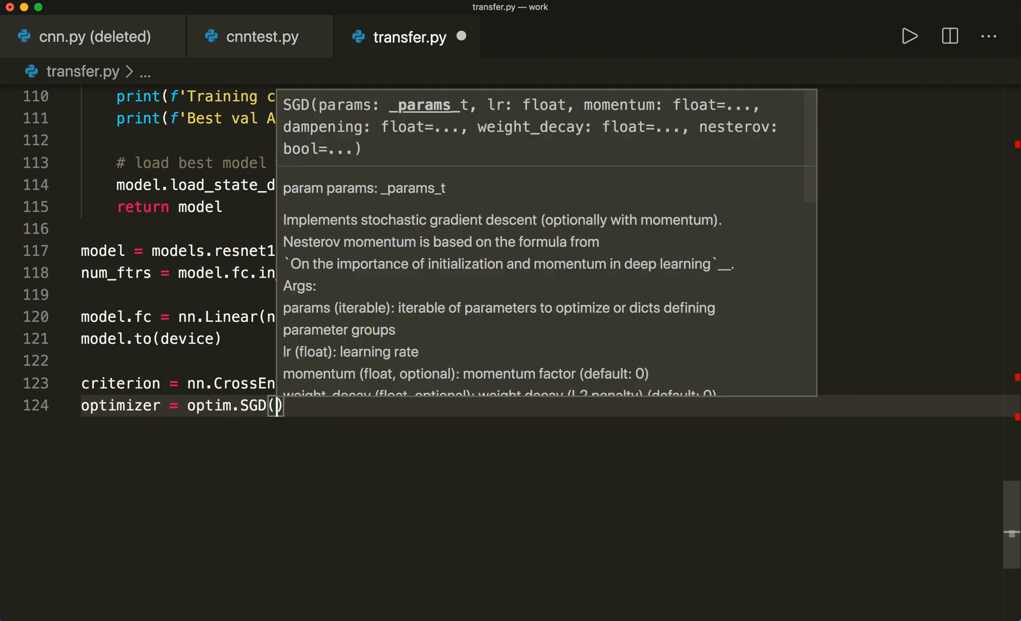
type("model.parameters(")
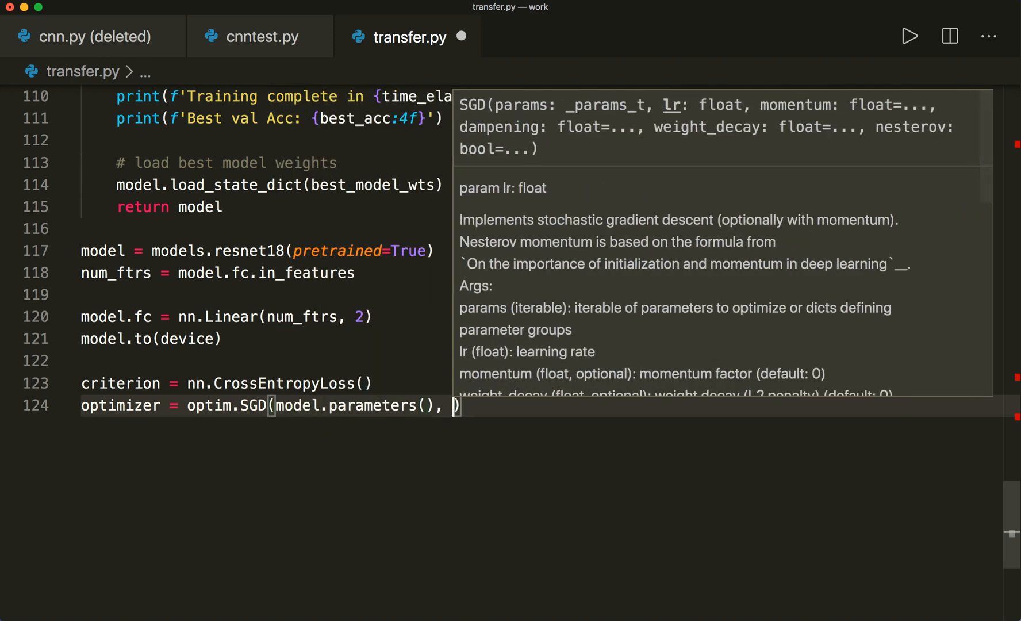
type("lr=")
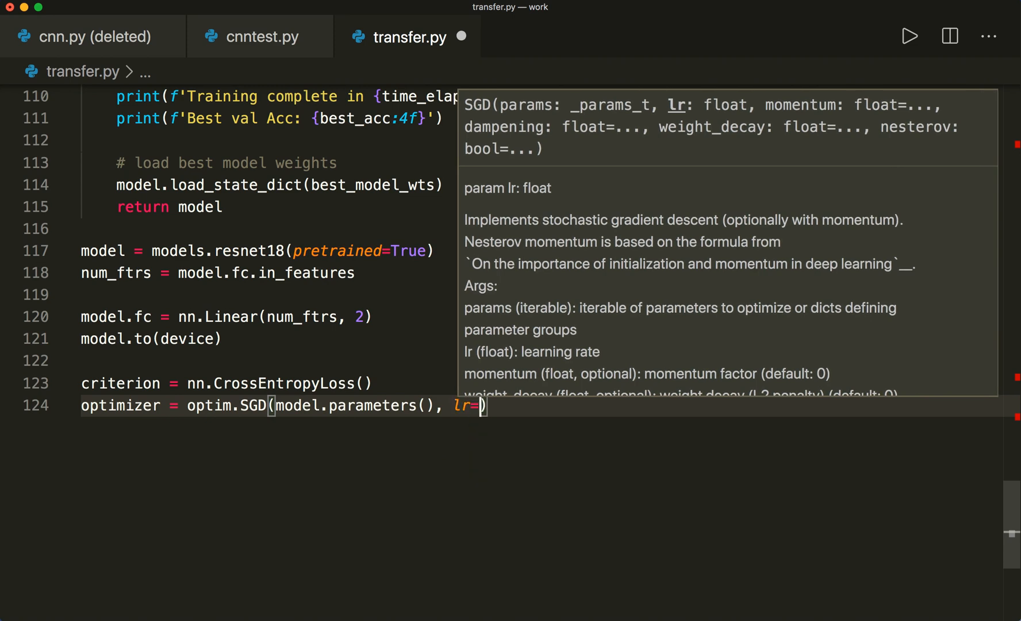
type("0")
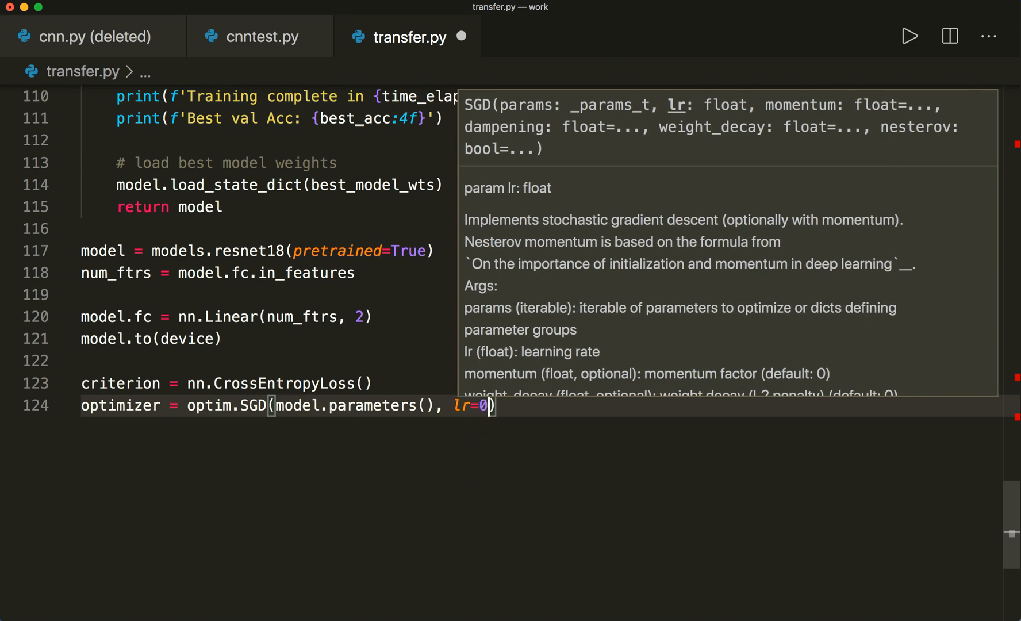
Finish the learning rate as 0.001, add a '# scheduler' comment and start step_lr_scheduler
type(".001")
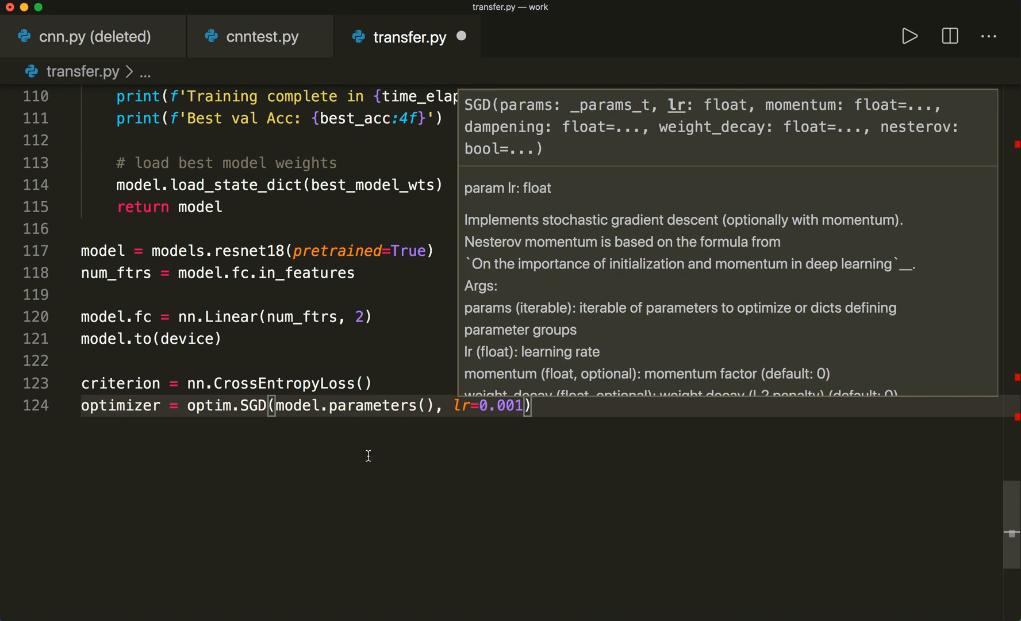
left_click(568, 402)
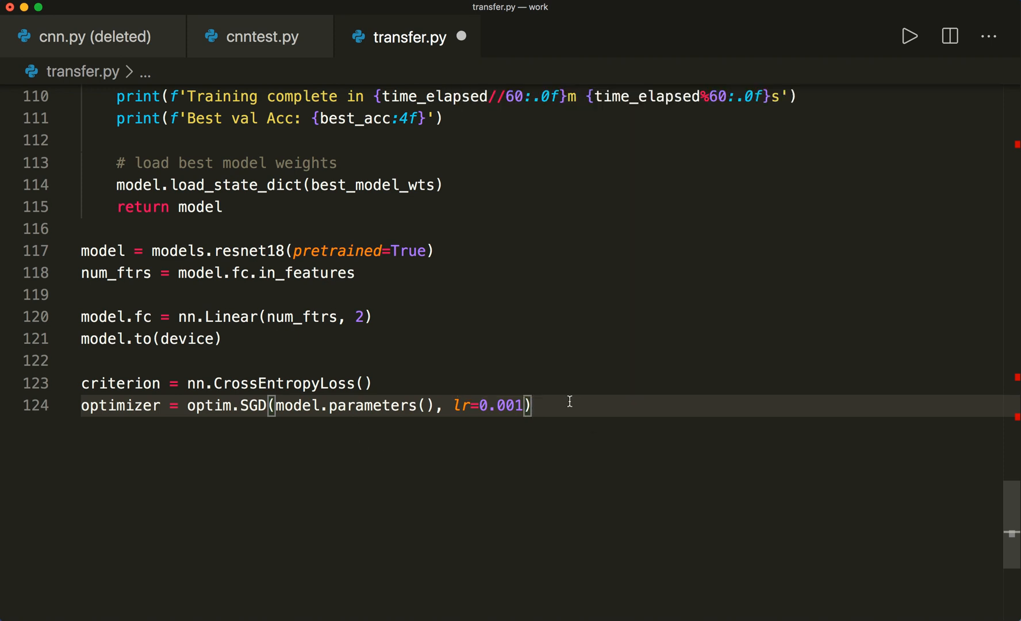
scroll("down", 3)
type("#")
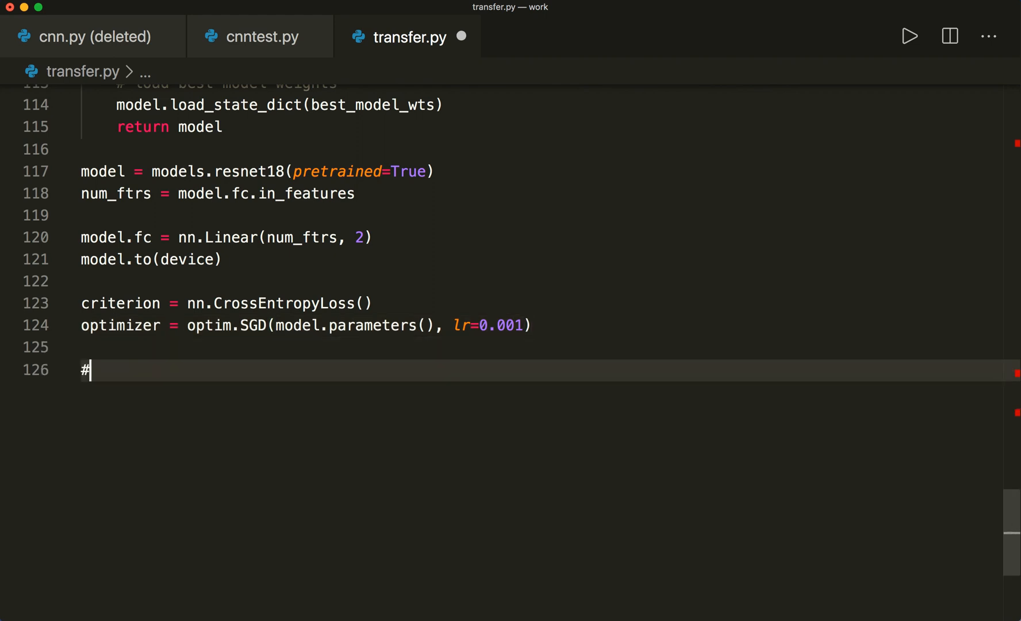
type("scheduker")
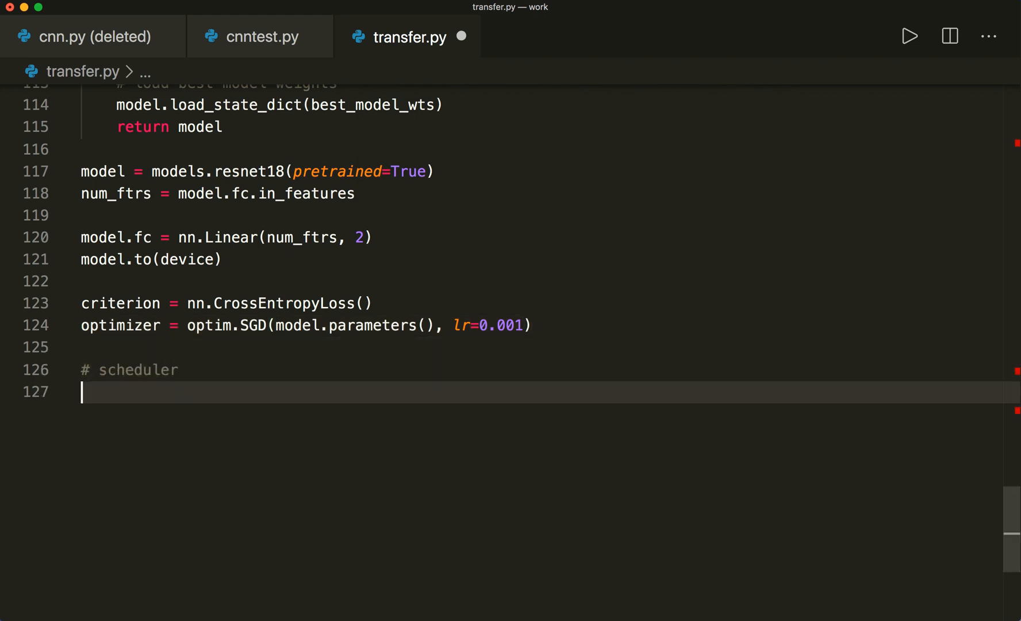
type("#")
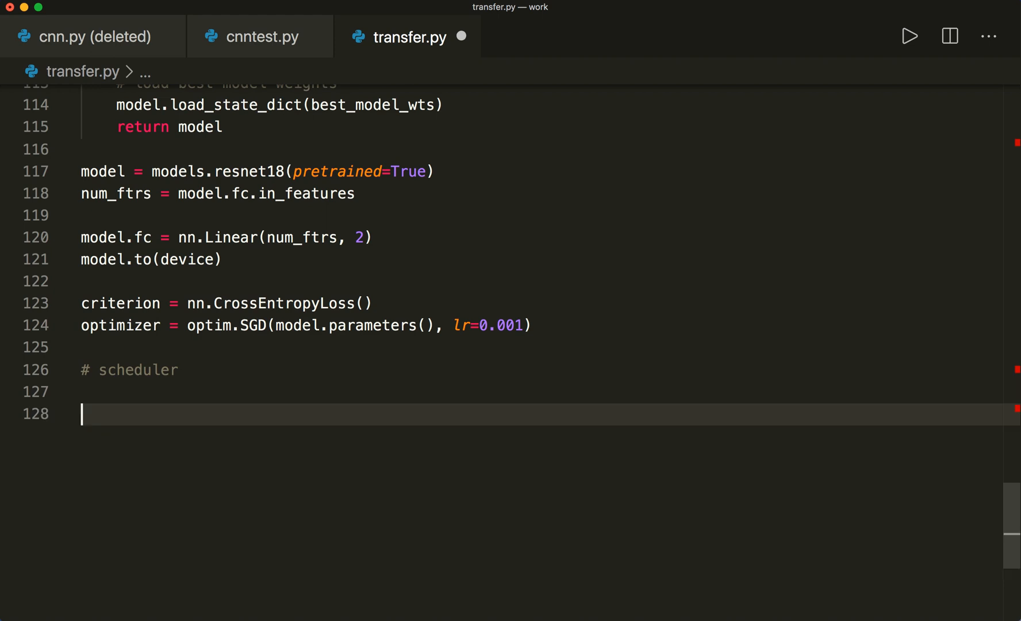
type("step_lr")
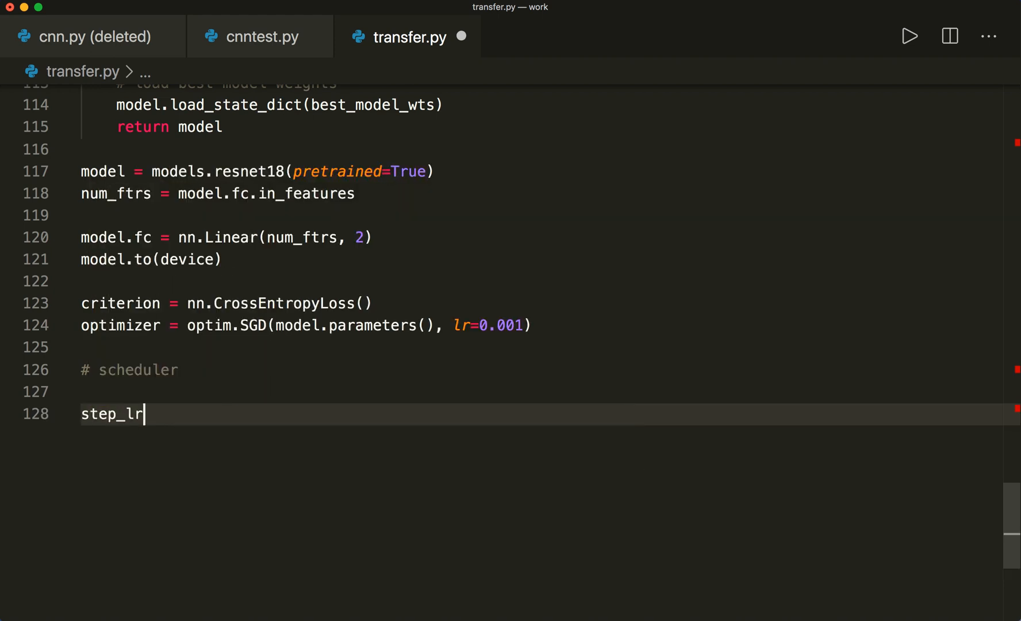
type("_scheduker")
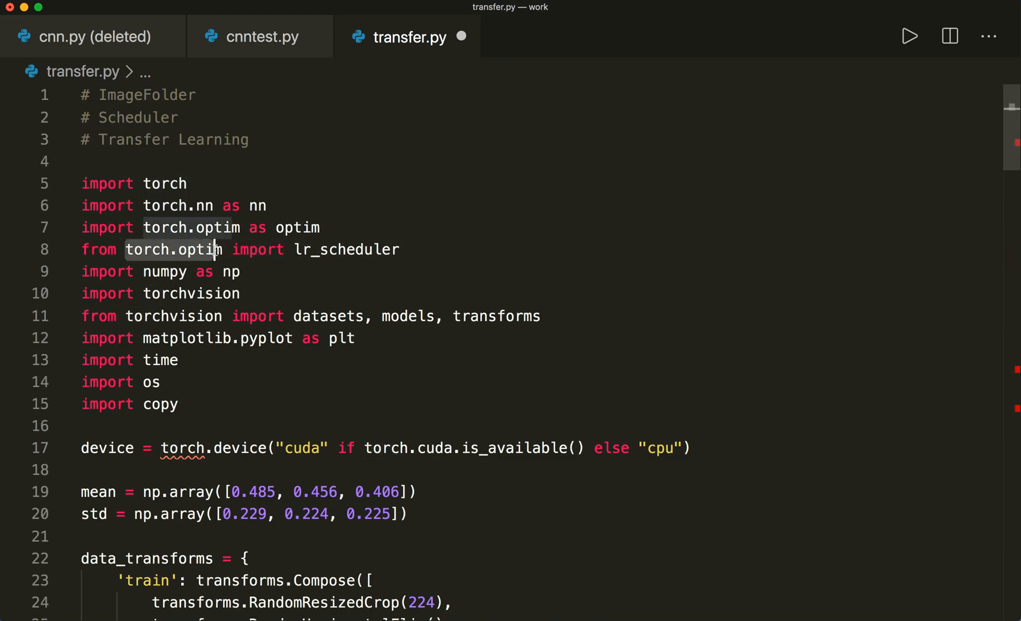
Assign step_lr_scheduler = lr_scheduler.StepLR(optimizer, step_size=7, gamma=0.1)
scroll("down", 3)
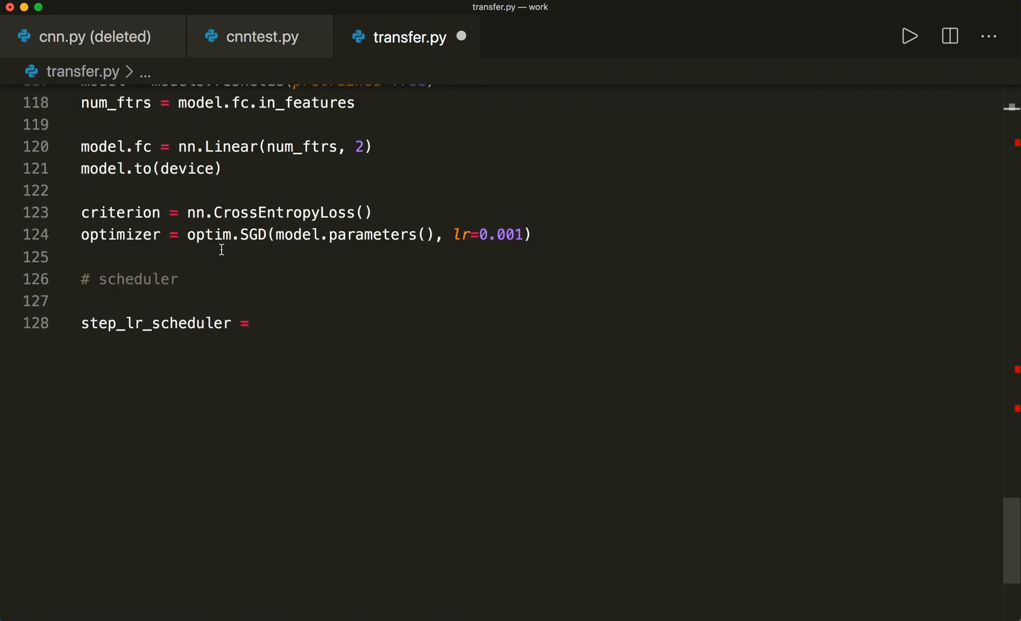
left_click(265, 323)
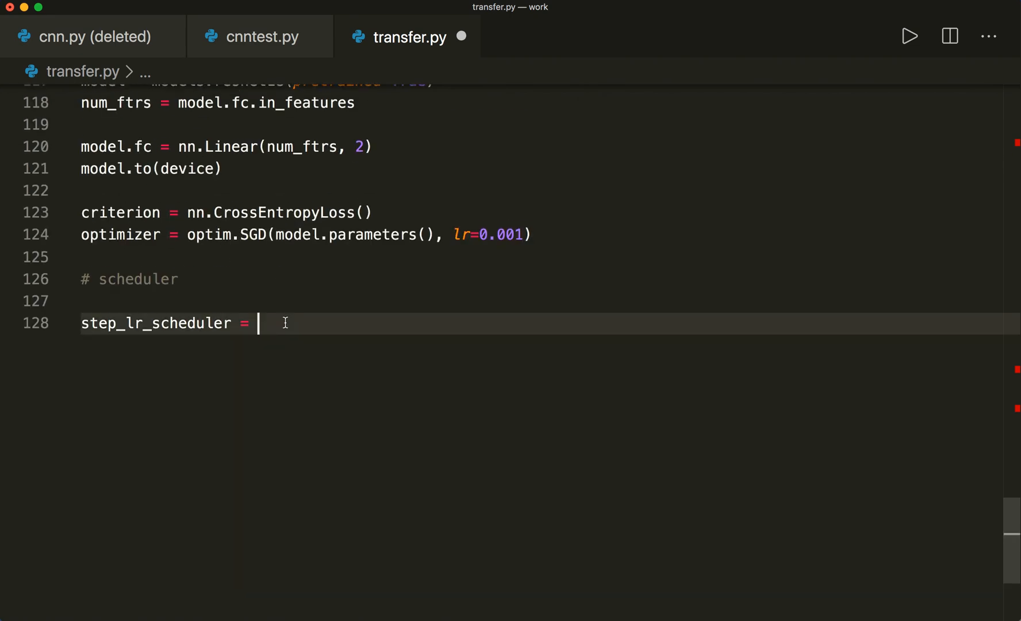
type("lr_scheduler.")
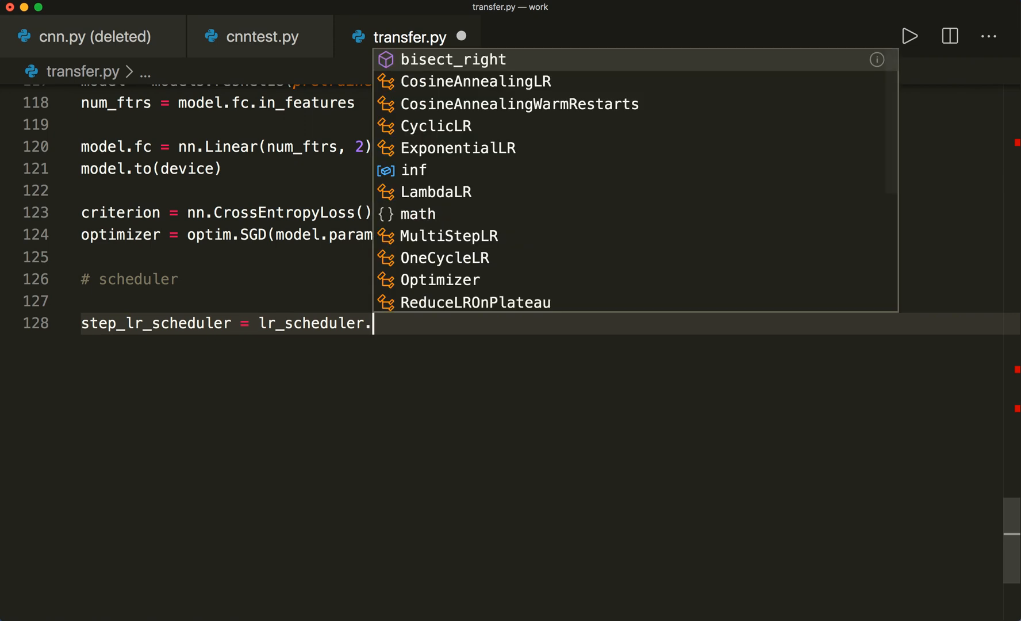
type("StepLR")
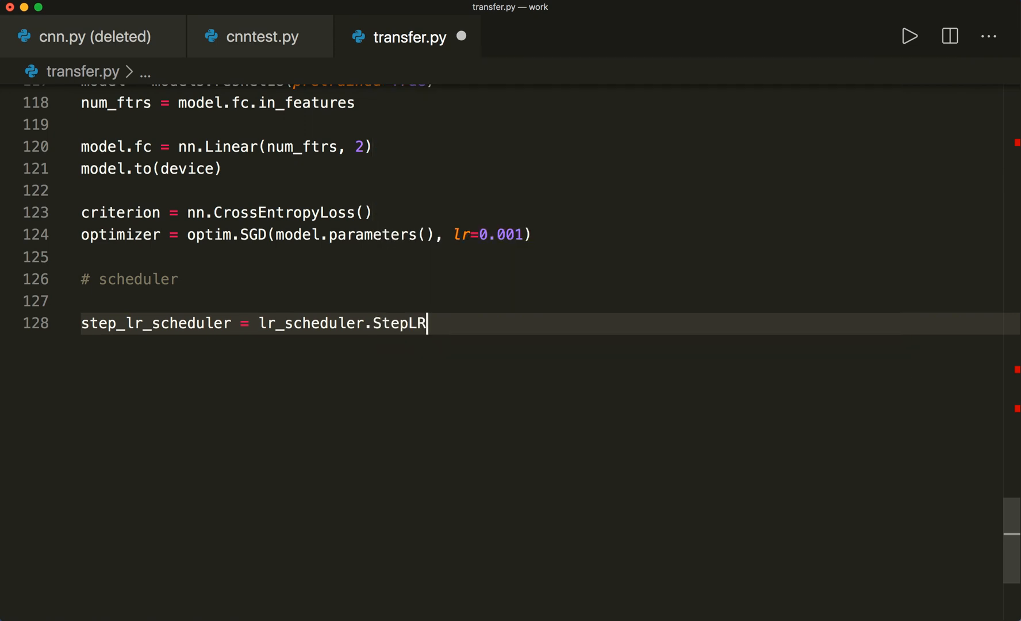
type("(")
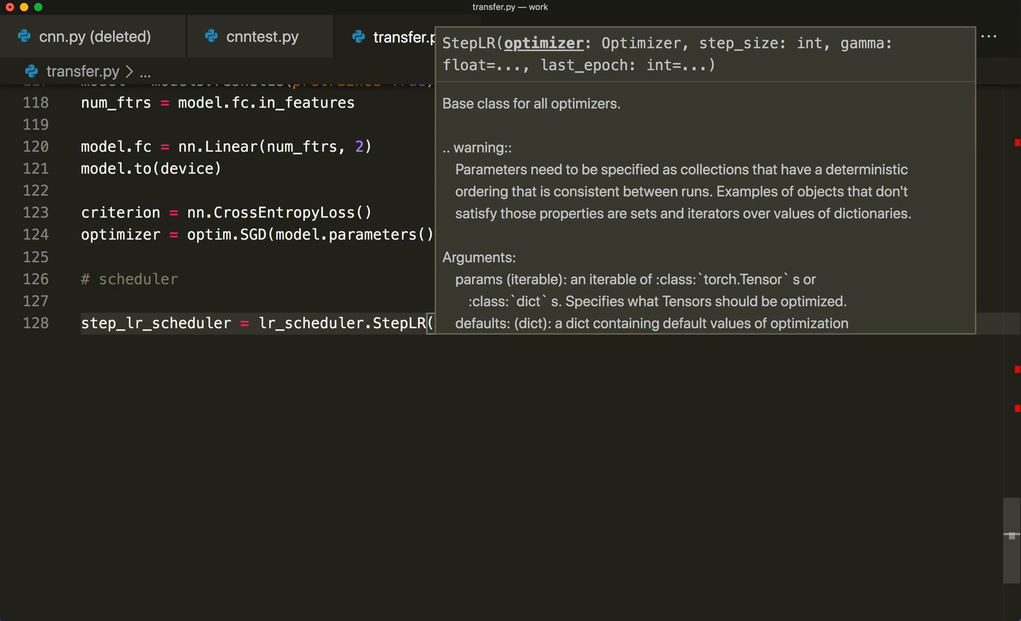
type("optimizer,")
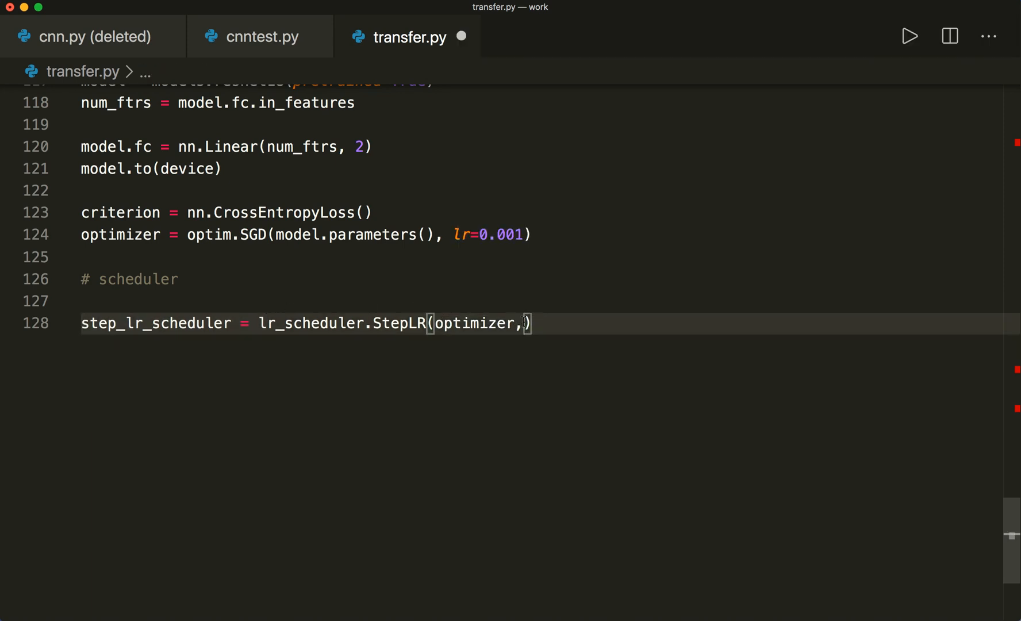
type("step")
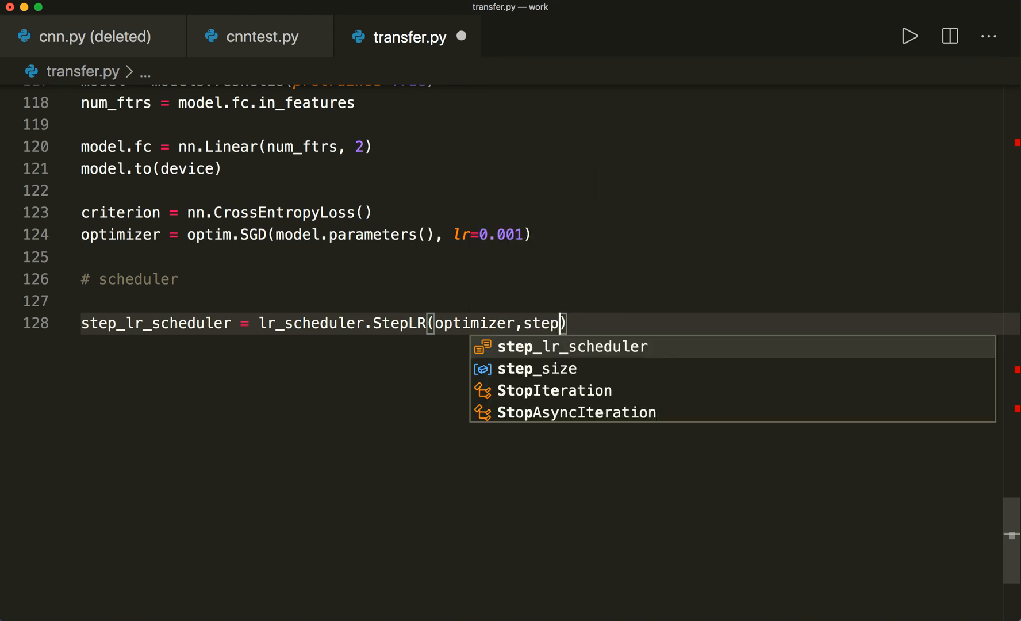
left_click(537, 368)
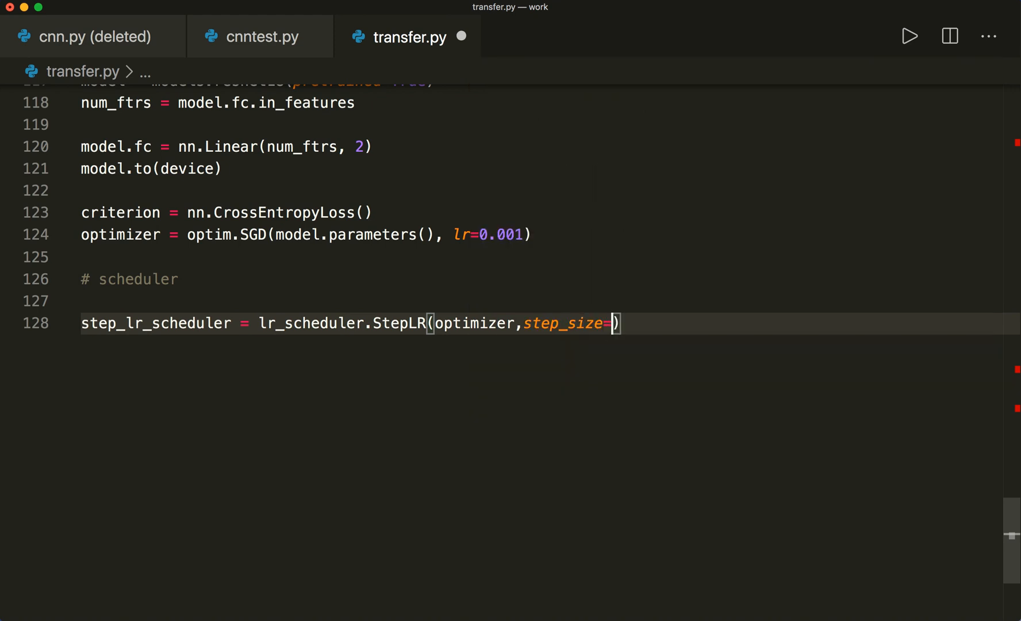
type("7, gamma=0")
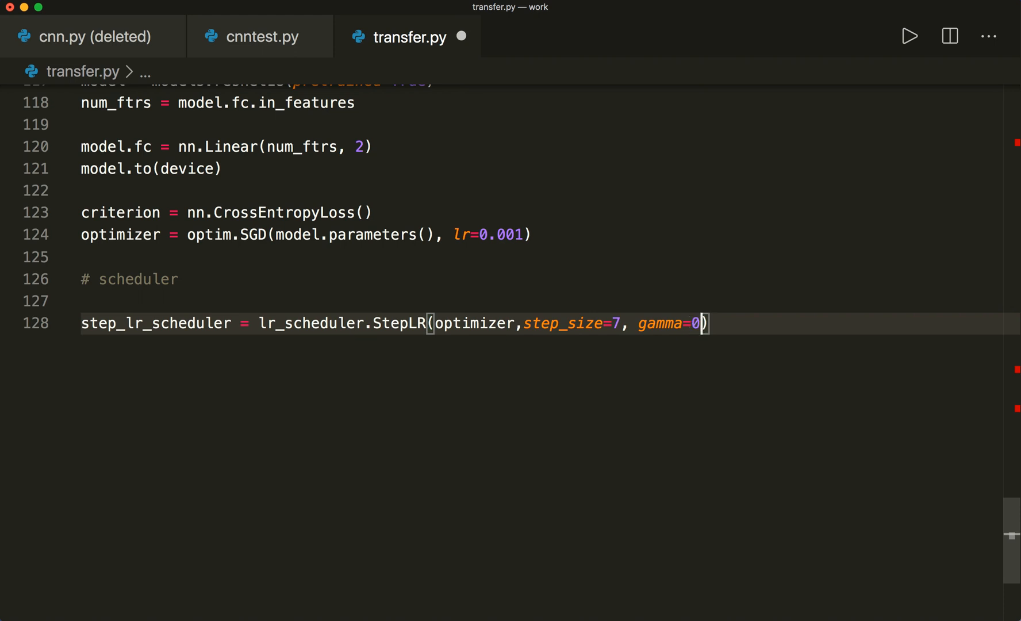
type(".1")
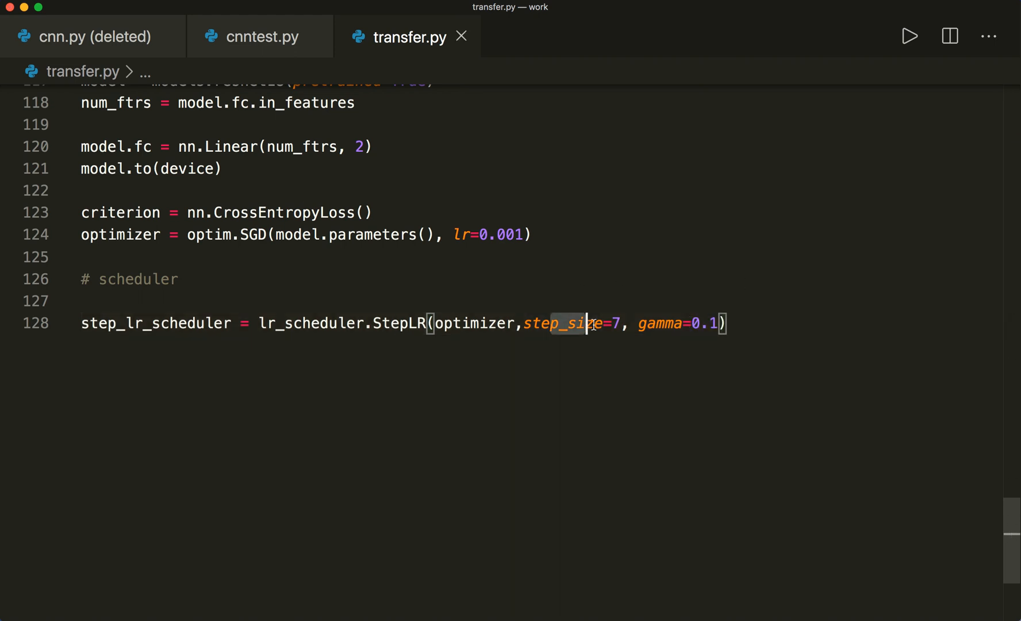
left_click(724, 323)
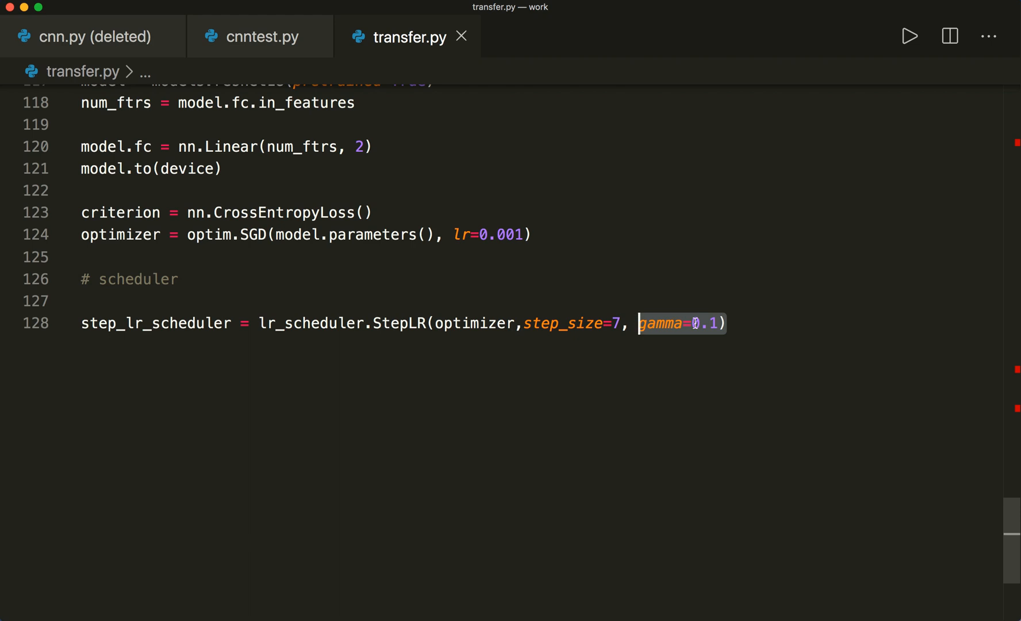
left_click(736, 323)
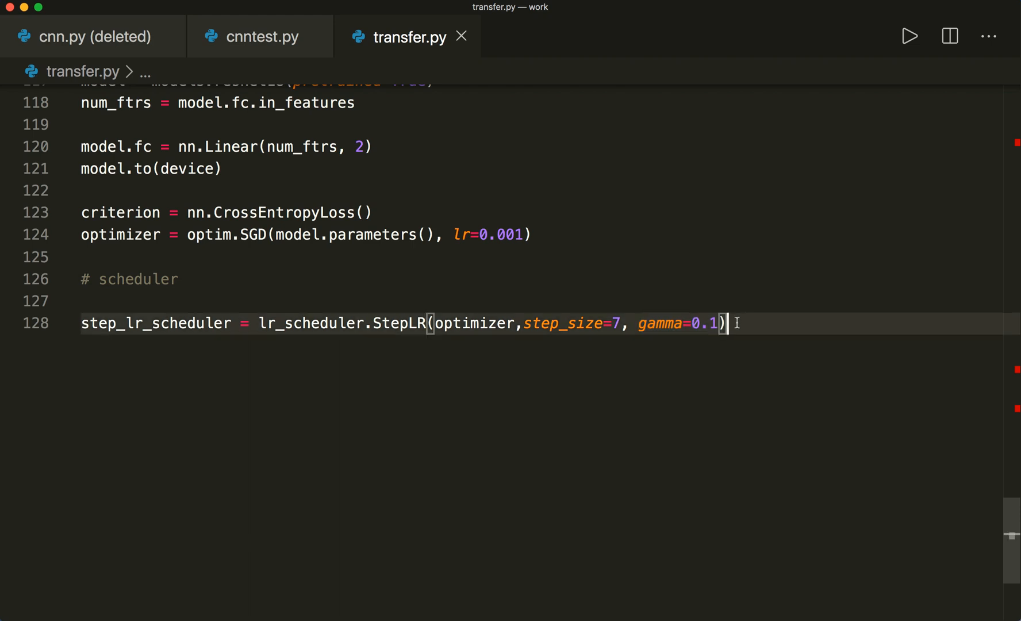
key("Enter")
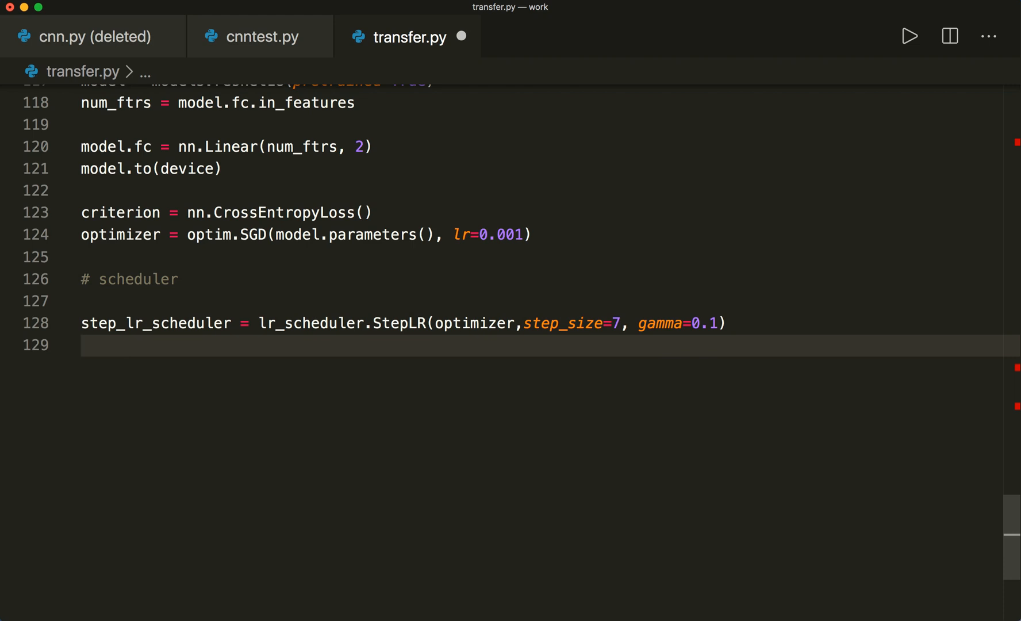
type("#")
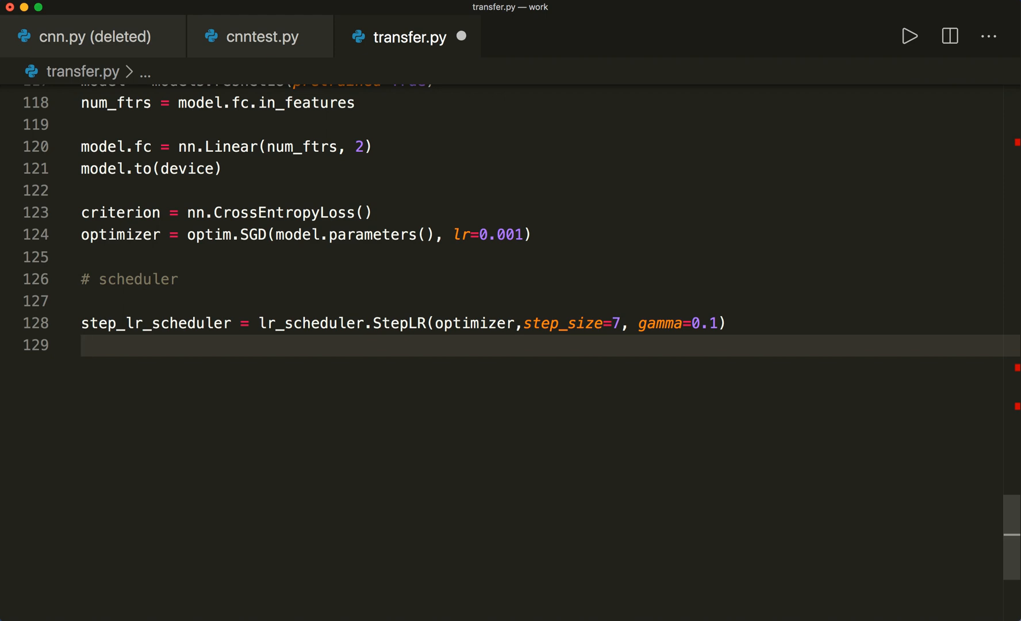
Sketch a for-epoch loop over range(100) calling train(), optimizer step and evaluate()
type("for")
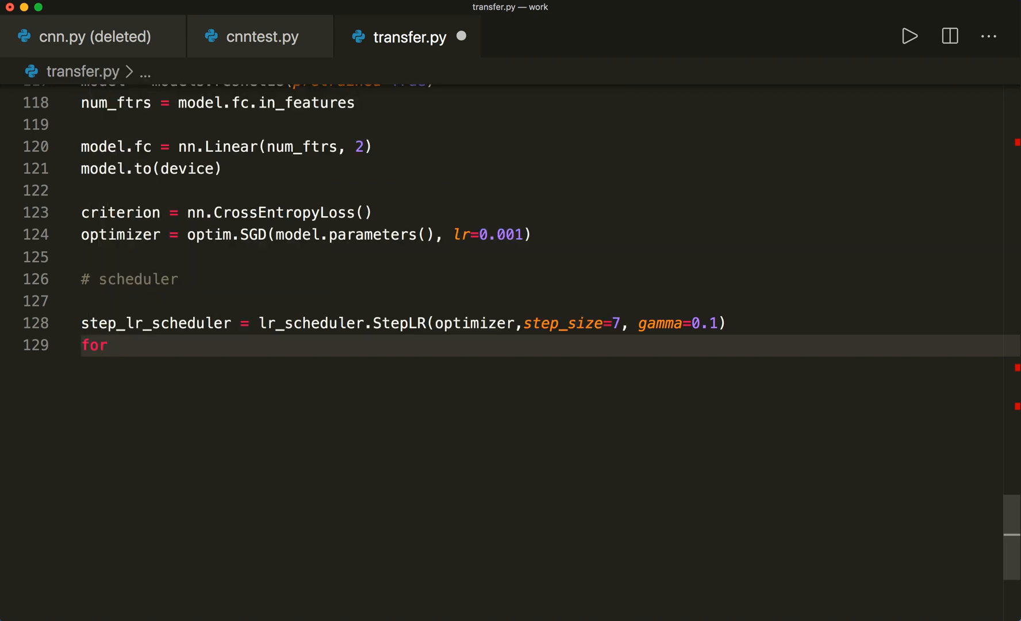
type("epoch")
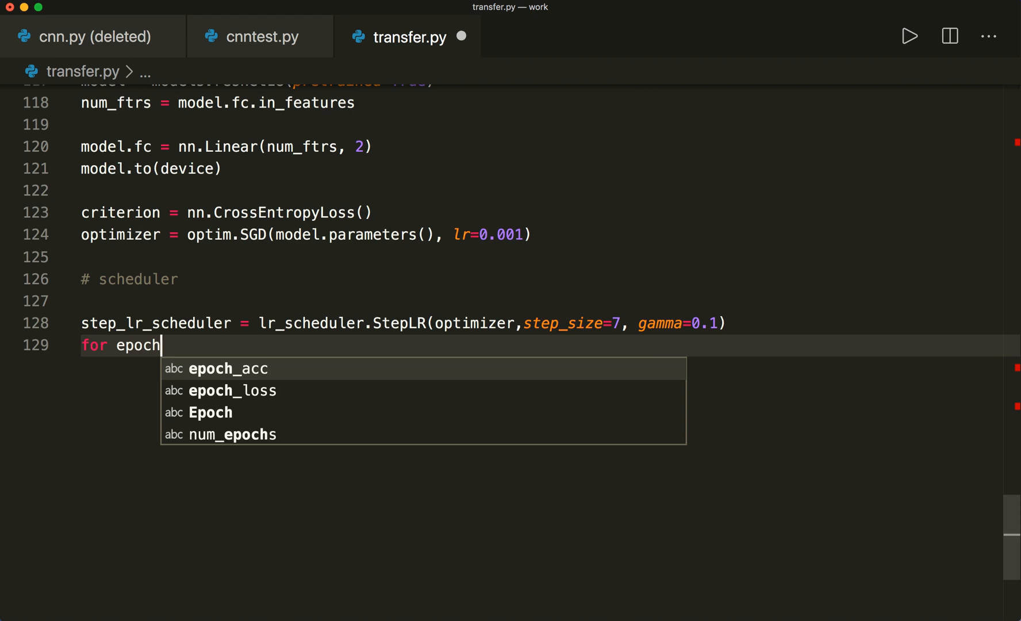
type("in range")
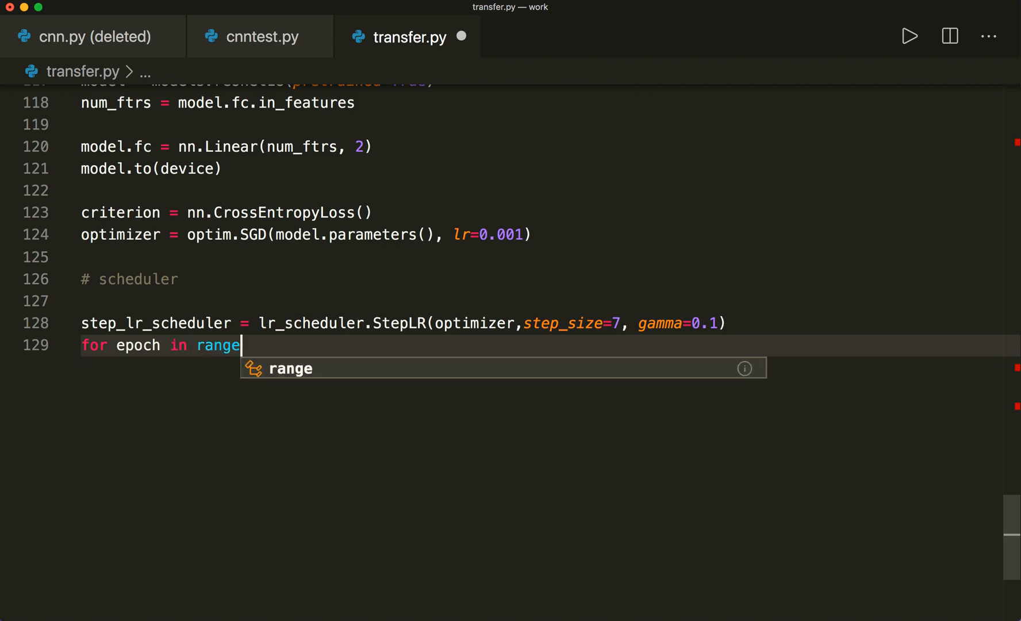
type("(100):")
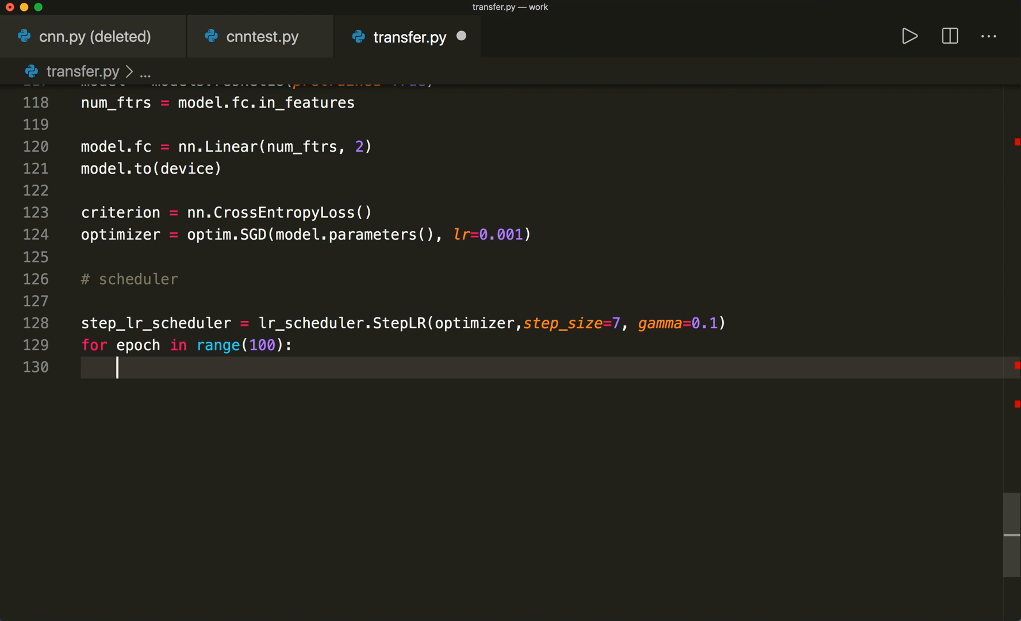
type("train()")
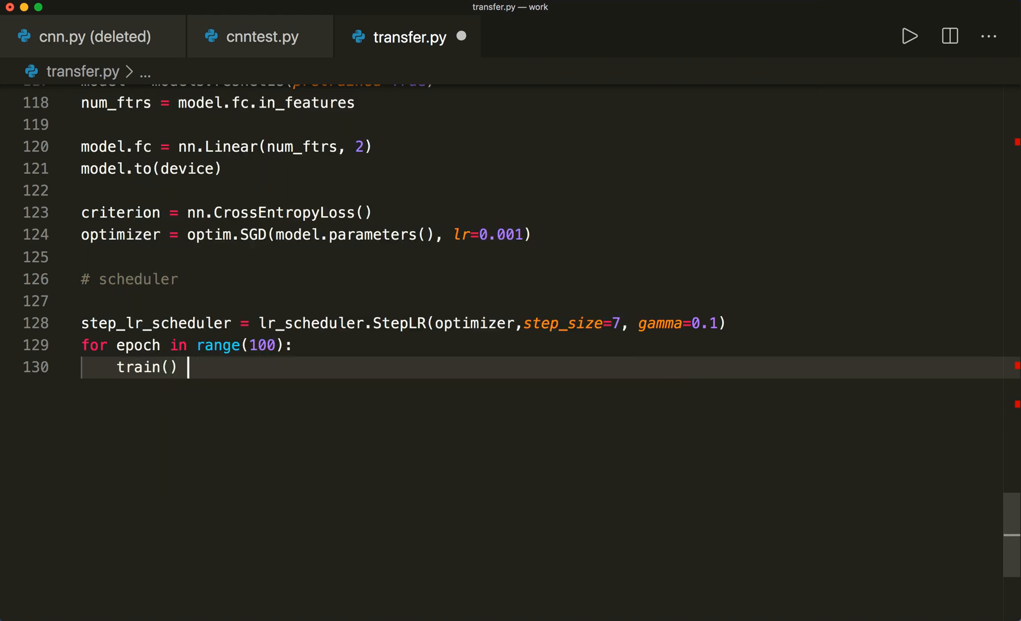
type("#")
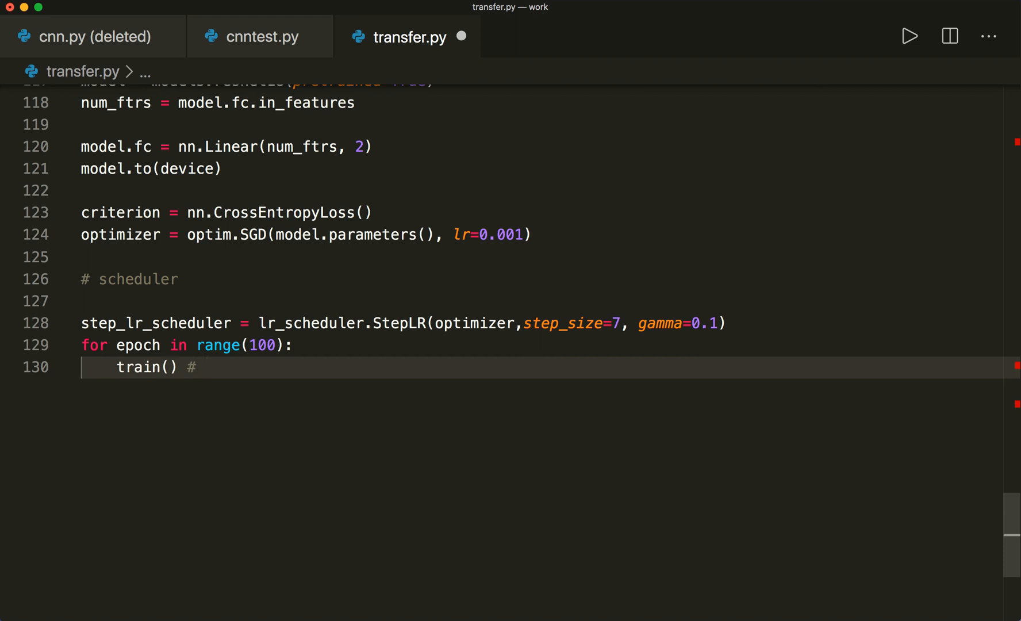
type("optimizer.st")
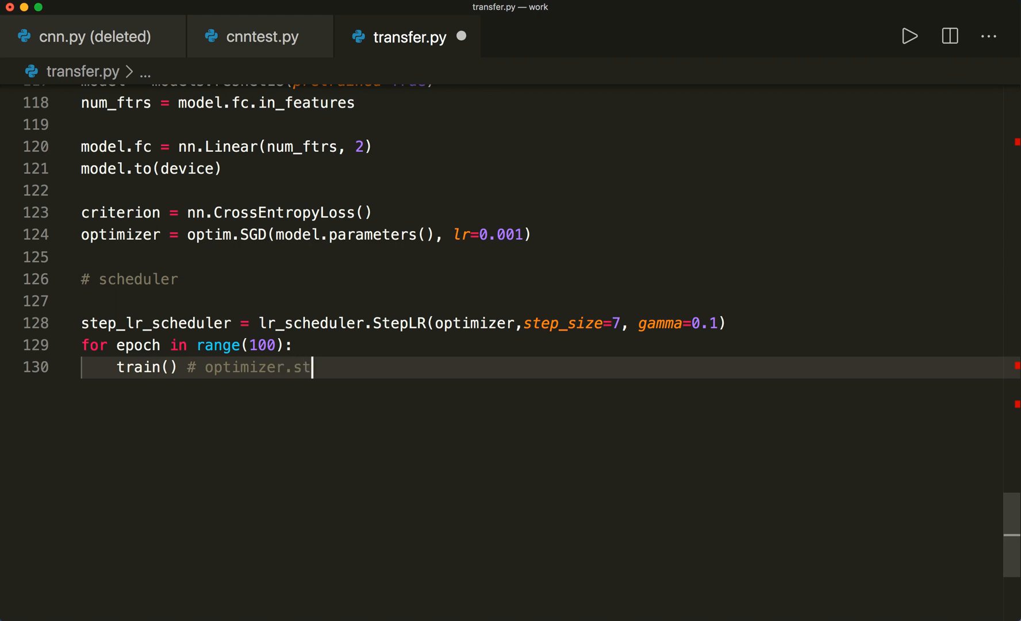
type("ep()")
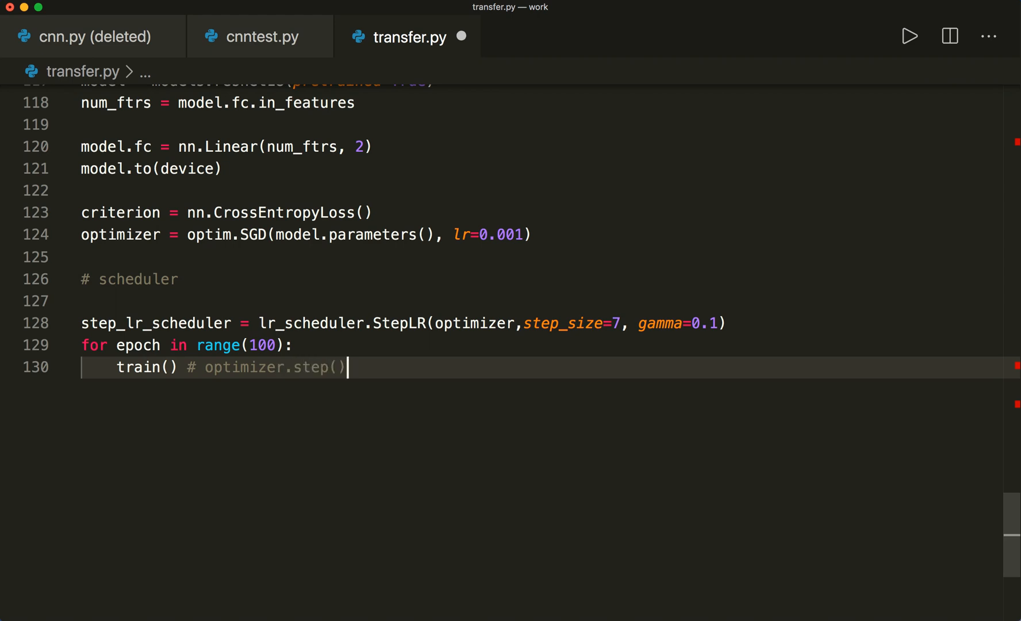
type("evaulat")
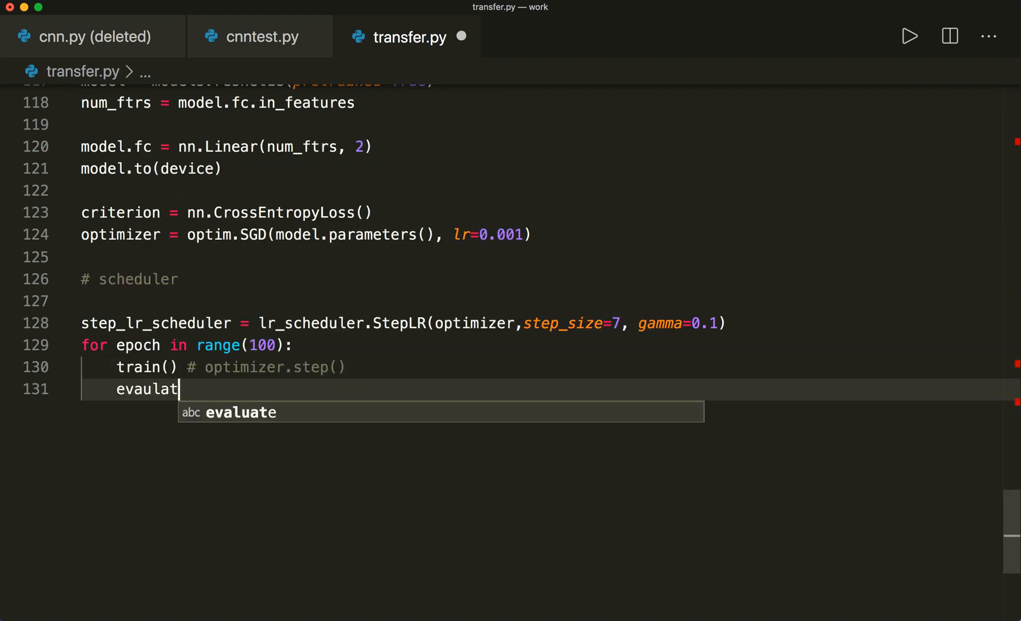
key("Enter")
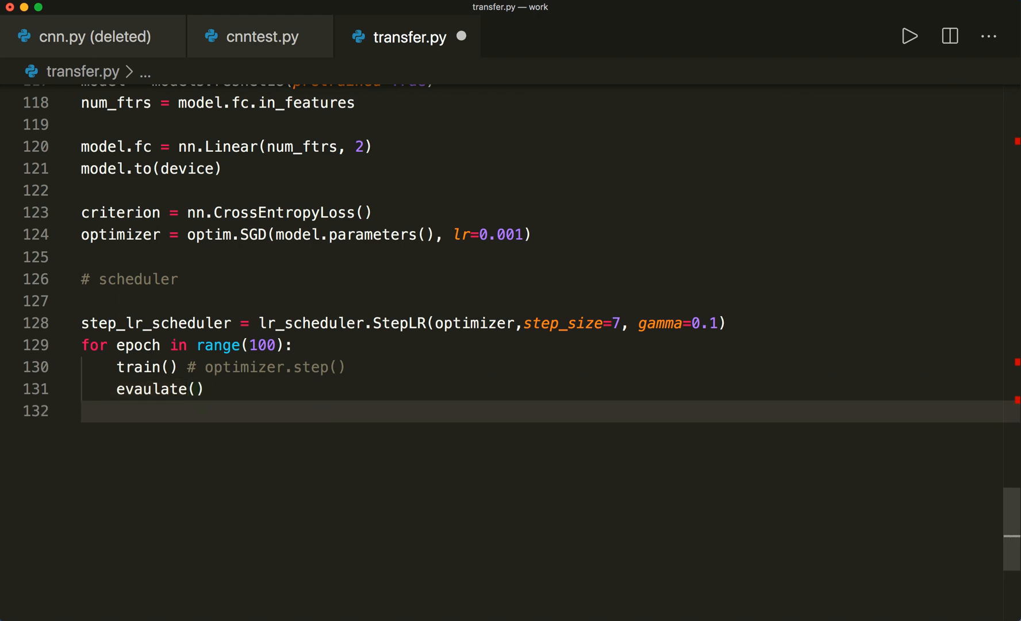
Add scheduler.step() to the sketch, then select the whole loop block for removal
type("sche")
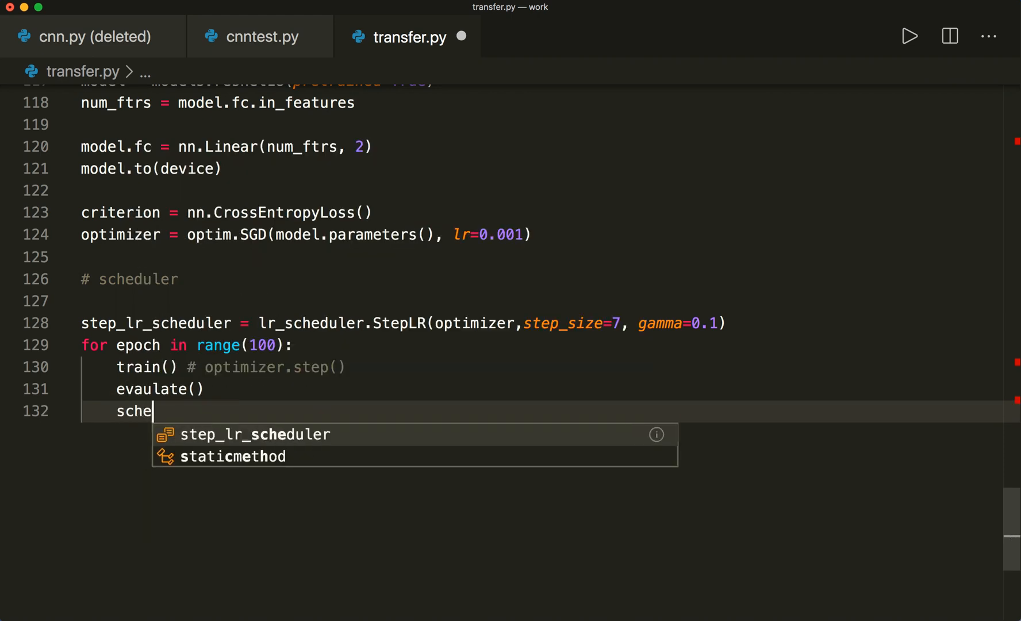
type("duker.step")
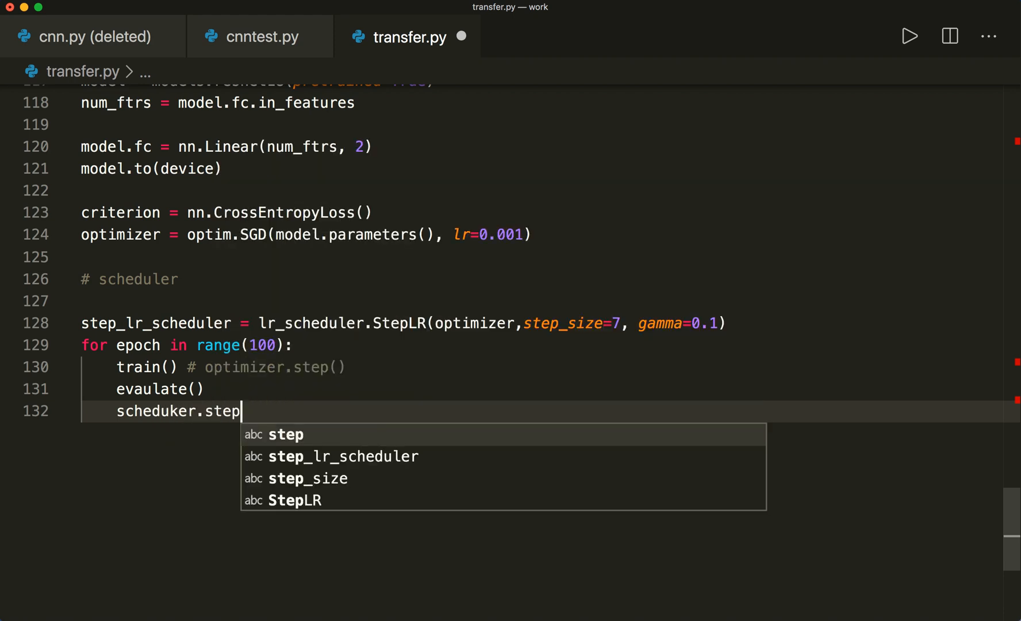
type("()")
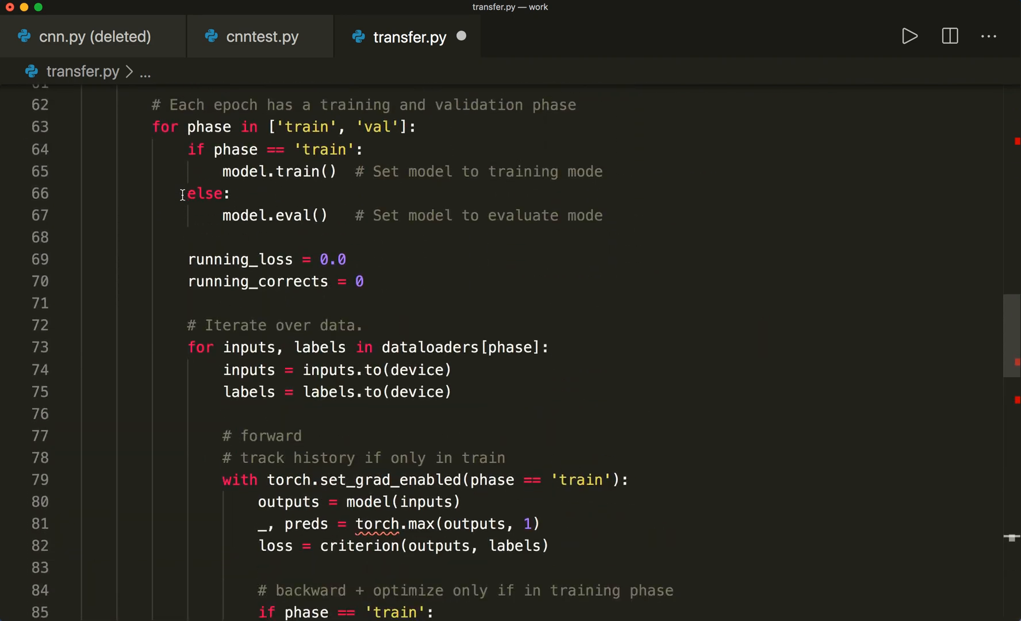
scroll("down", 3)
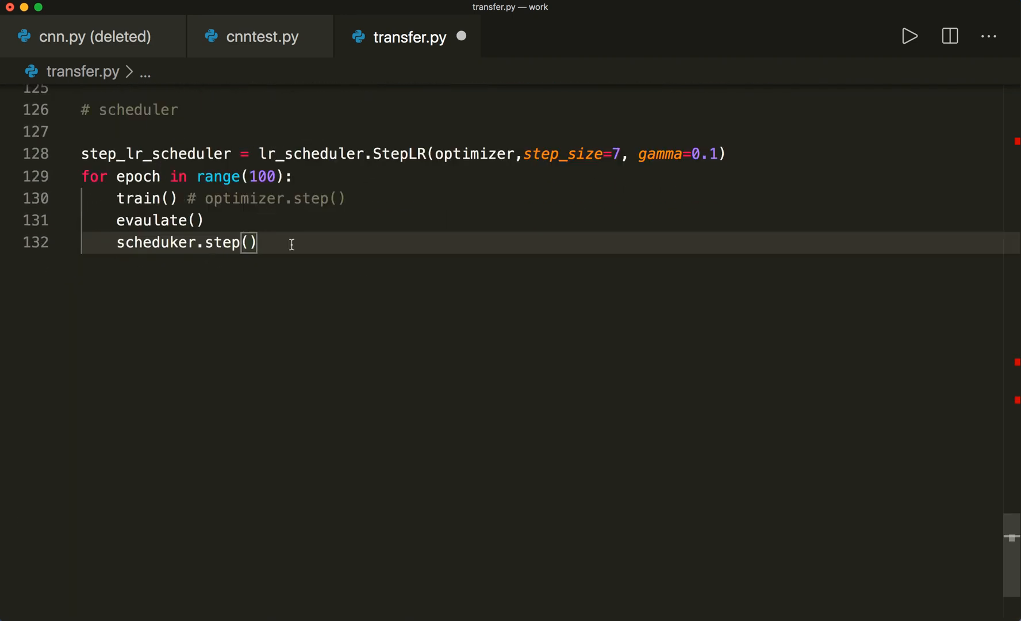
mouse_move(72, 183)
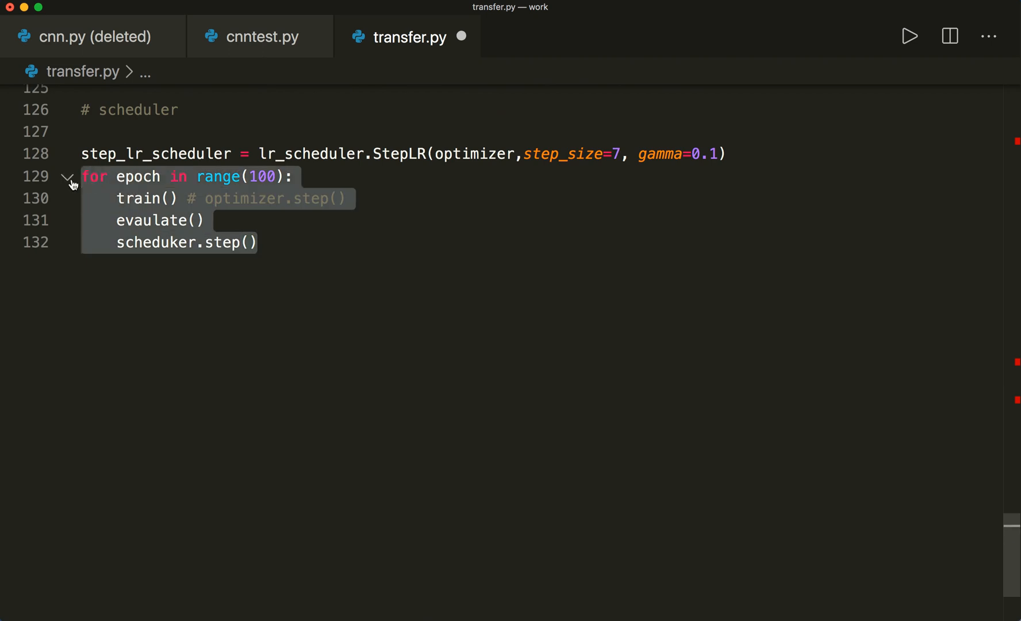
left_click(67, 177)
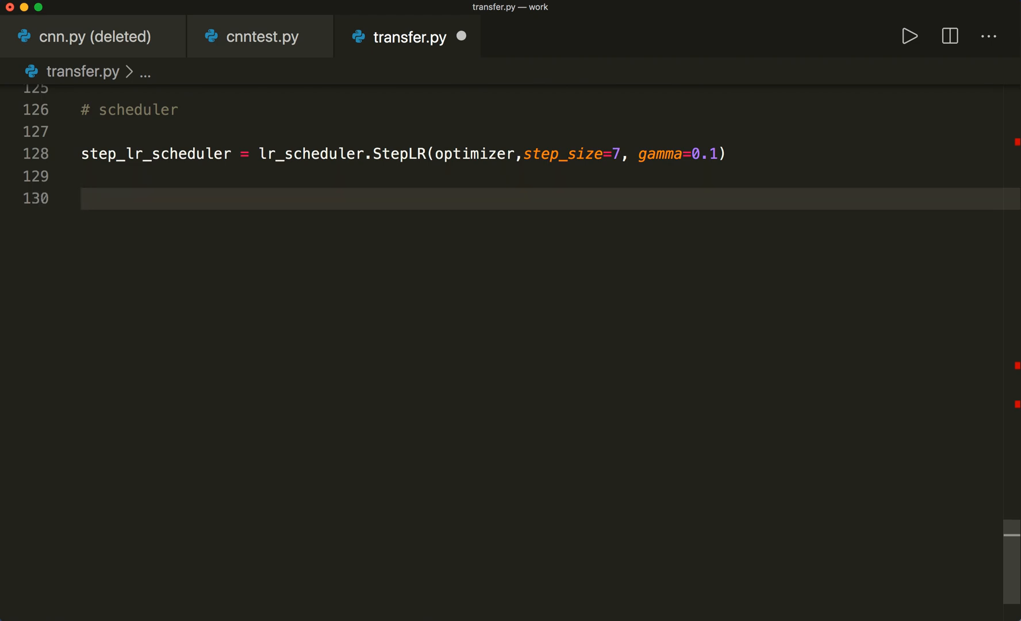
Add model = train_model(model, criterion, optimizer, scheduler, num_epochs=20)
type("model")
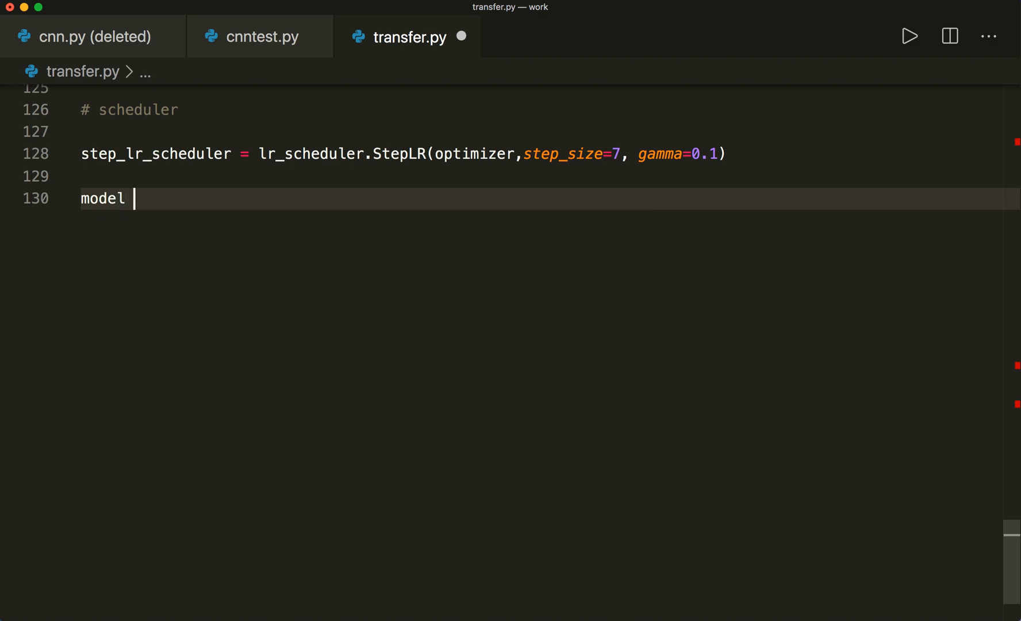
type("=")
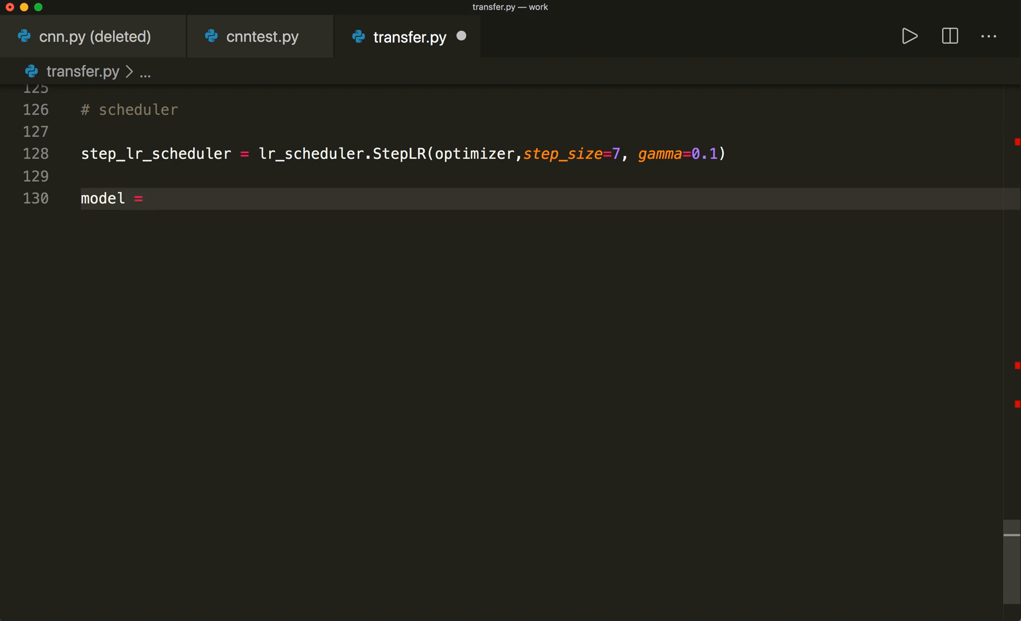
type("train_model(")
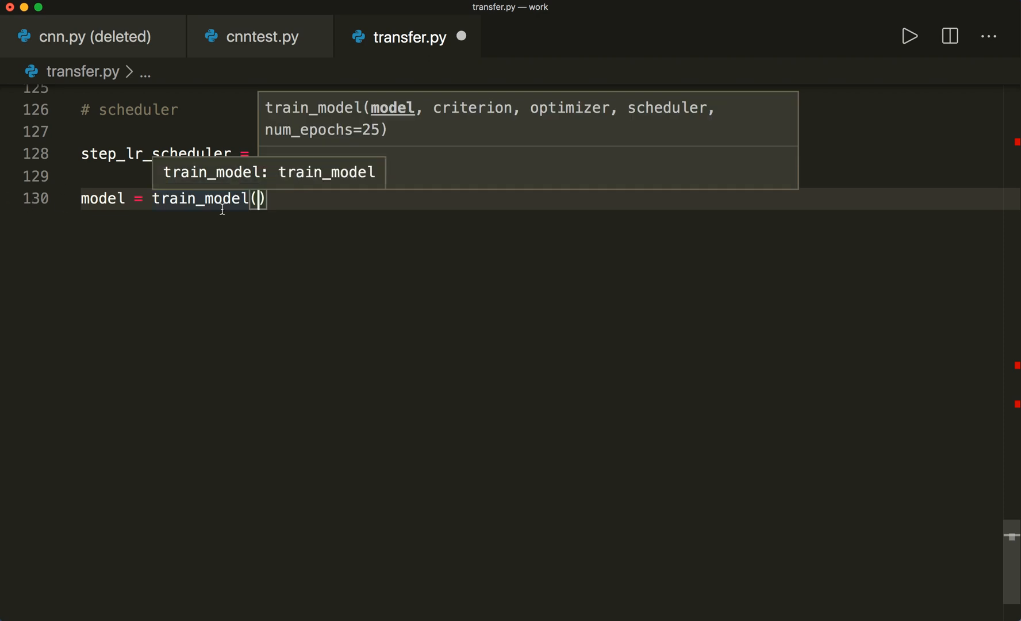
type("model, criterion, optimizer, scheduler")
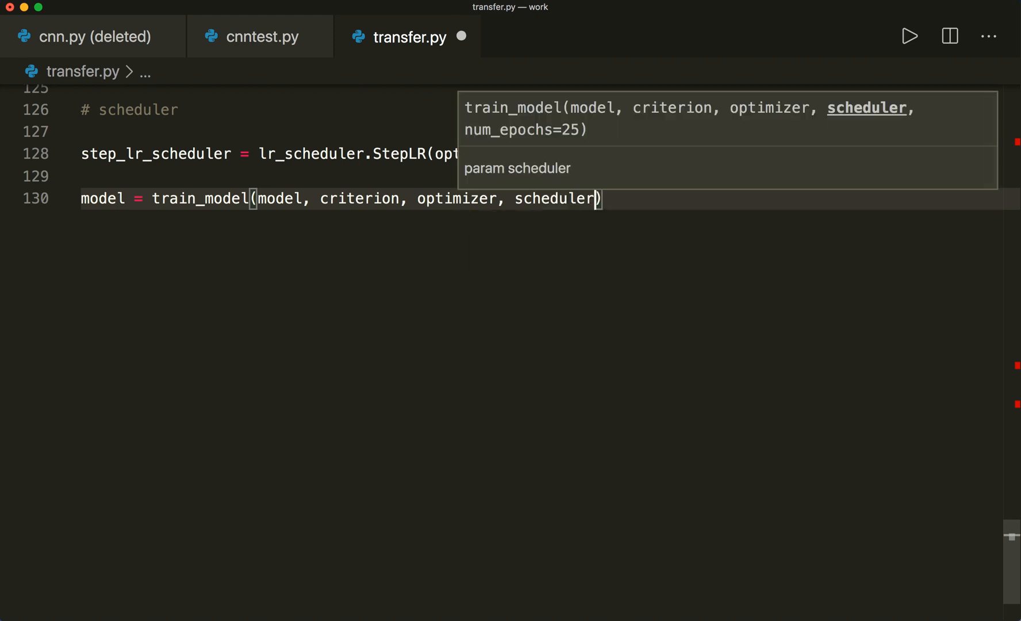
type(", nu")
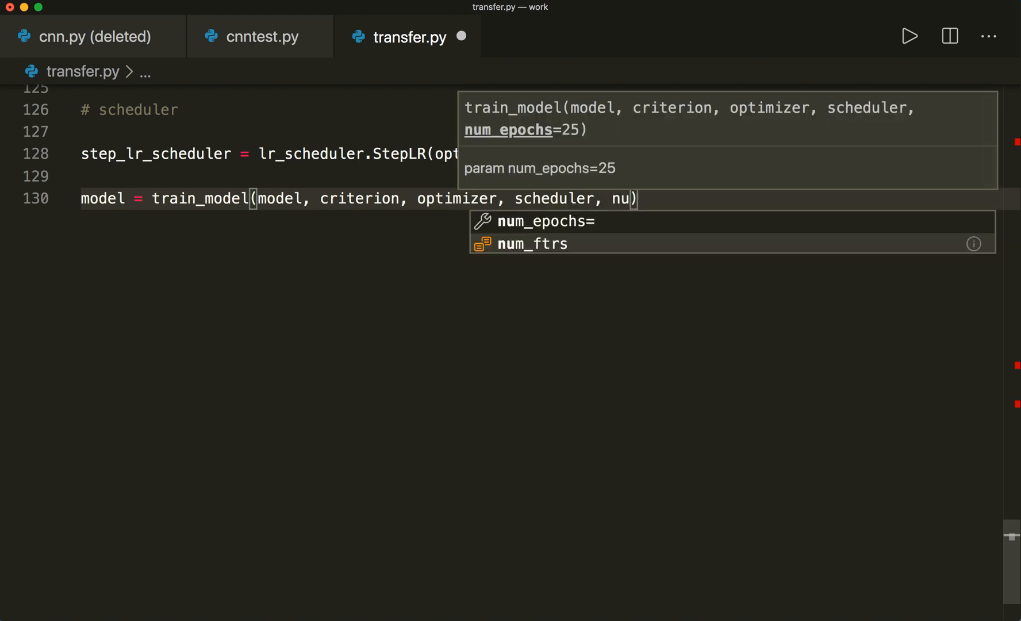
left_click(544, 221)
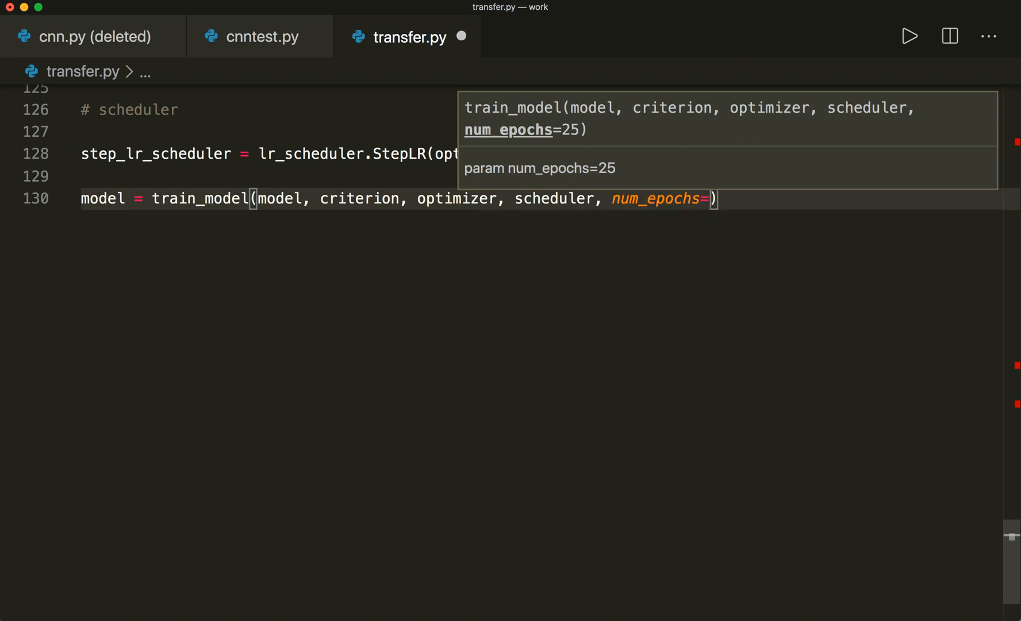
type("20")
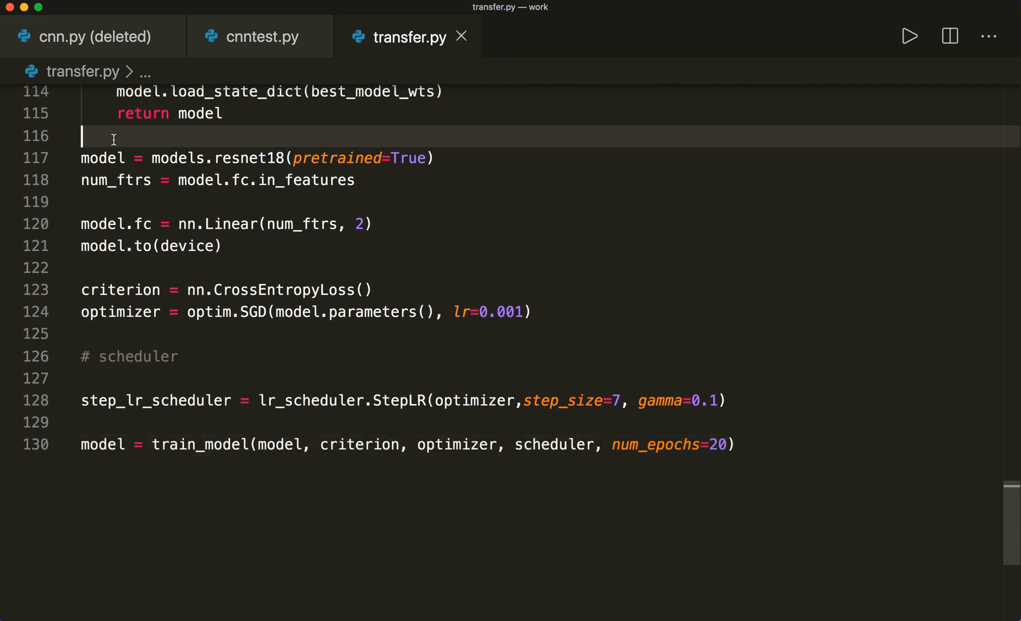
Add a blank line above the resnet18 model setup block
key("Enter")
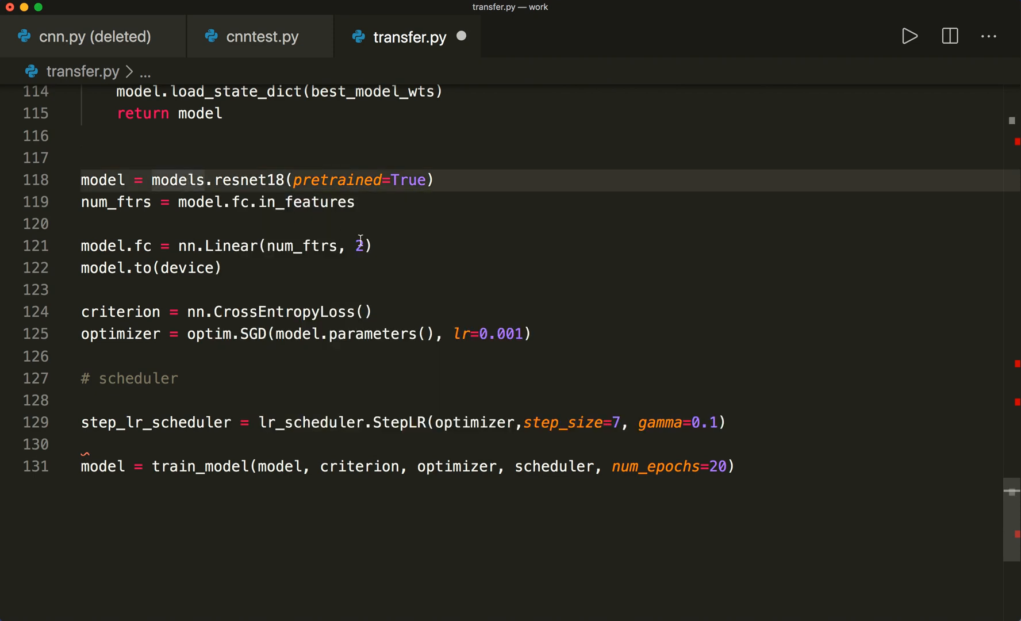
mouse_move(306, 201)
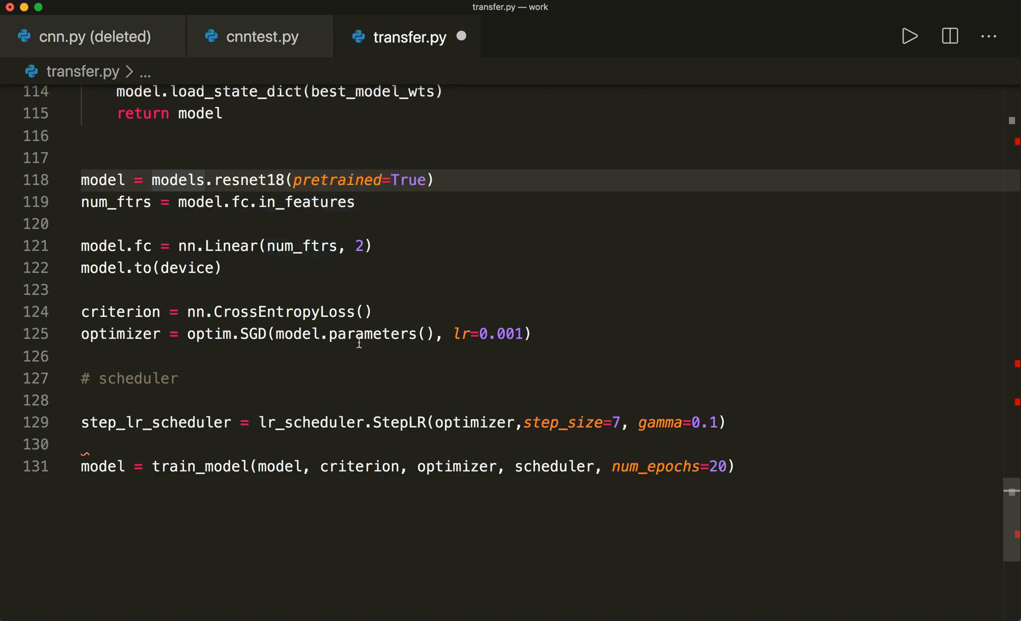
mouse_move(300, 272)
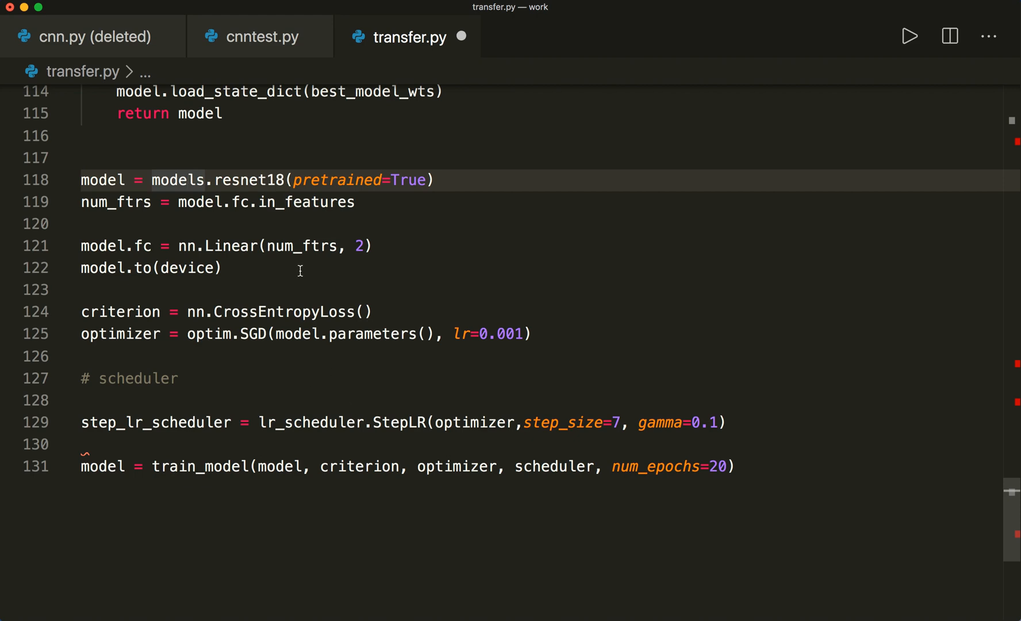
mouse_move(457, 515)
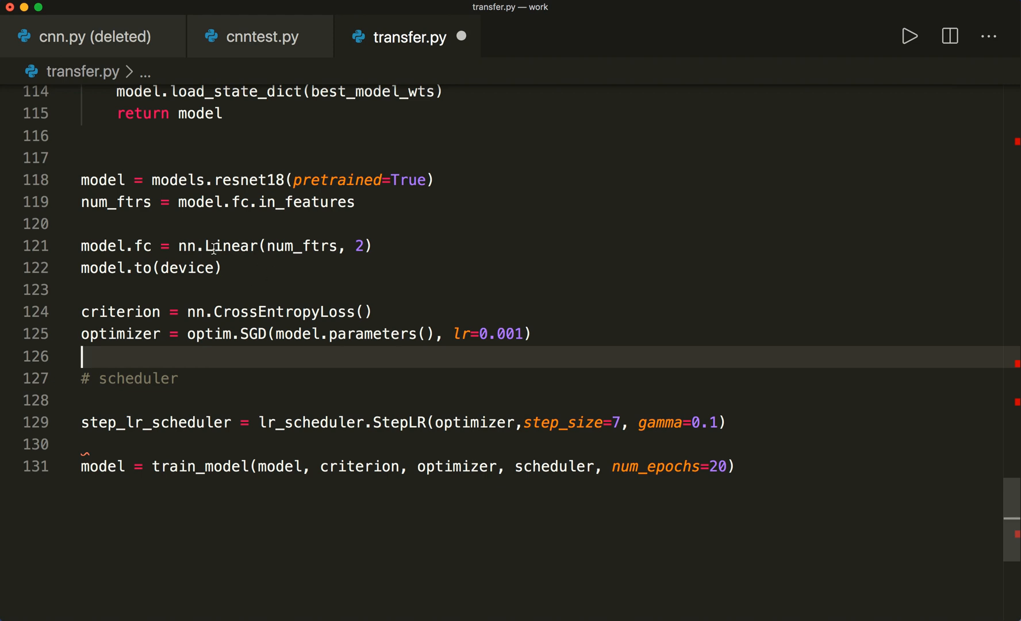
mouse_move(409, 194)
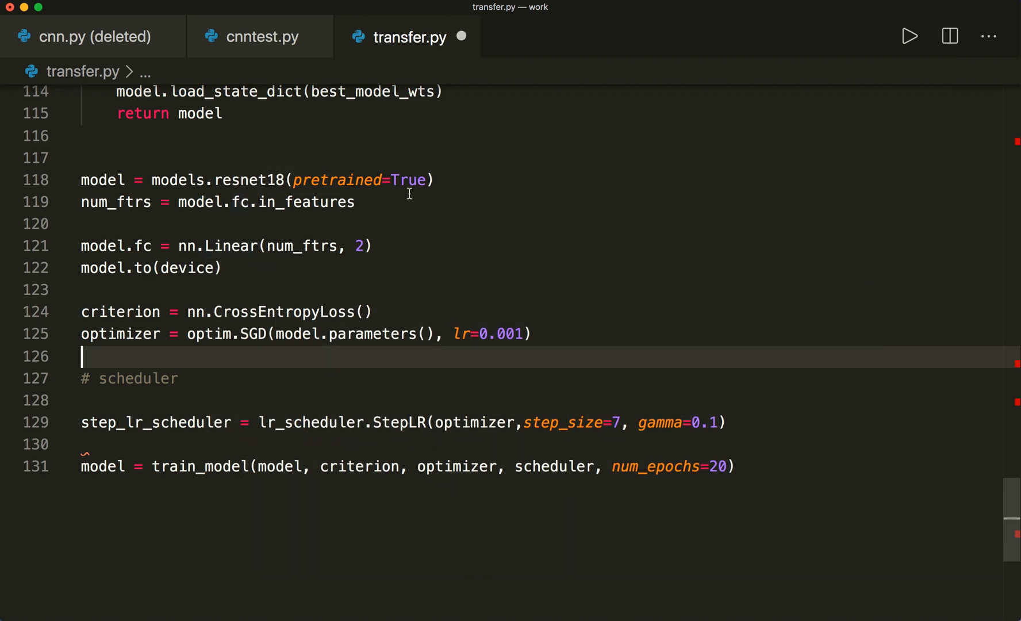
mouse_move(759, 476)
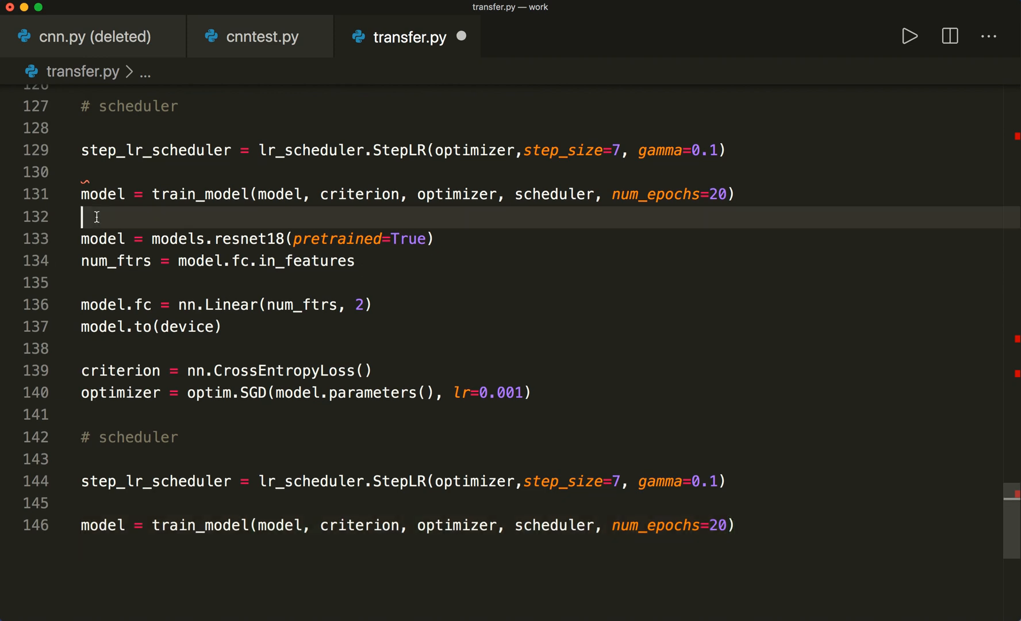
Add a ##### separator between the blocks and start a new line after the second resnet18 creation
type("#####")
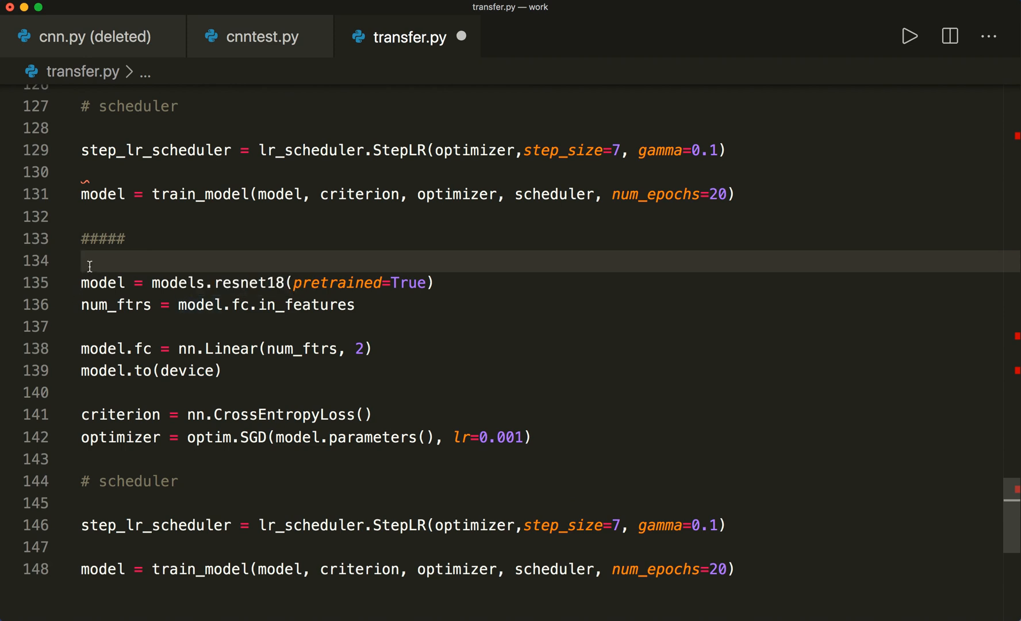
mouse_move(317, 275)
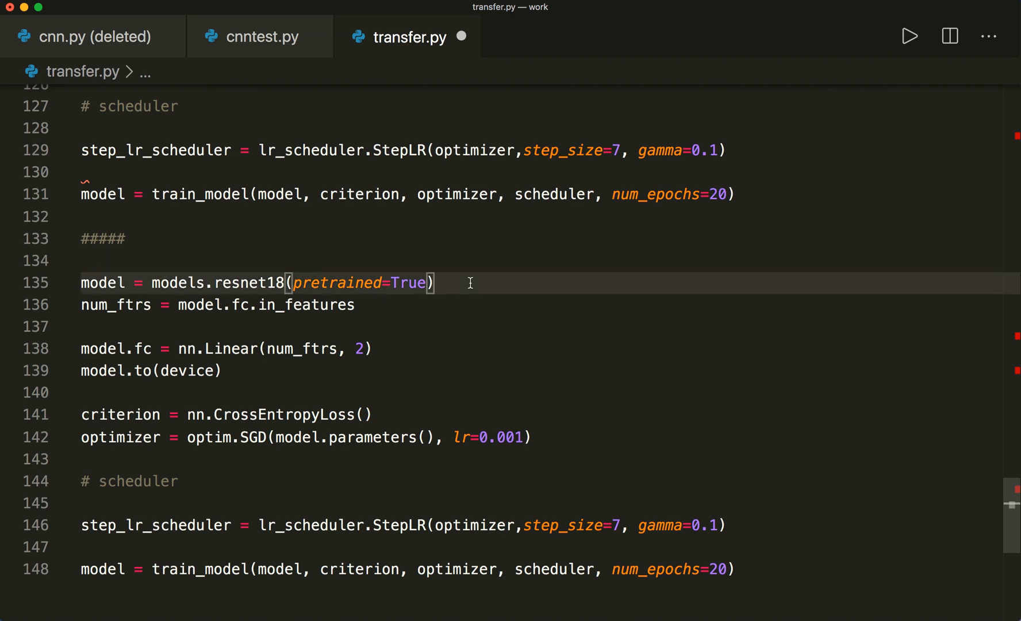
mouse_move(455, 282)
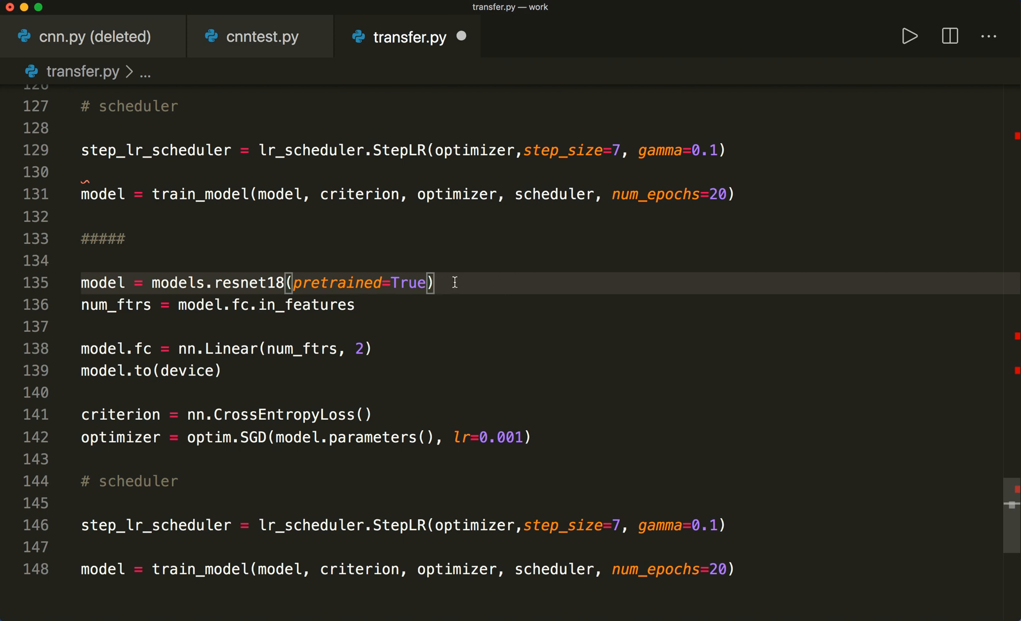
key("Enter")
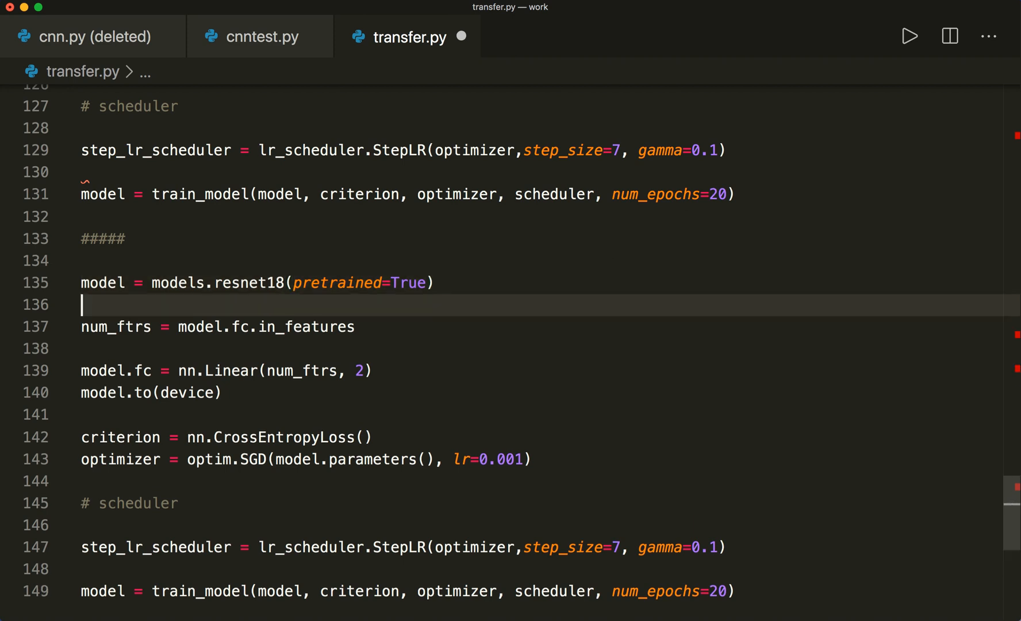
Write a loop over model.parameters() setting param.requires_grad = False for the second model
type("for param in")
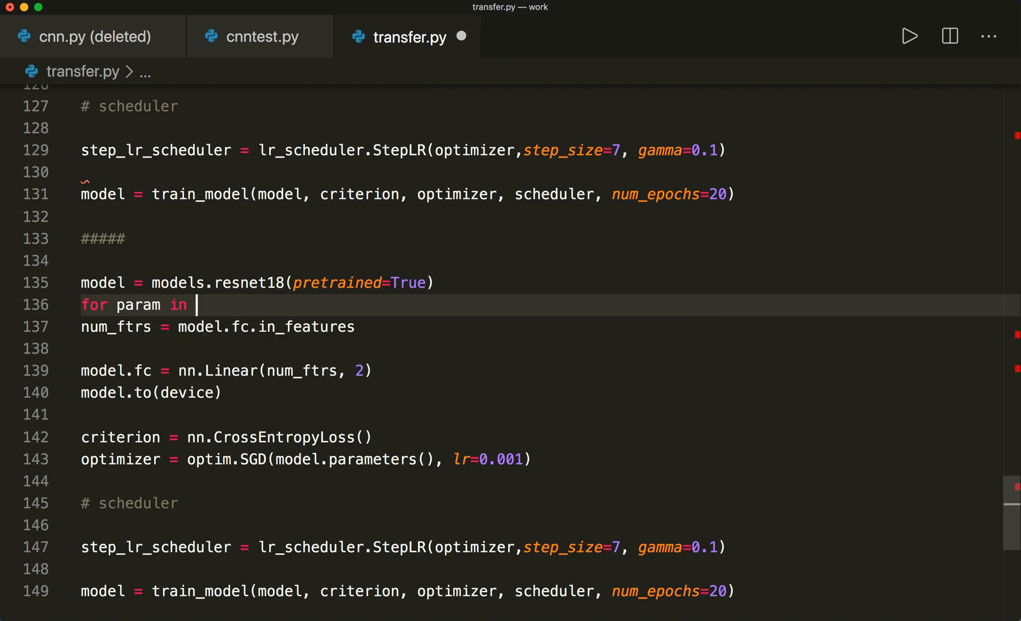
type("model.parameters")
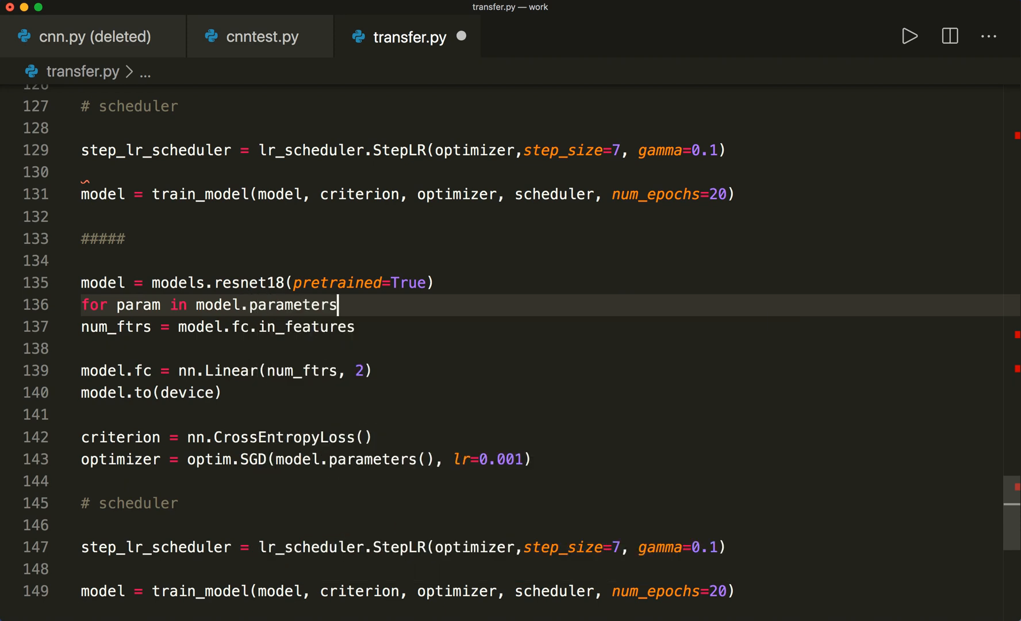
type("():")
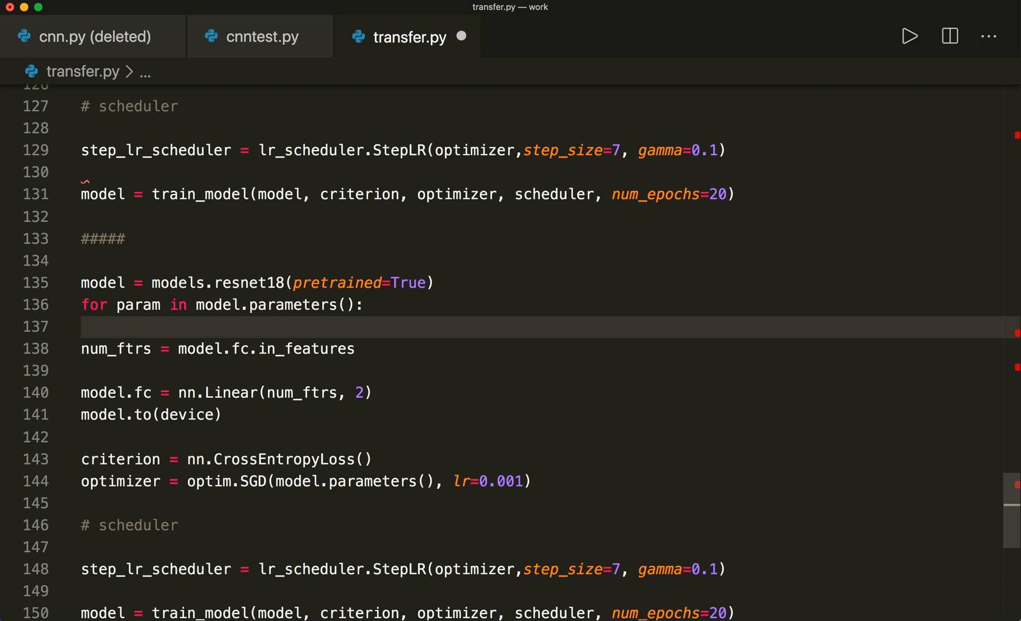
type("a")
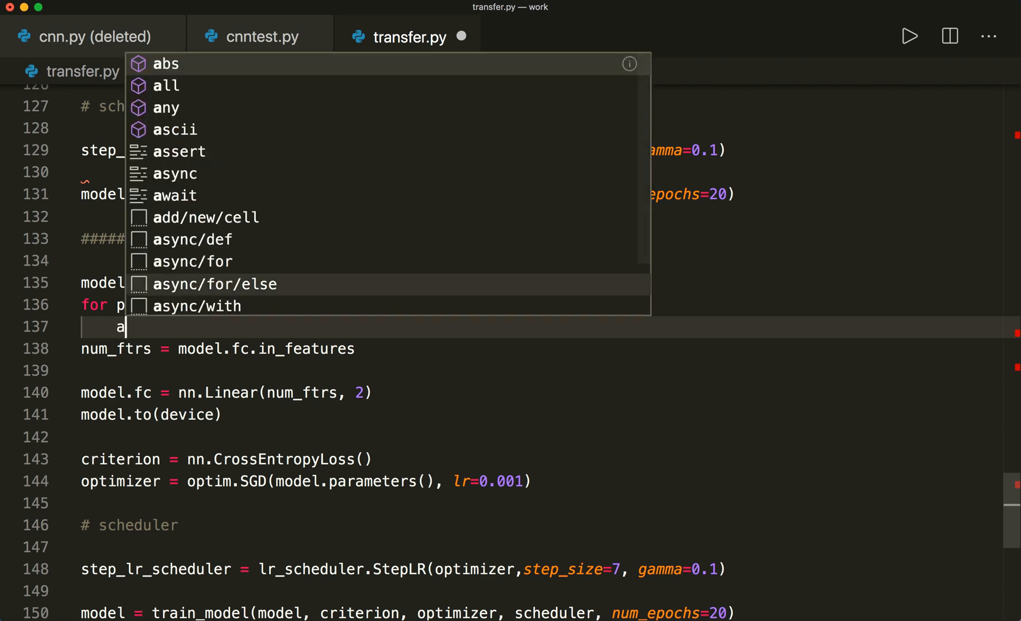
type("aram.")
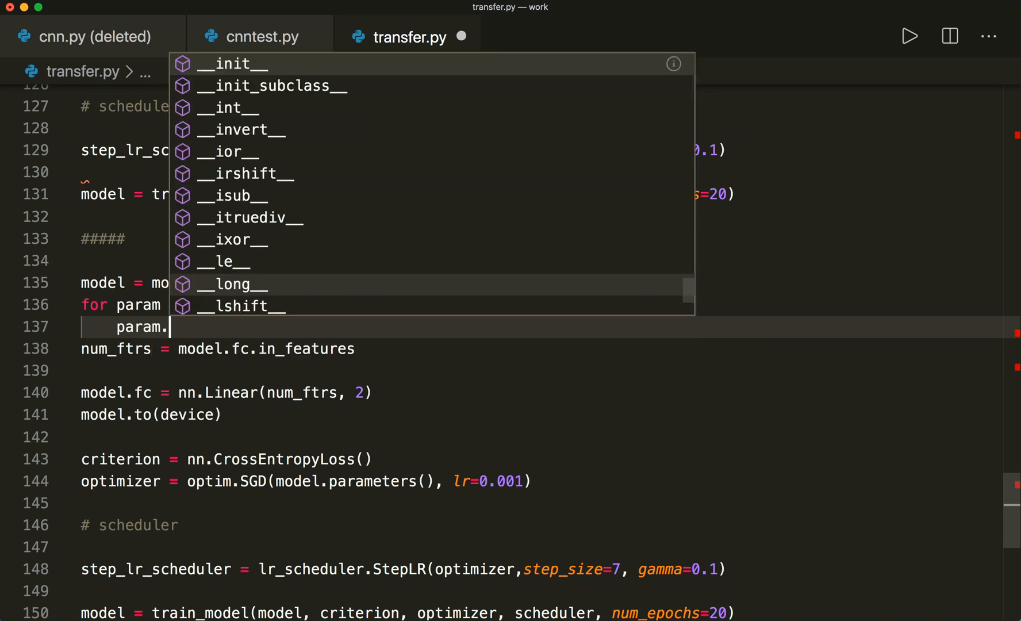
type("re")
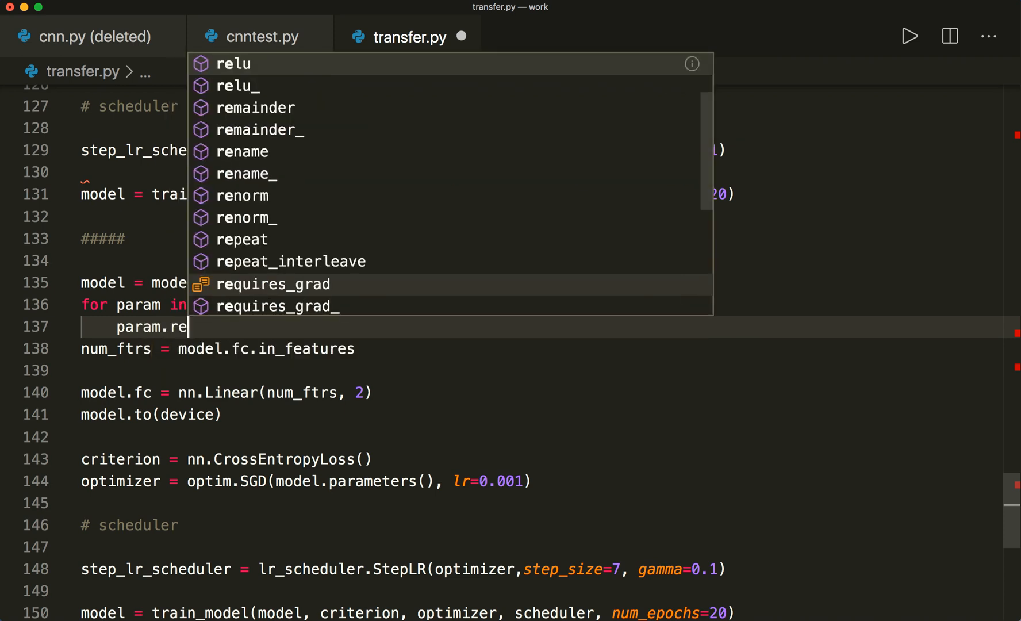
left_click(232, 63)
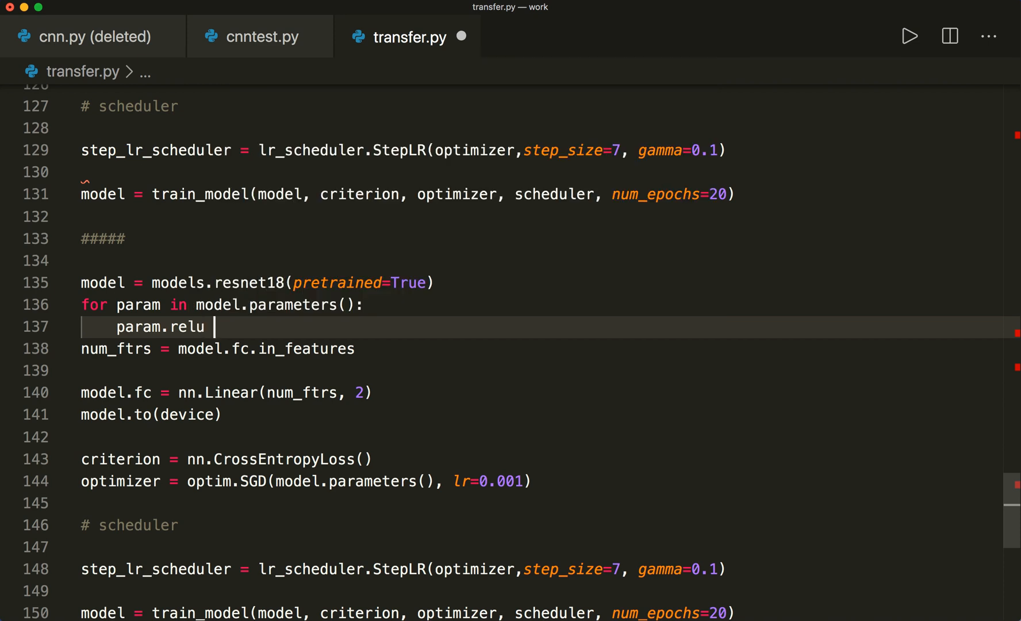
key("Backspace")
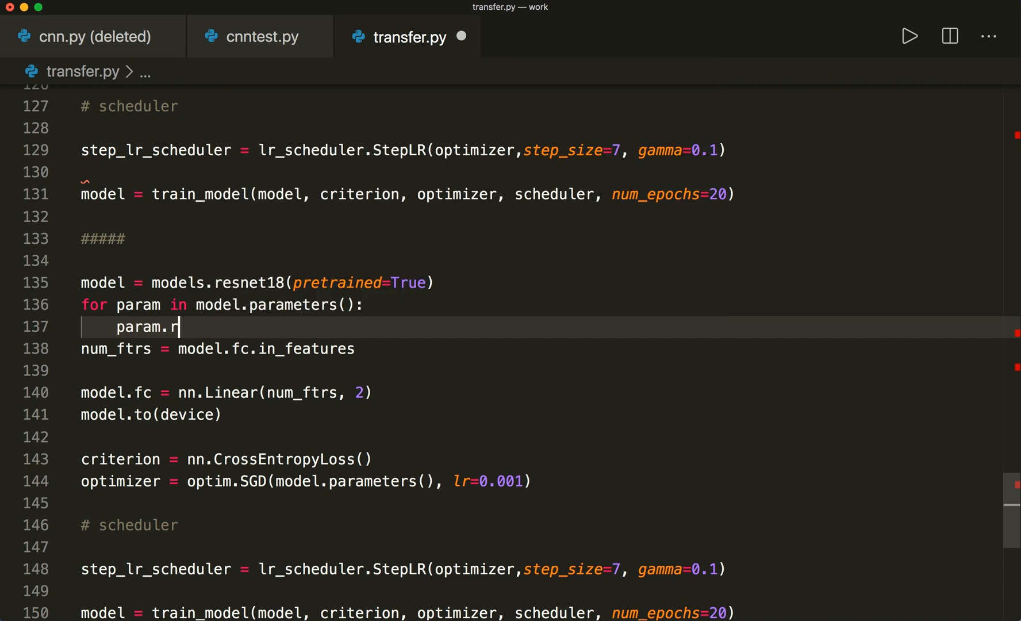
type("elu")
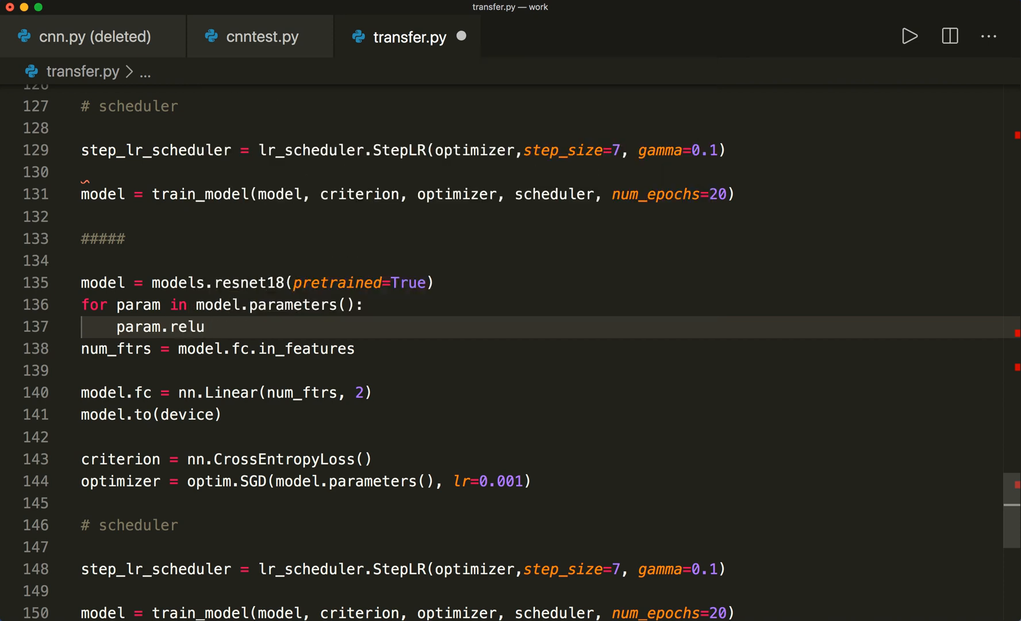
type("requires_grad =")
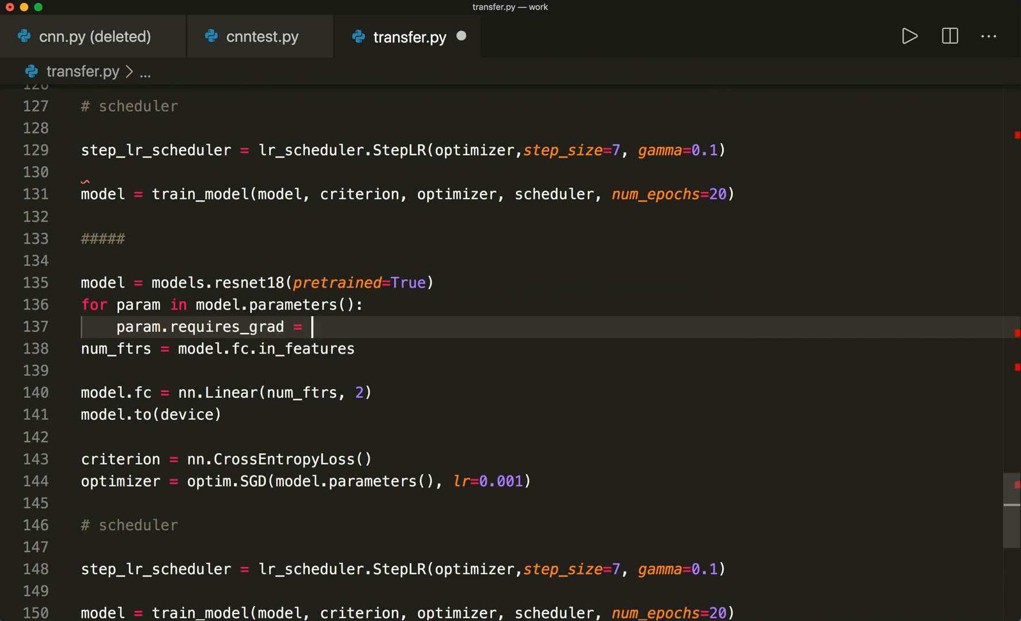
type("False")
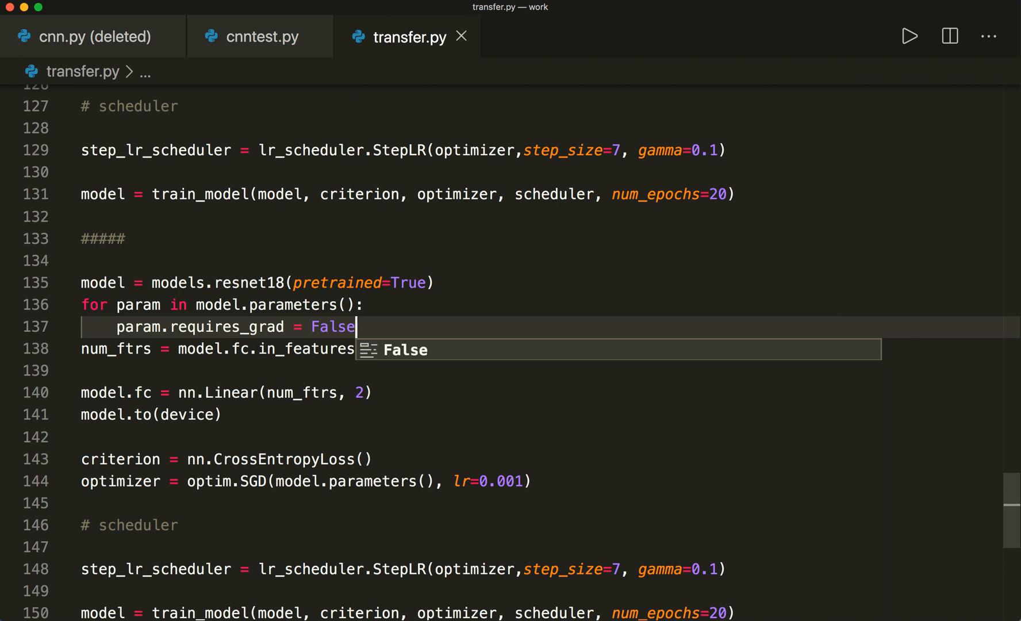
key("Enter")
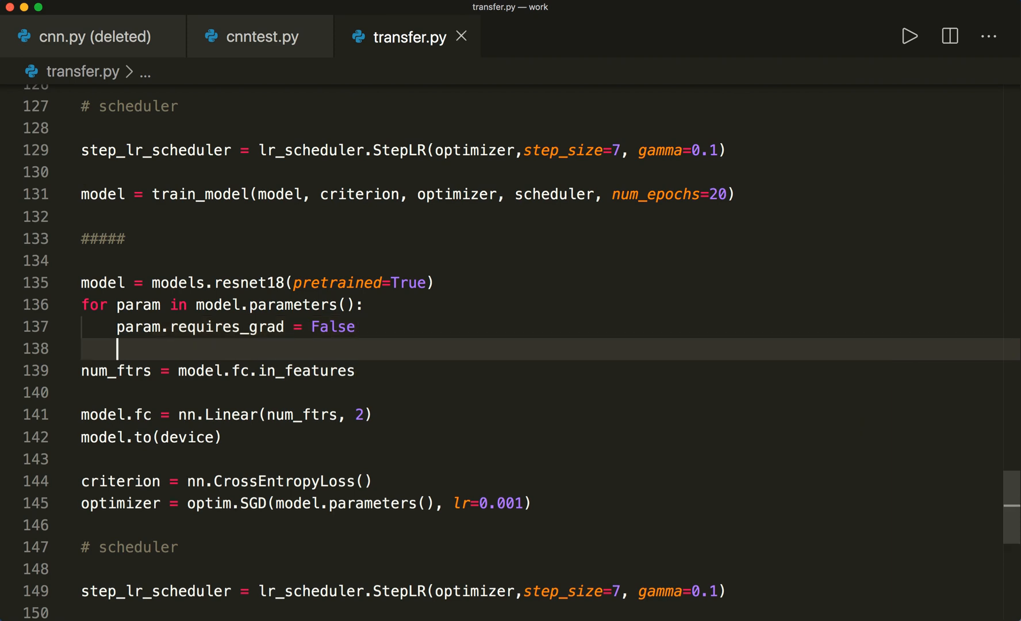
left_click(229, 327)
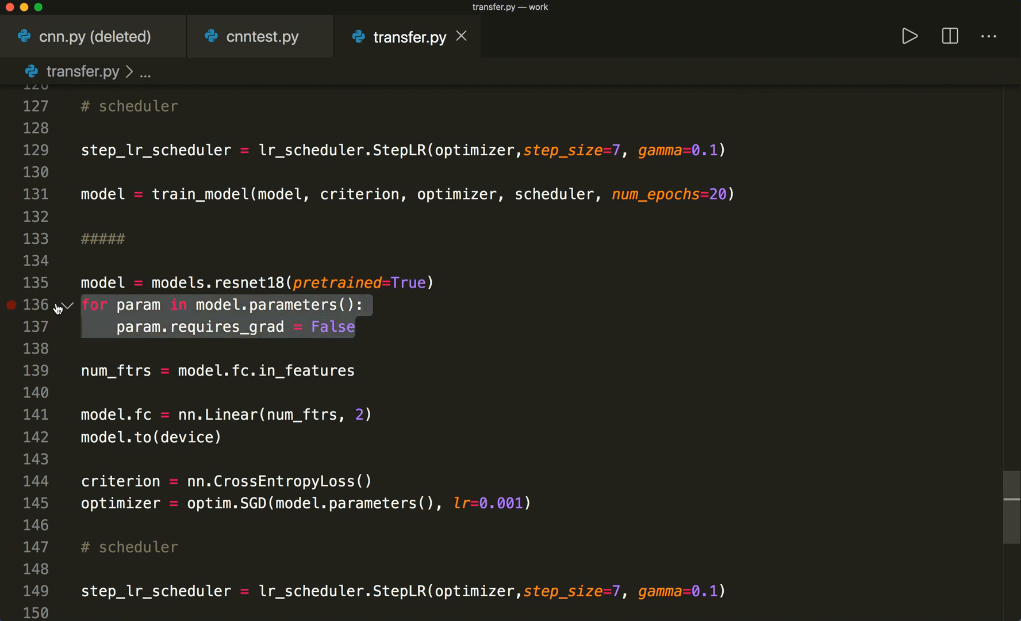
mouse_move(134, 415)
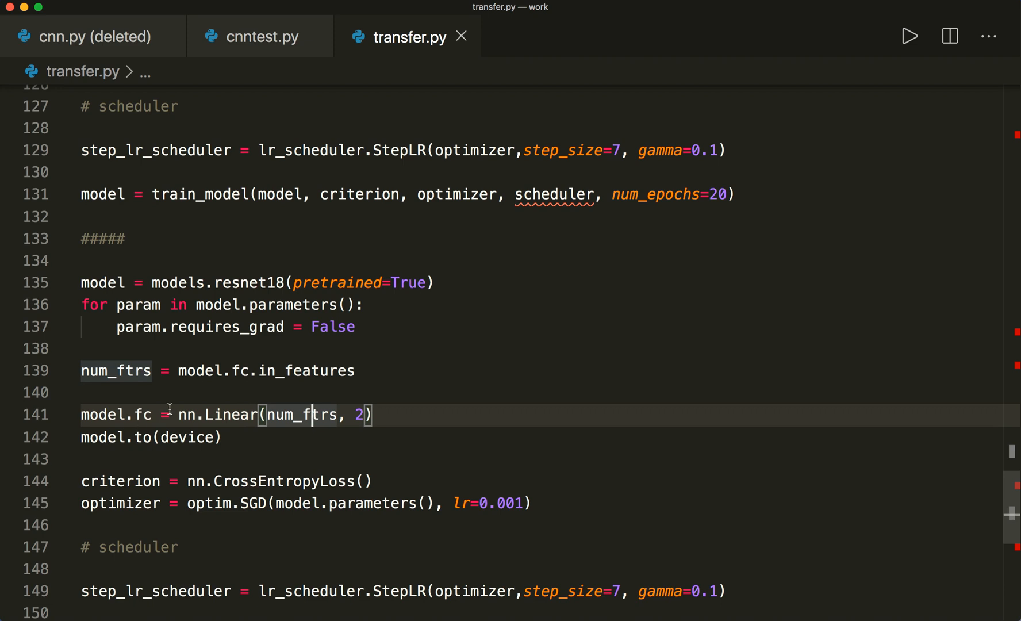
Scroll through the train_model function to review it before running
scroll("down", 3)
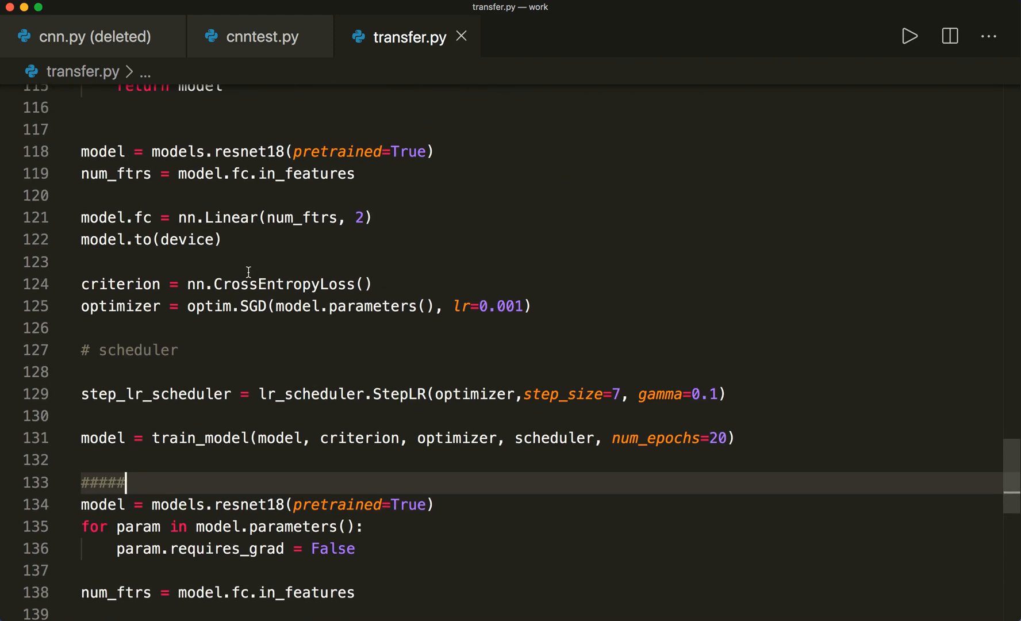
scroll("up", 3)
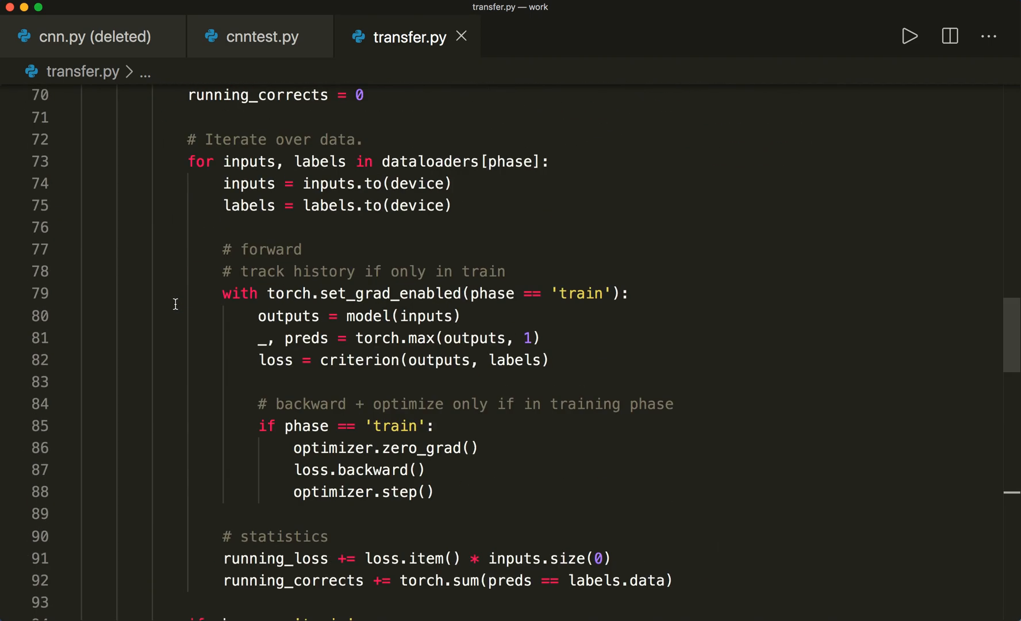
scroll("up", 3)
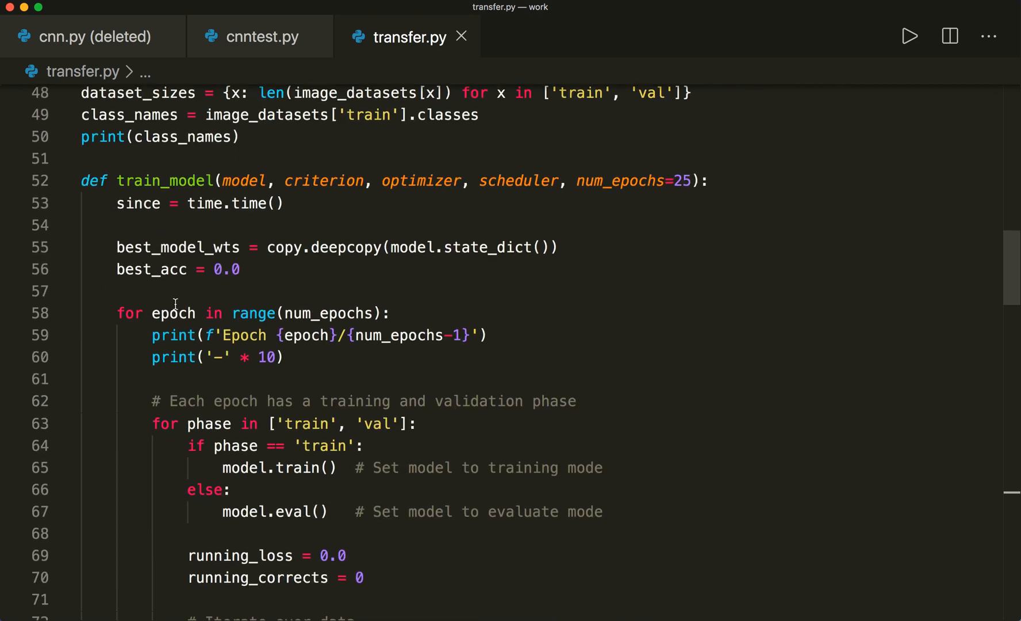
scroll("down", 3)
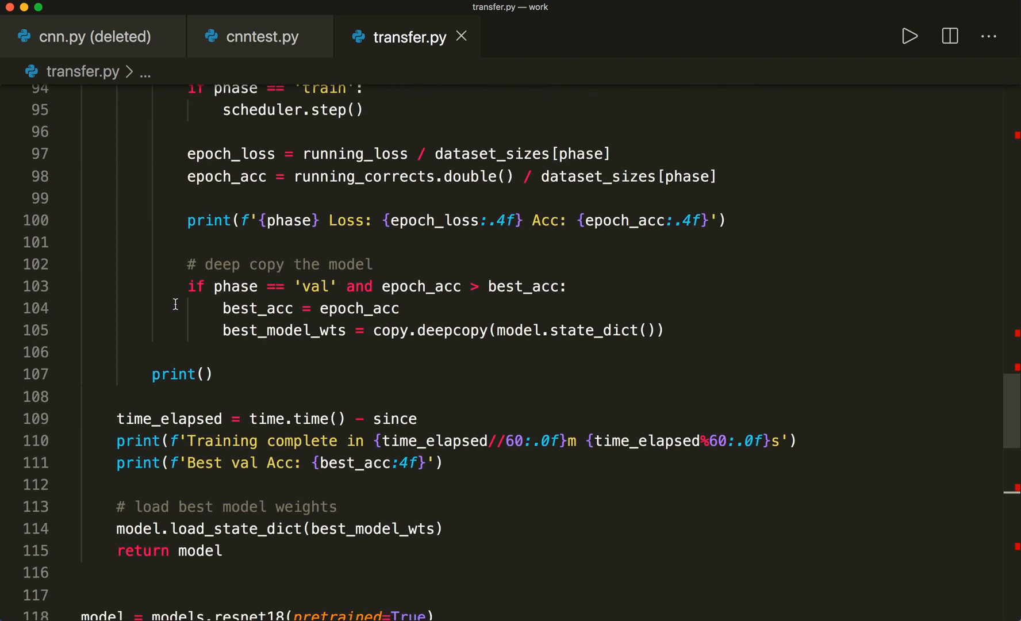
scroll("down", 3)
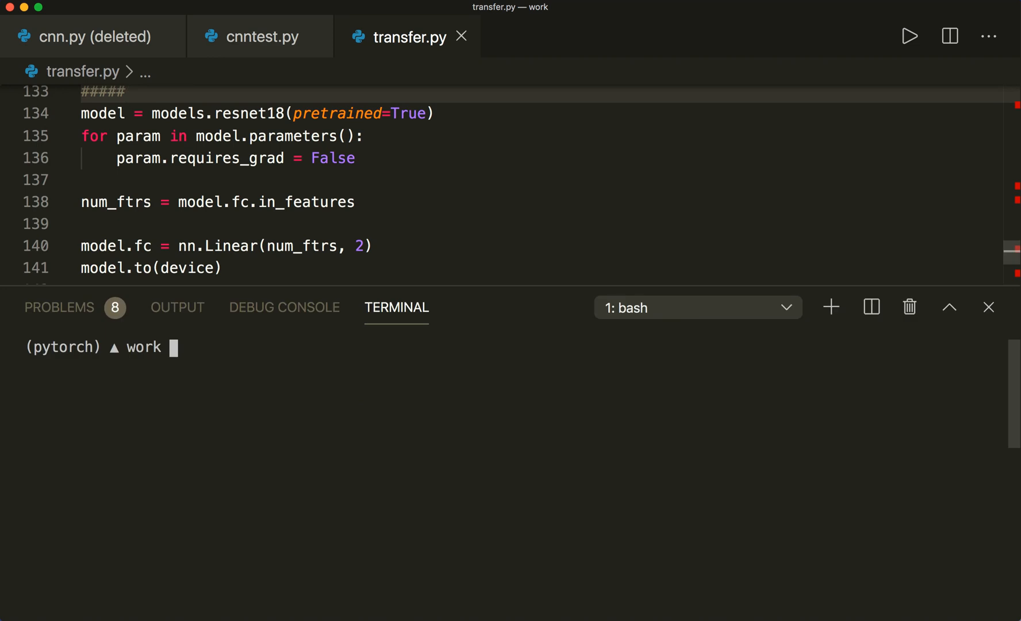
Run 'python transfer.py' in the terminal to train both models
type("python t")
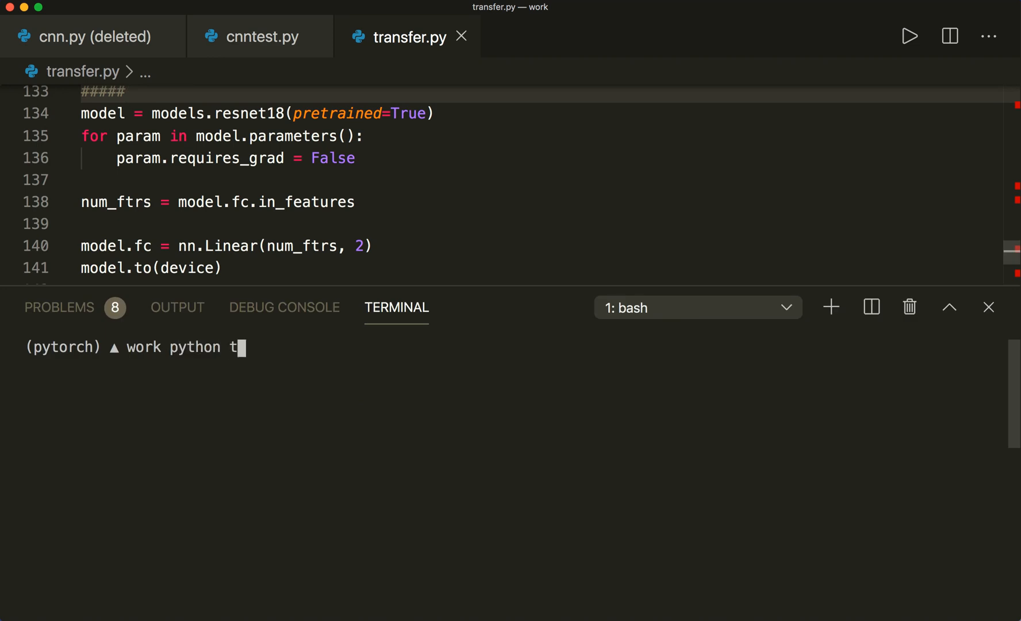
type("ransfer.py")
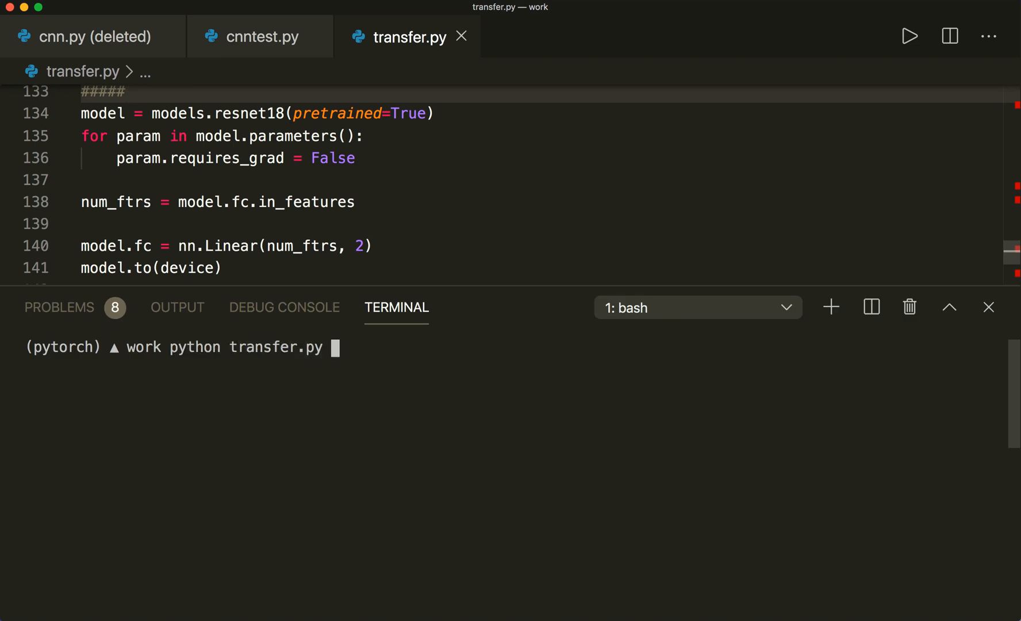
key("Return")
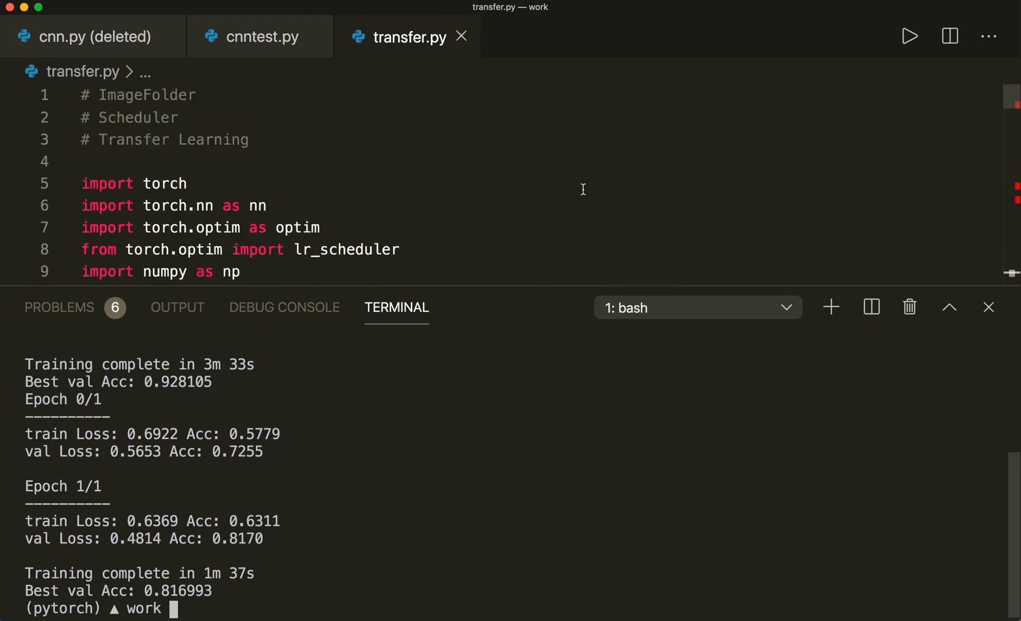
Scroll the terminal output to view both training runs' results
scroll("down", 3)
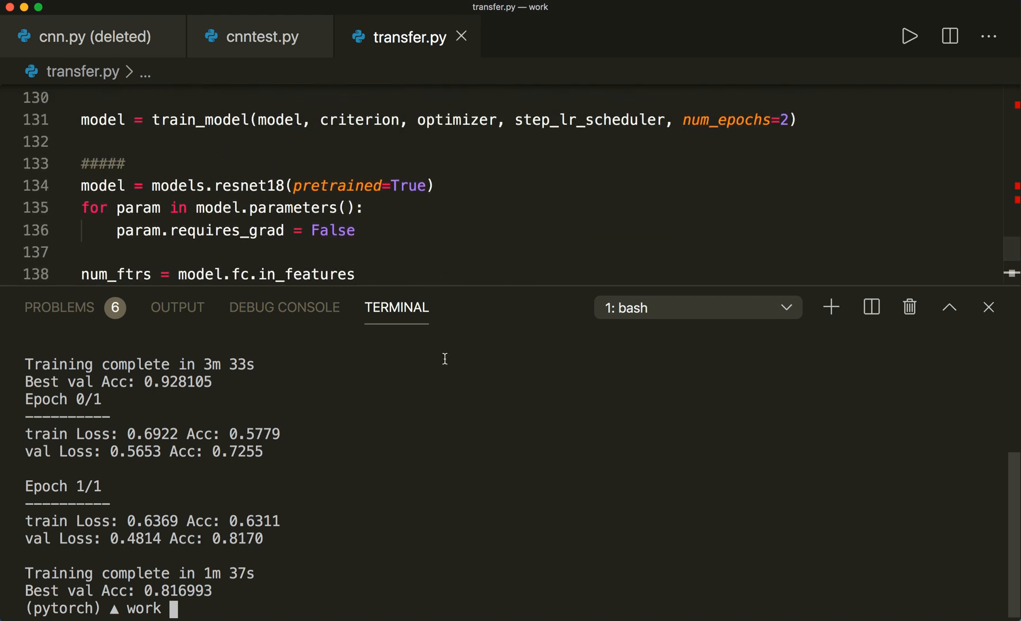
mouse_move(483, 305)
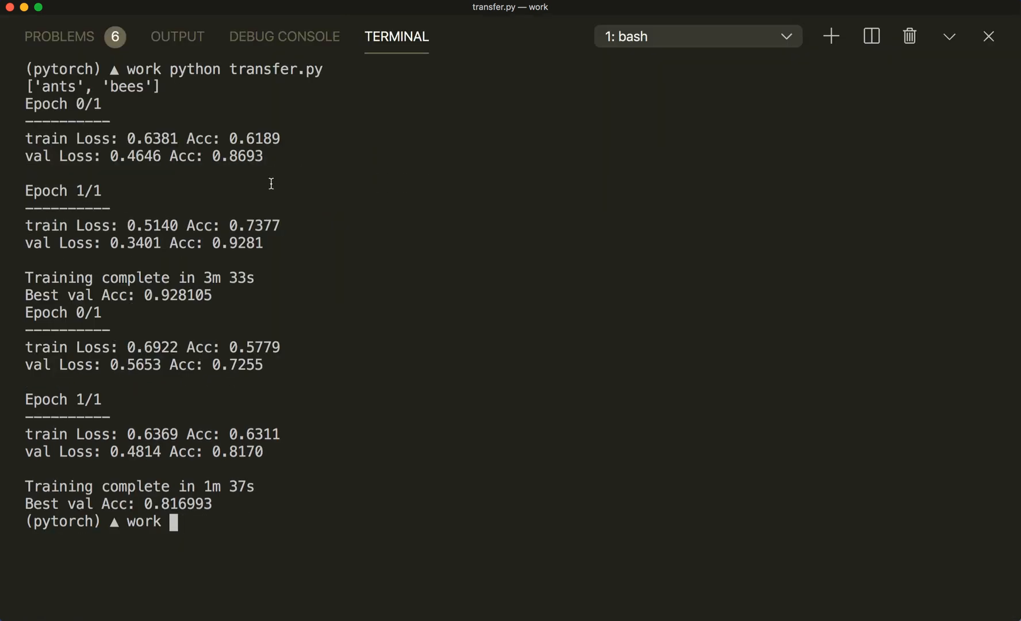
mouse_move(48, 118)
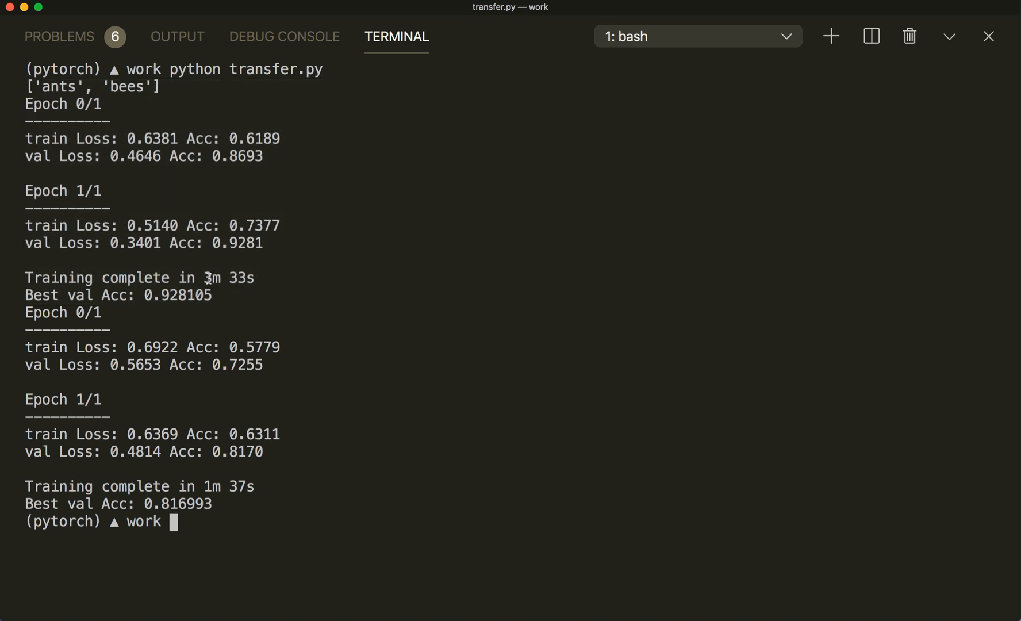
double_click(216, 277)
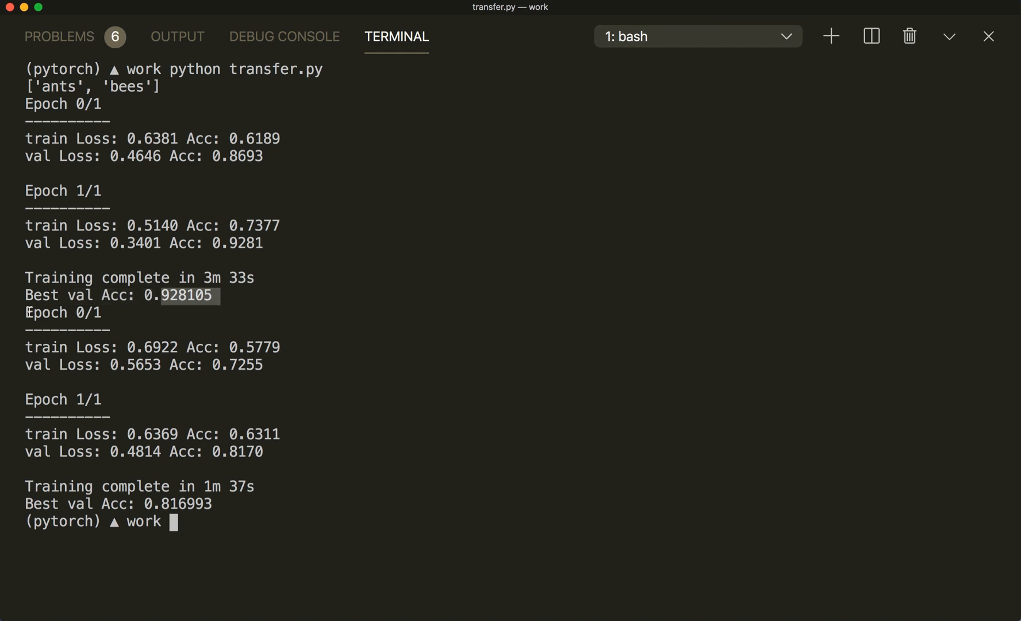
left_click_drag(25, 313, 328, 545)
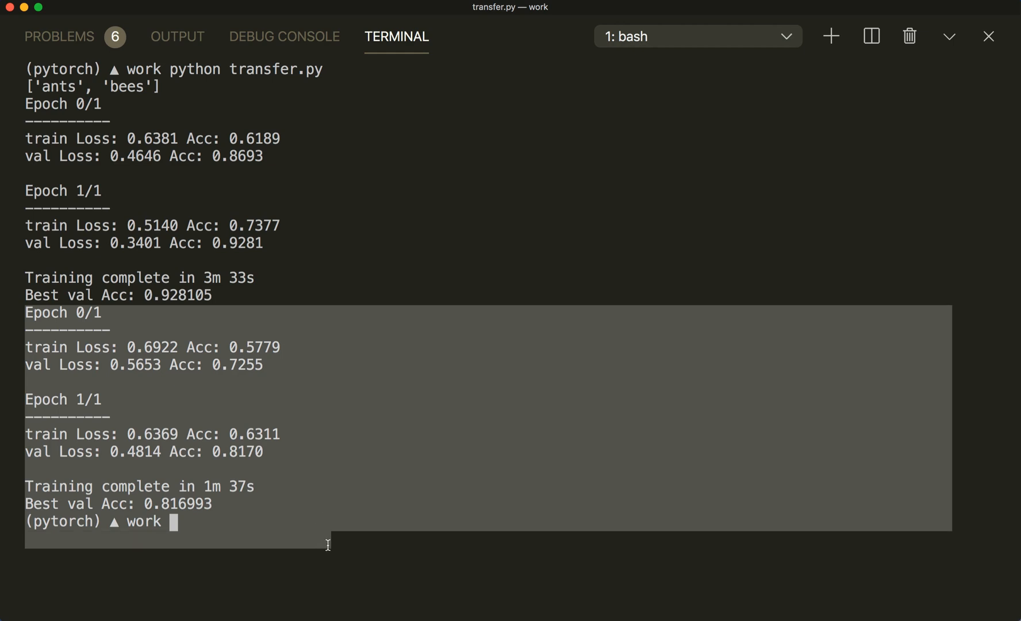
mouse_move(223, 485)
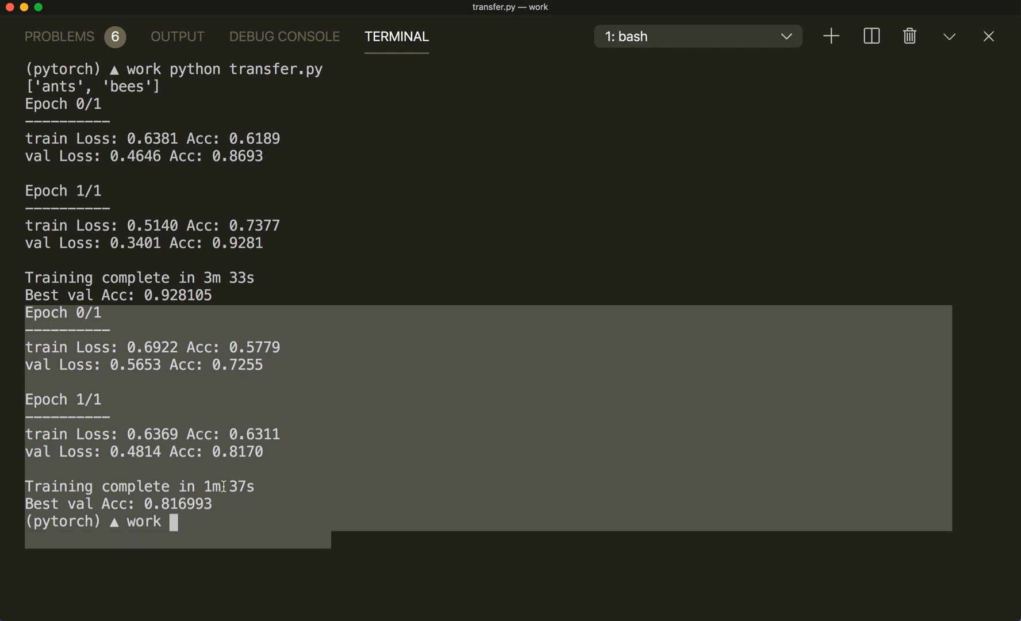
left_click(208, 486)
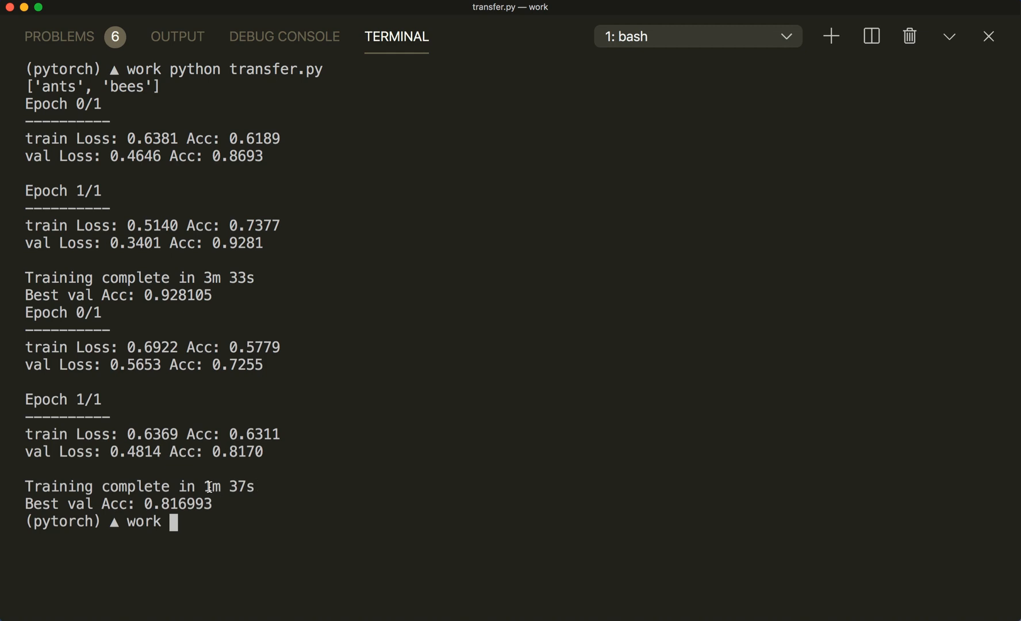
double_click(237, 486)
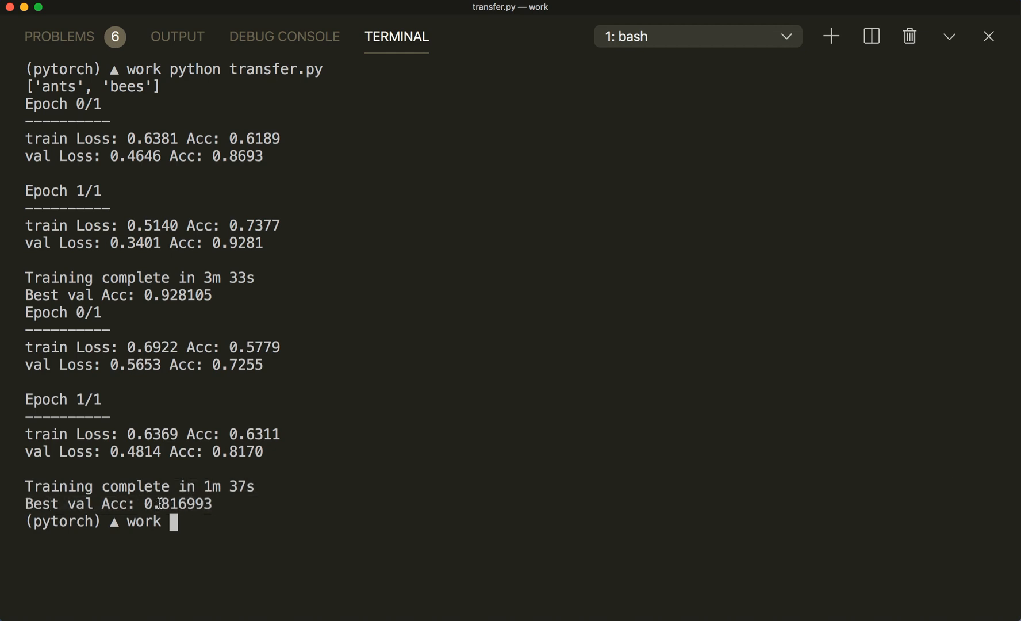
double_click(181, 503)
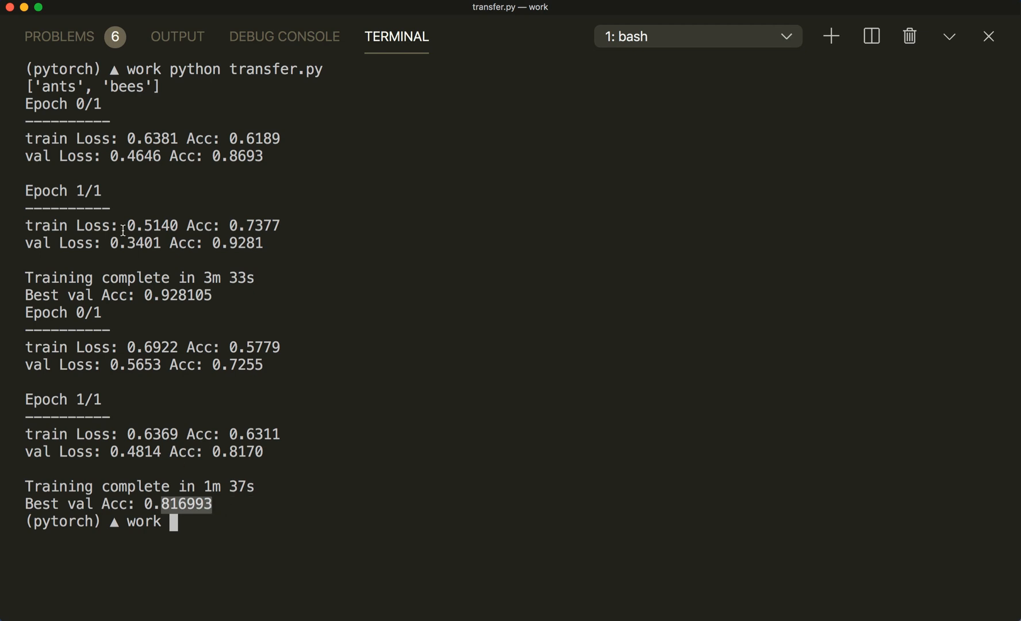
mouse_move(200, 441)
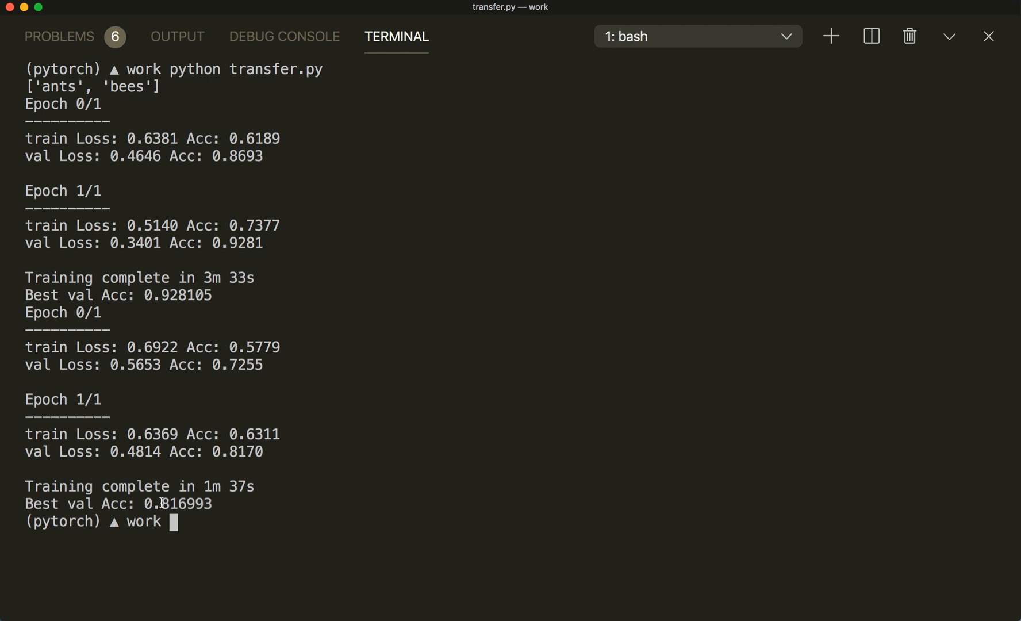
mouse_move(328, 282)
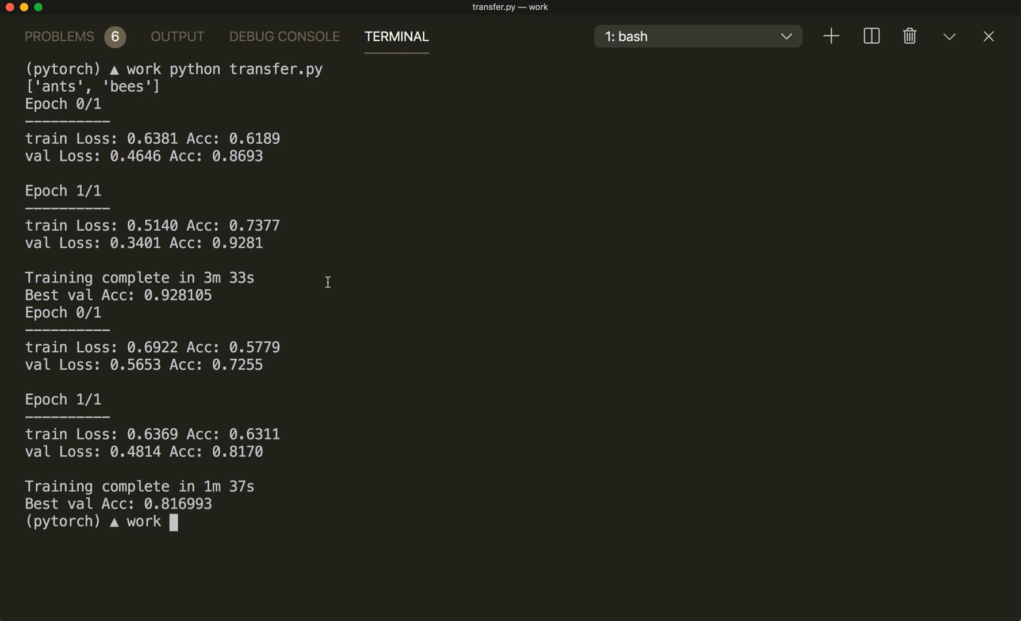
mouse_move(246, 511)
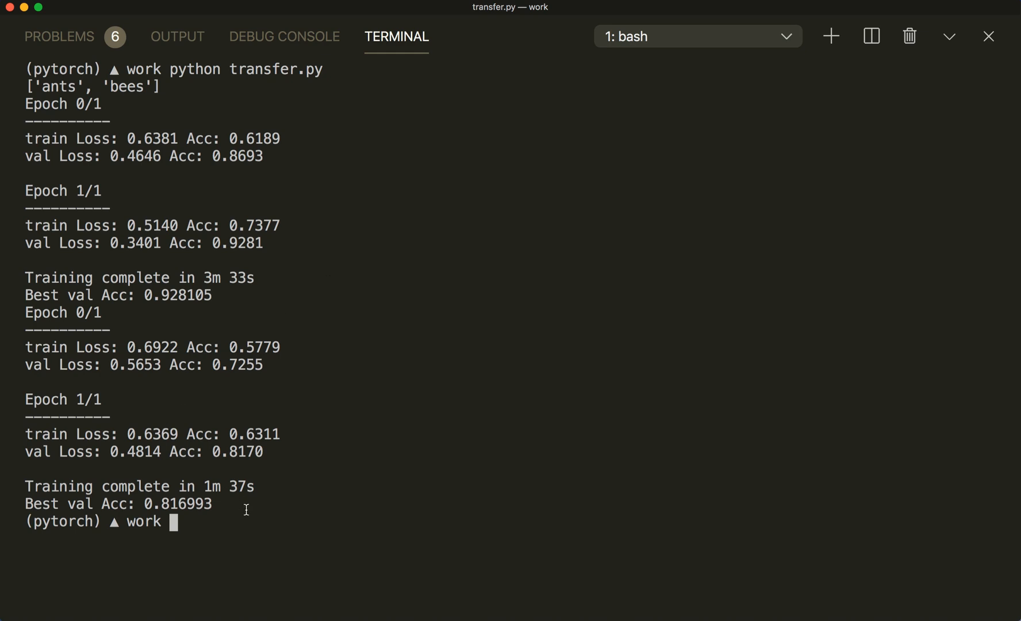
left_click_drag(27, 486, 222, 504)
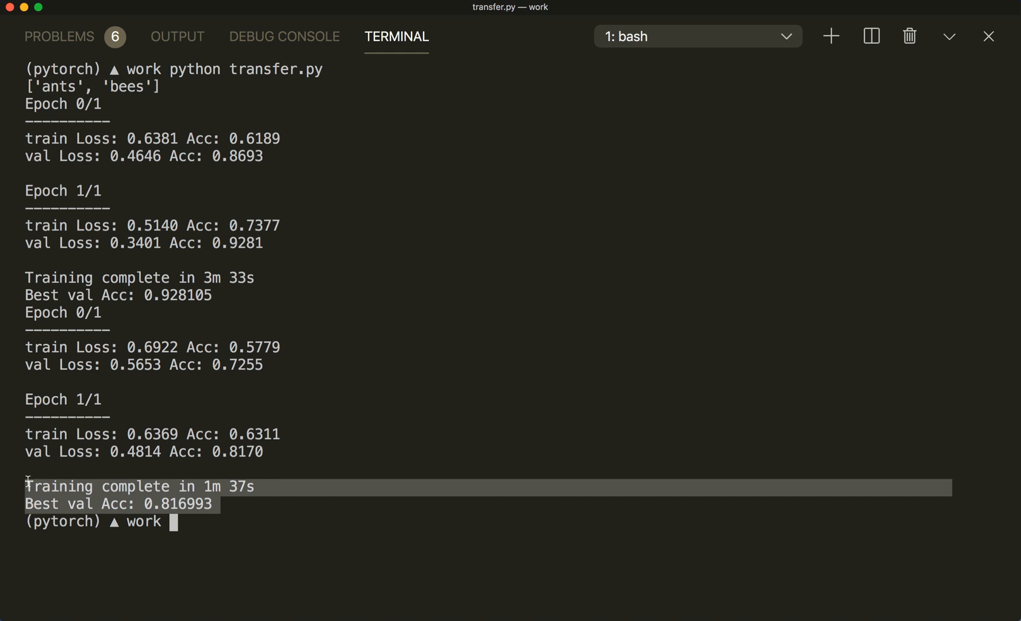
mouse_move(117, 433)
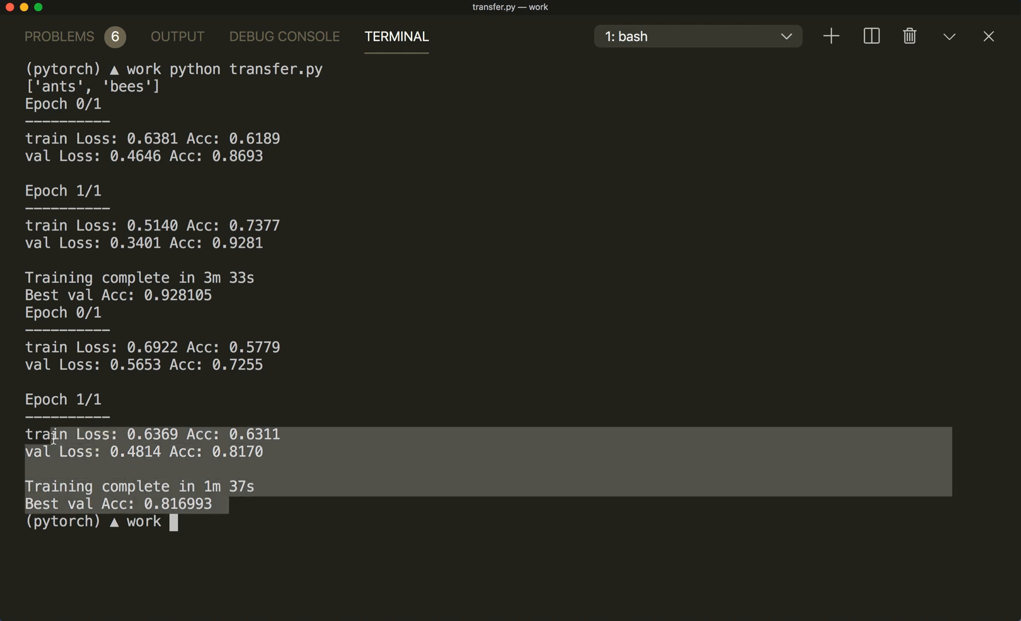
left_click(349, 397)
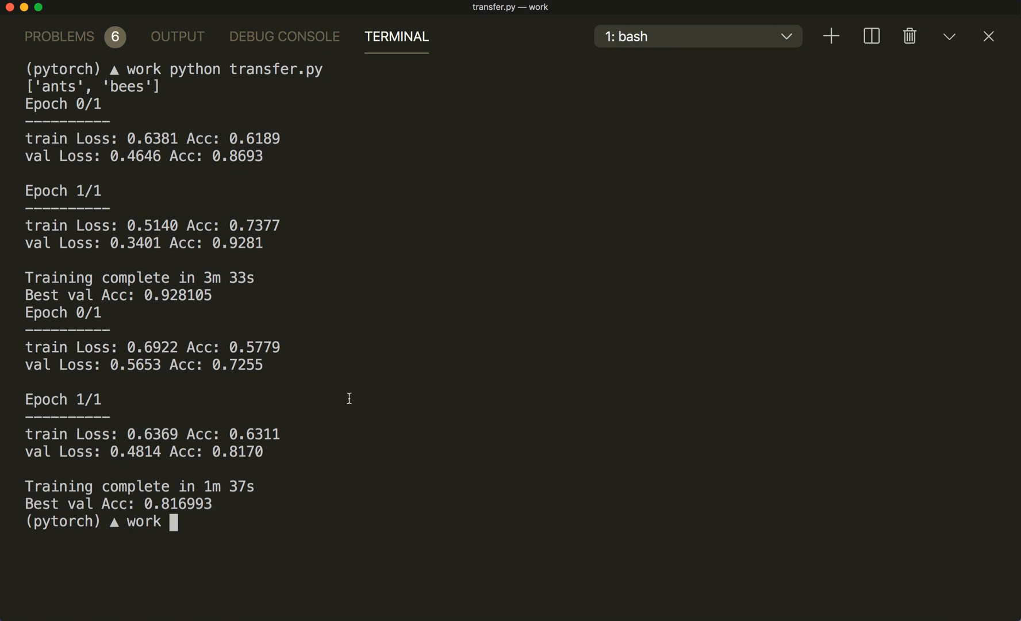
mouse_move(706, 103)
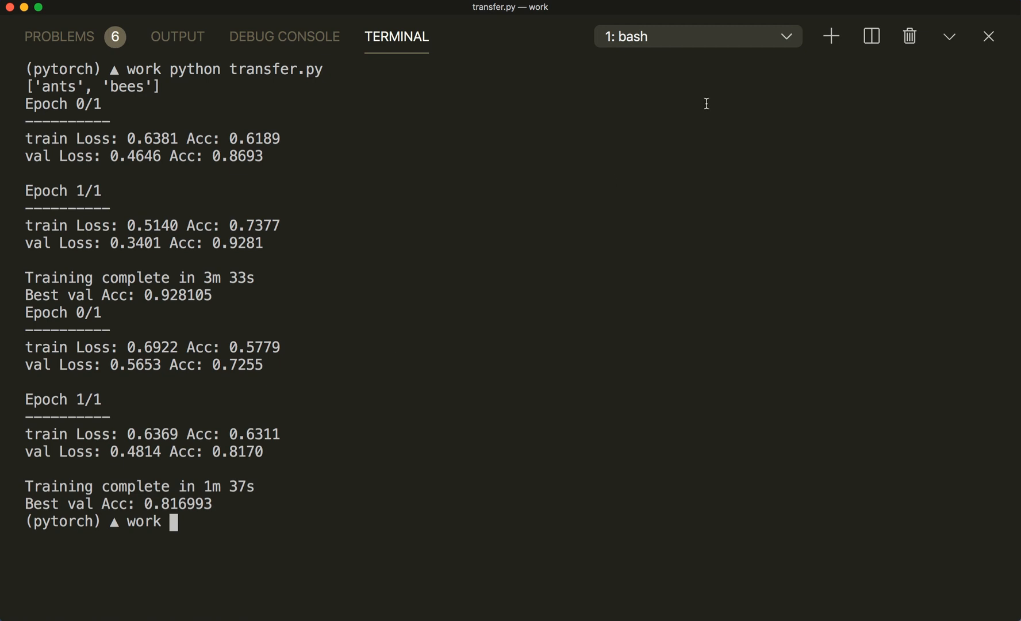